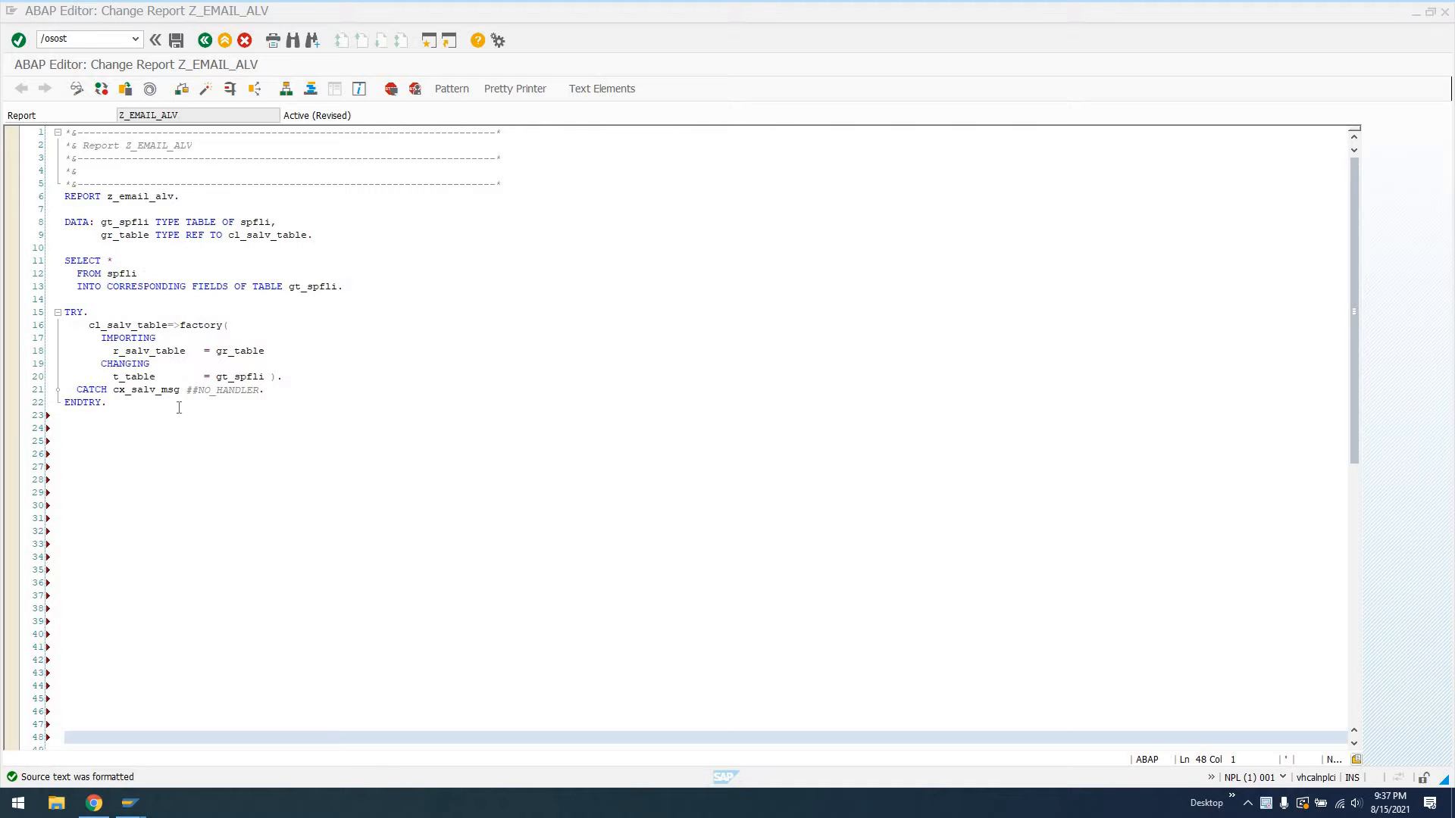
pyautogui.moveTo(129, 241)
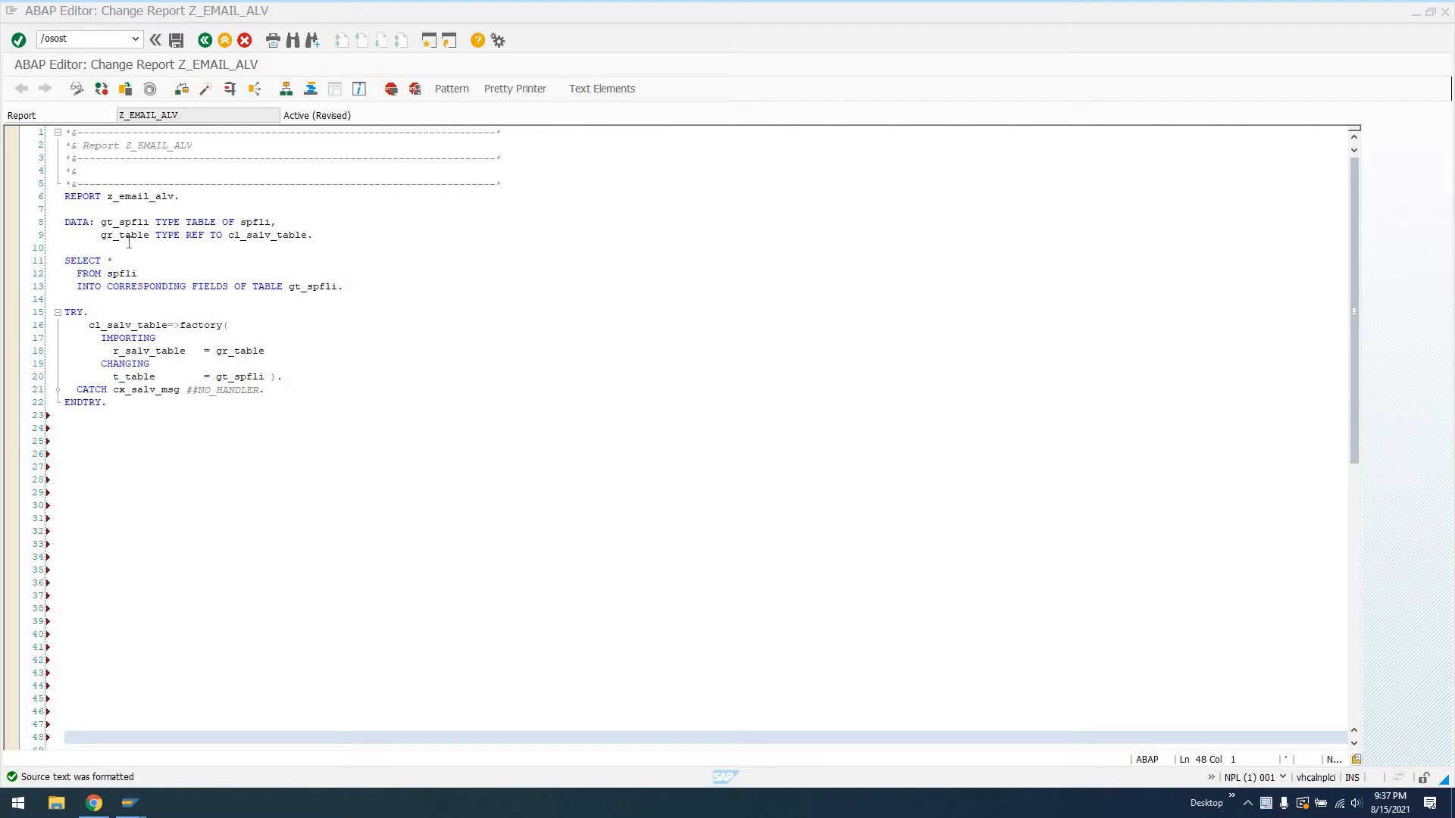
# - Highlight gt_spfli and its spfli type, then add gr_table->display( ). after ENDTRY
pyautogui.doubleClick(106, 222)
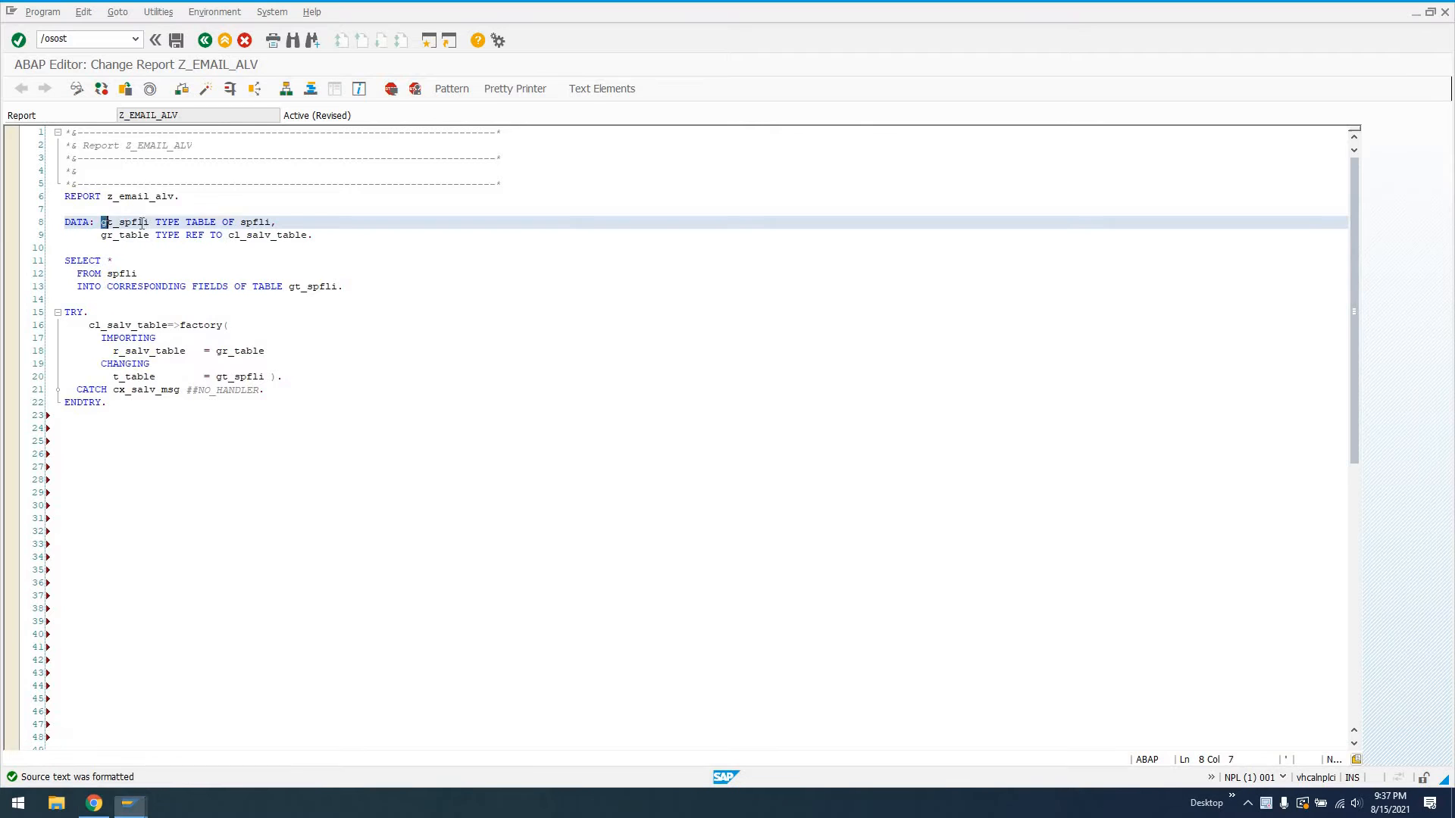
pyautogui.doubleClick(123, 222)
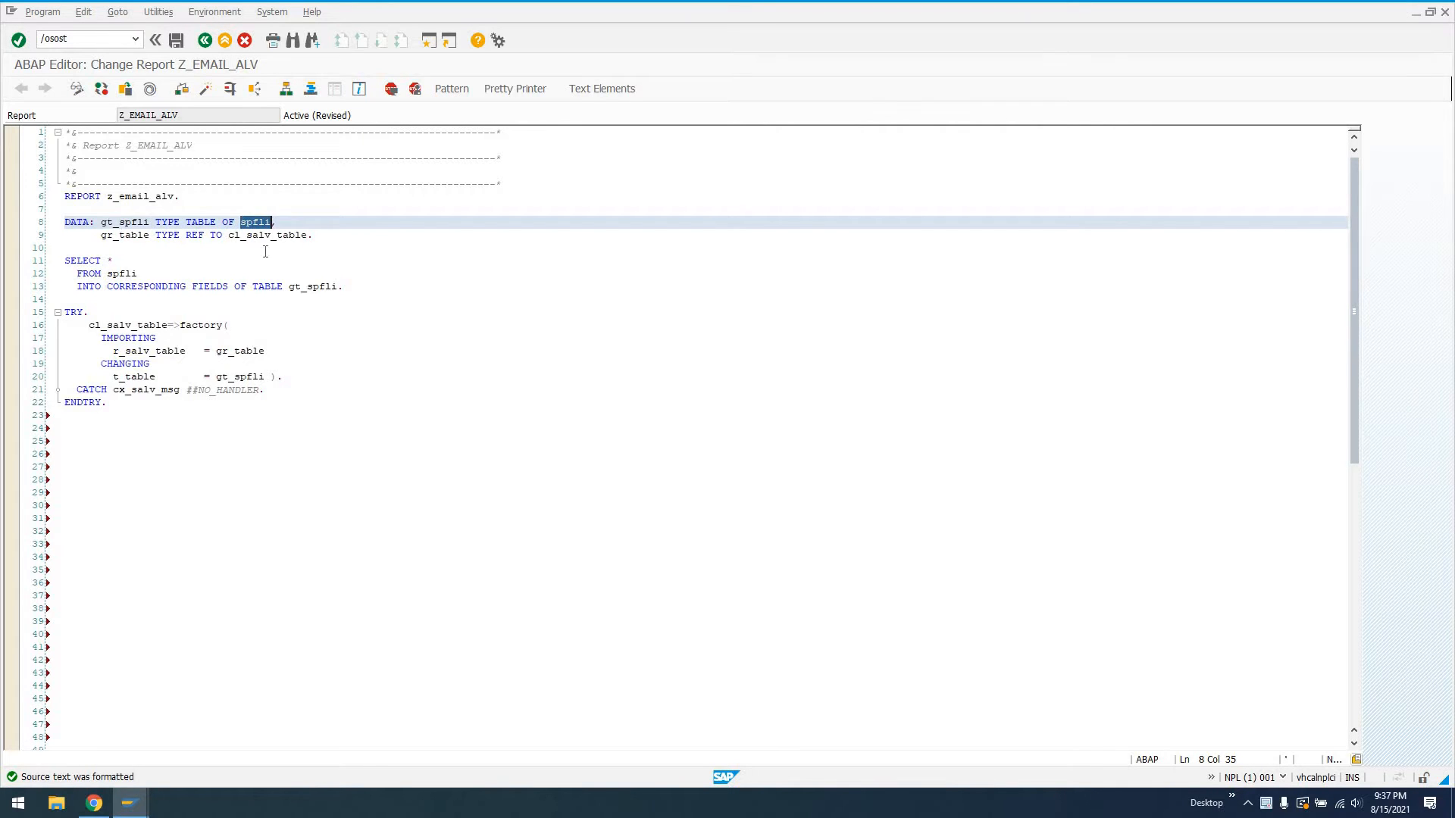
pyautogui.moveTo(269, 231)
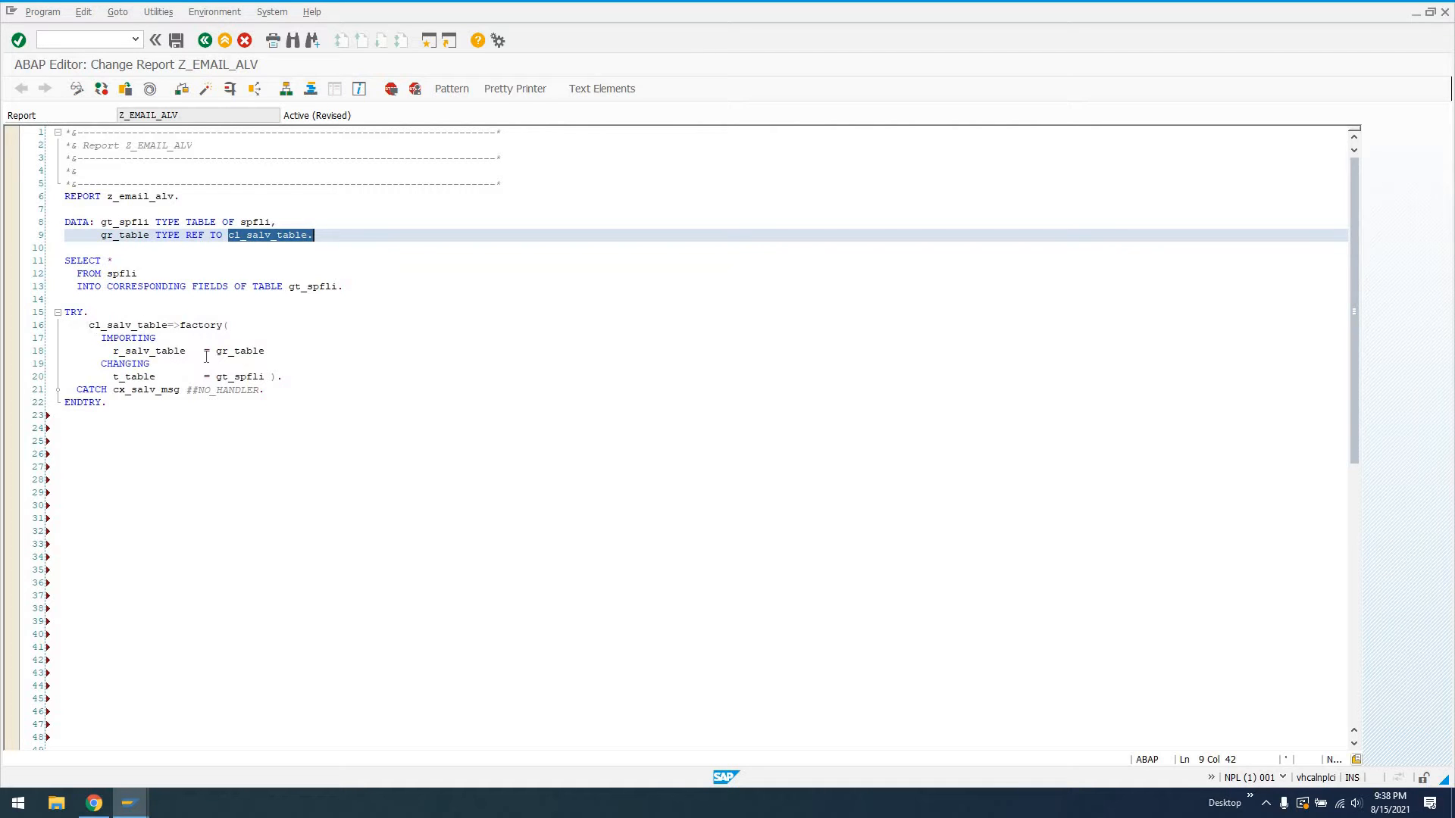
pyautogui.moveTo(170, 373)
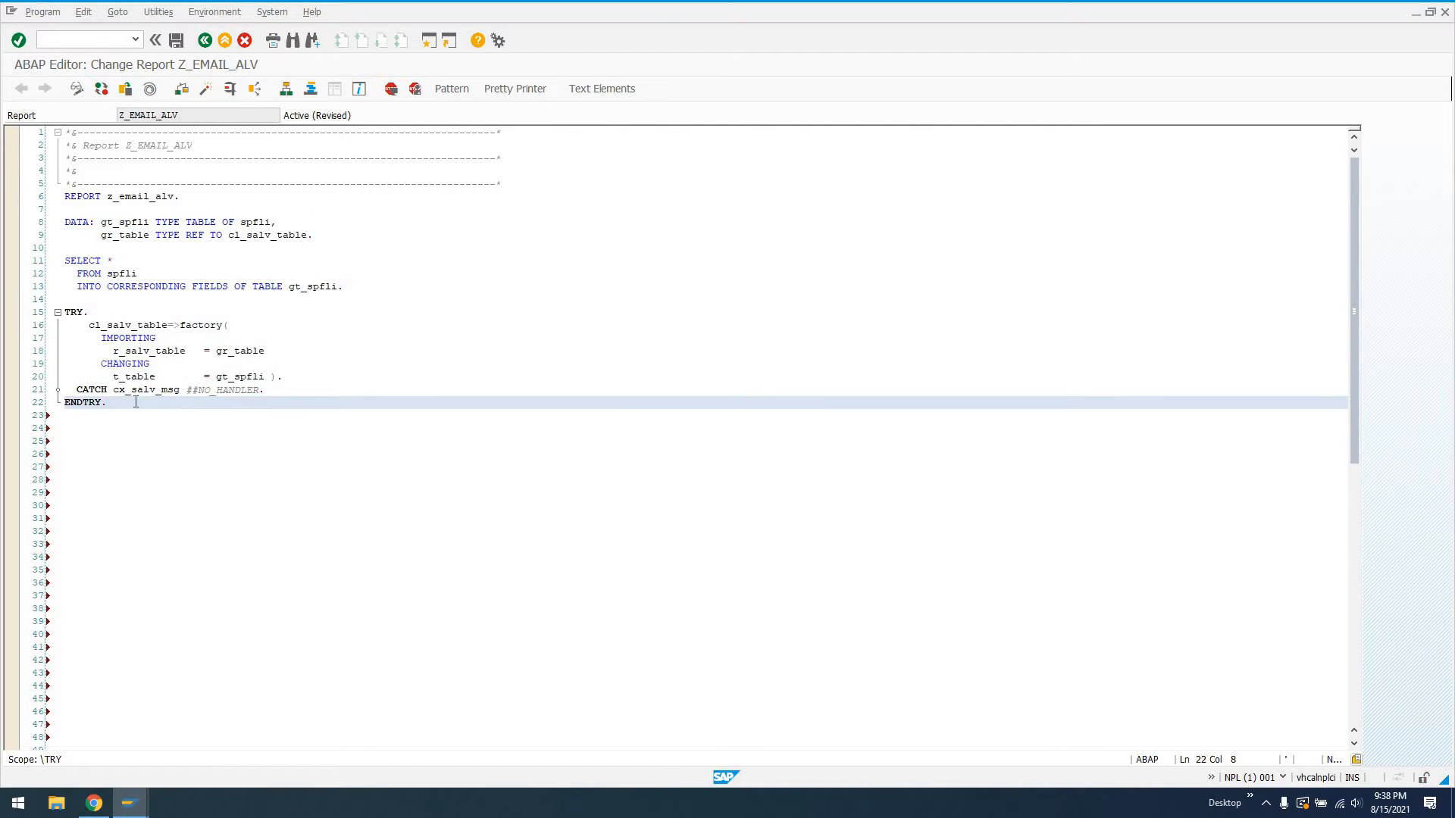
pyautogui.write('g')
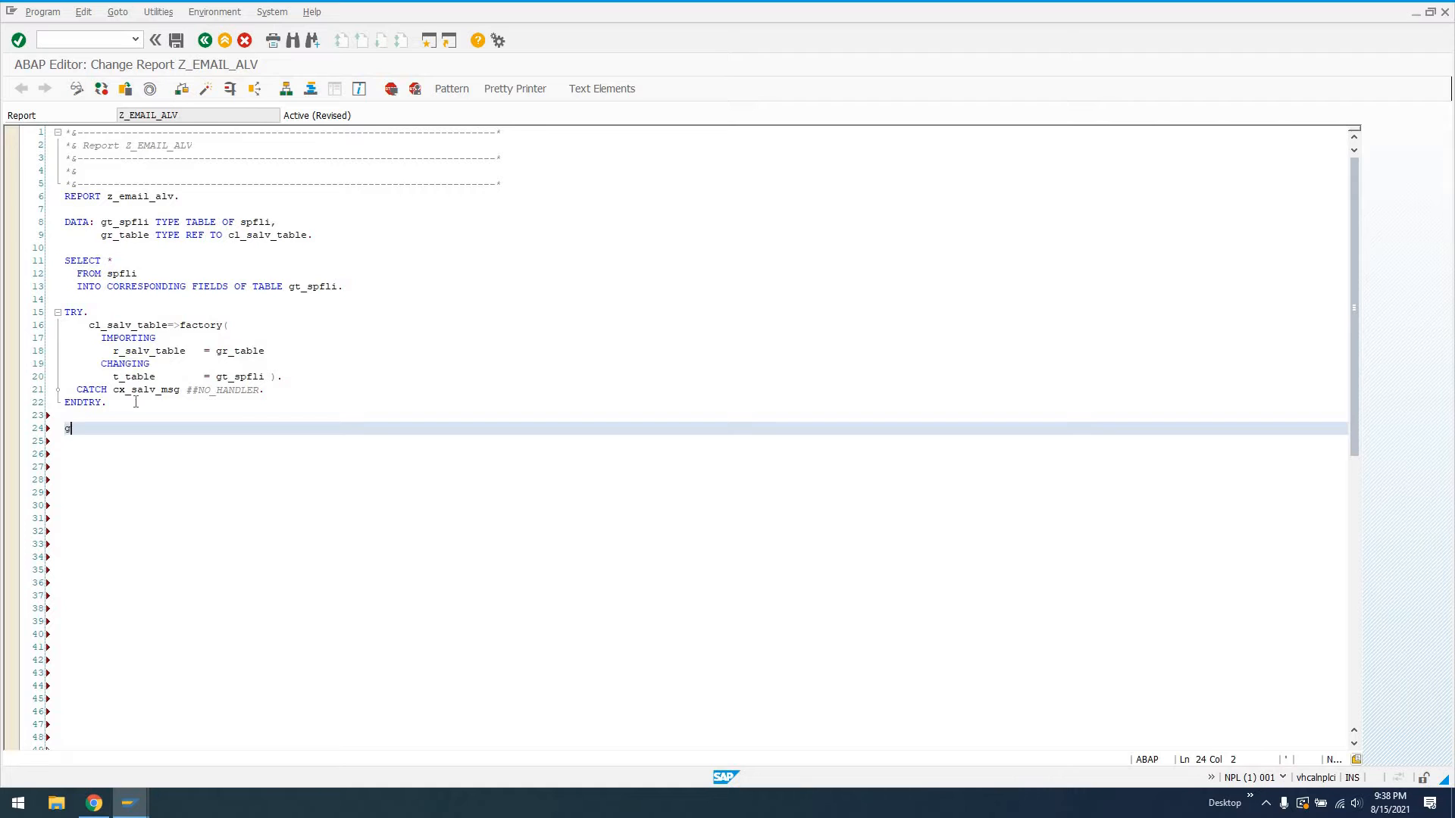
pyautogui.write('r_table->display( ).')
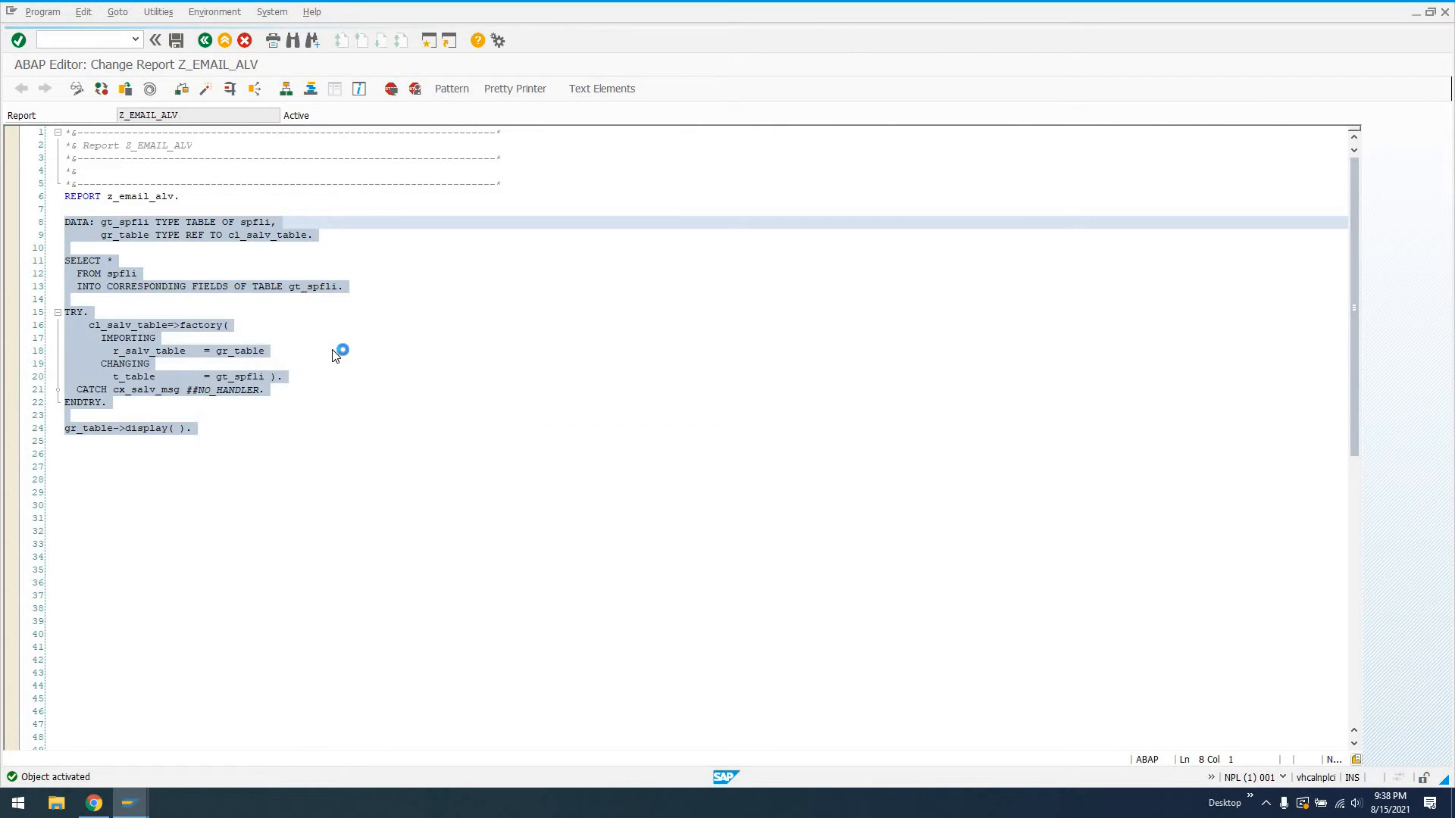
# - Execute Z_EMAIL_ALV with F8 and view the SPFLI flight records in the ALV list
pyautogui.press('F8')
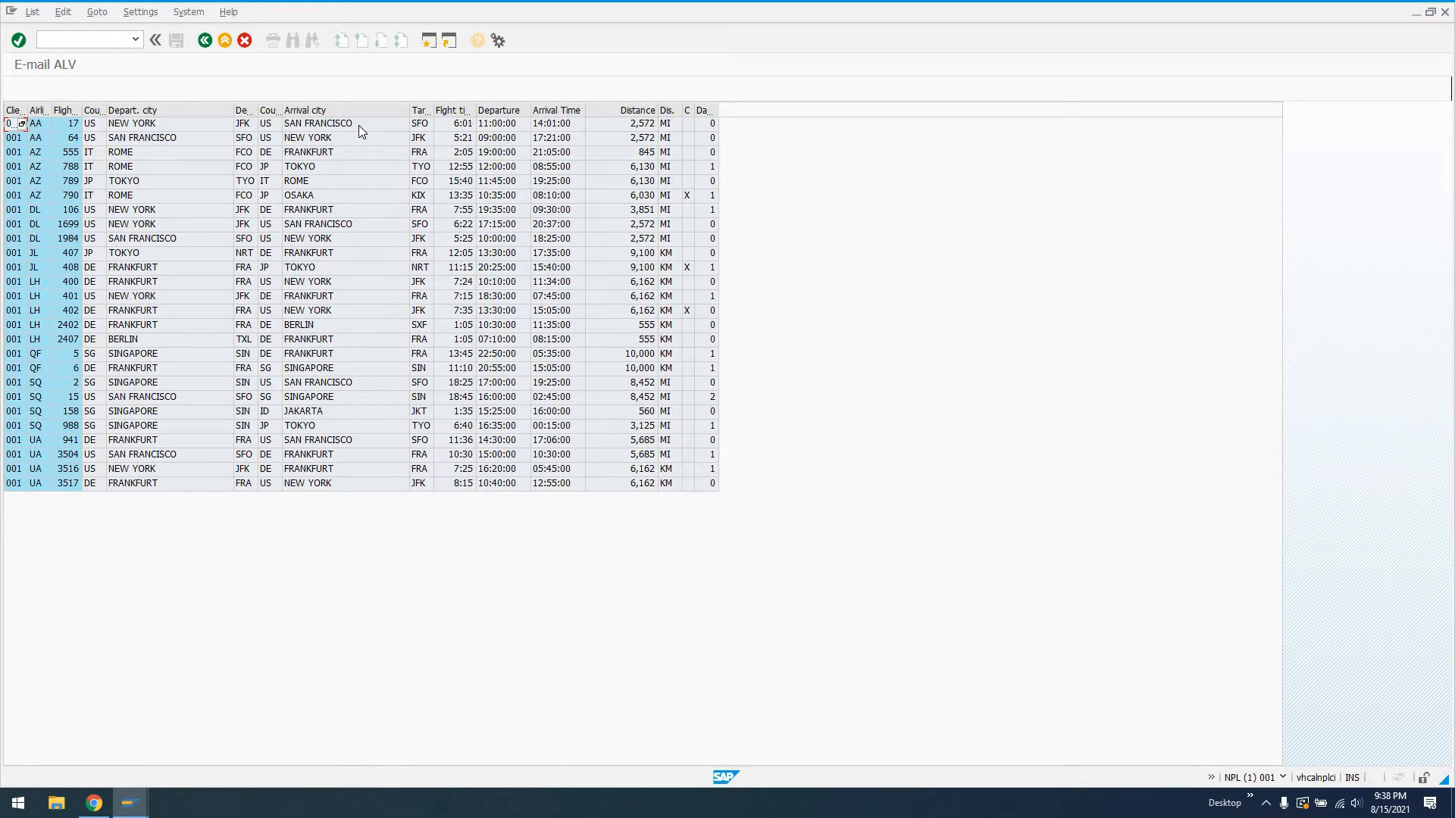
pyautogui.click(278, 325)
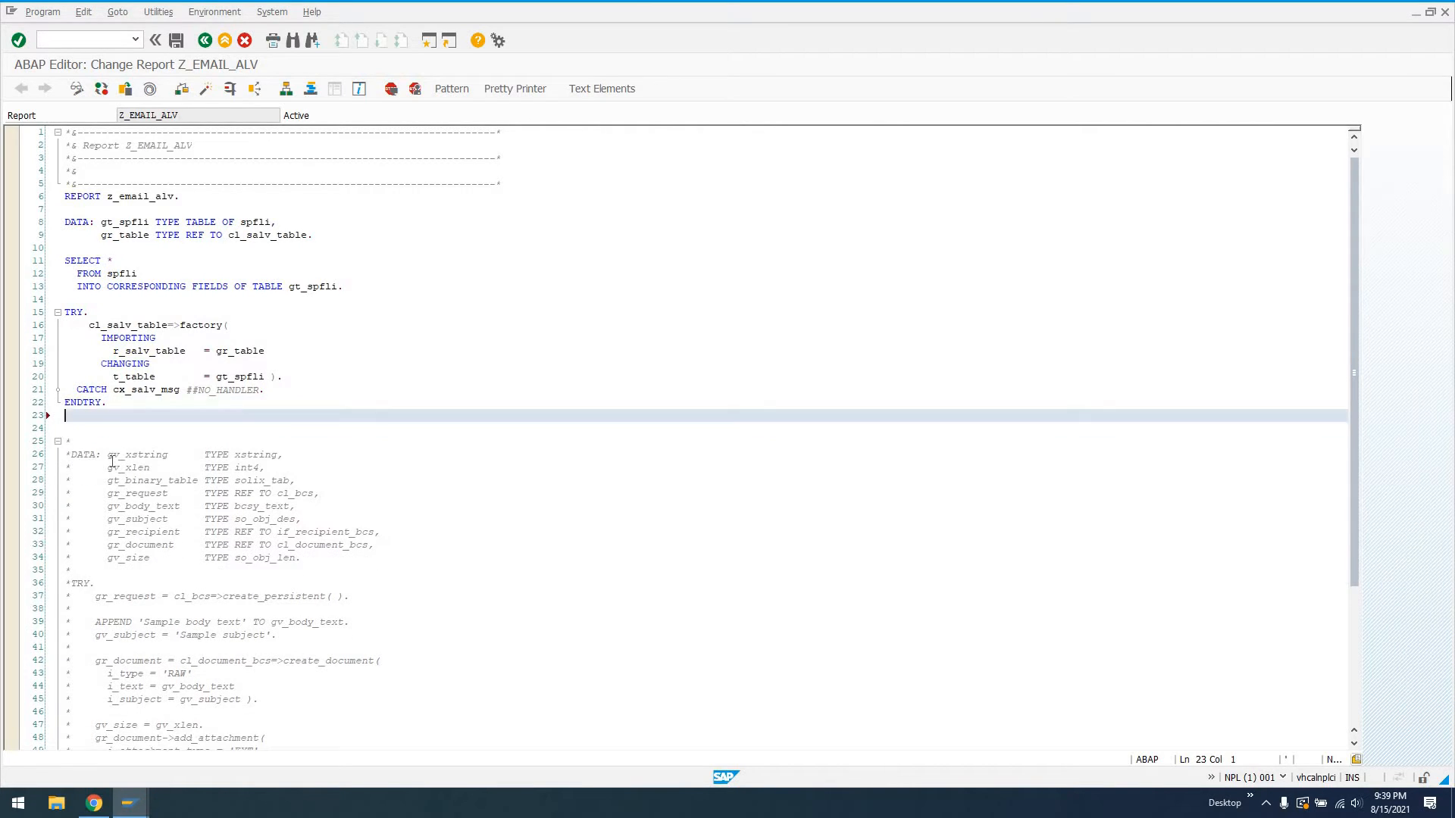
# - Select the commented e-mail DATA declaration lines for uncommenting
pyautogui.moveTo(107, 454); pyautogui.dragTo(316, 492)
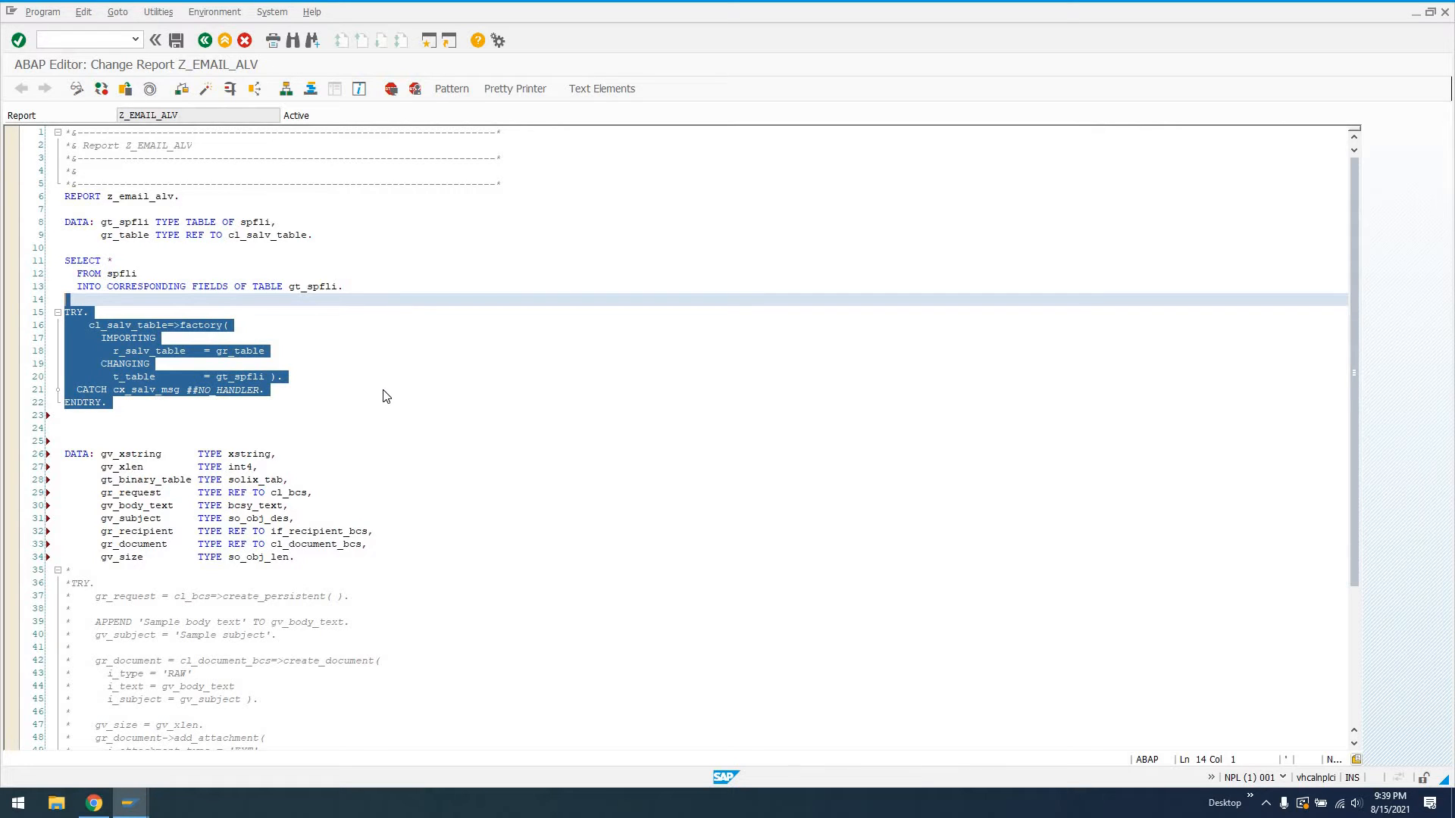
pyautogui.moveTo(288, 458)
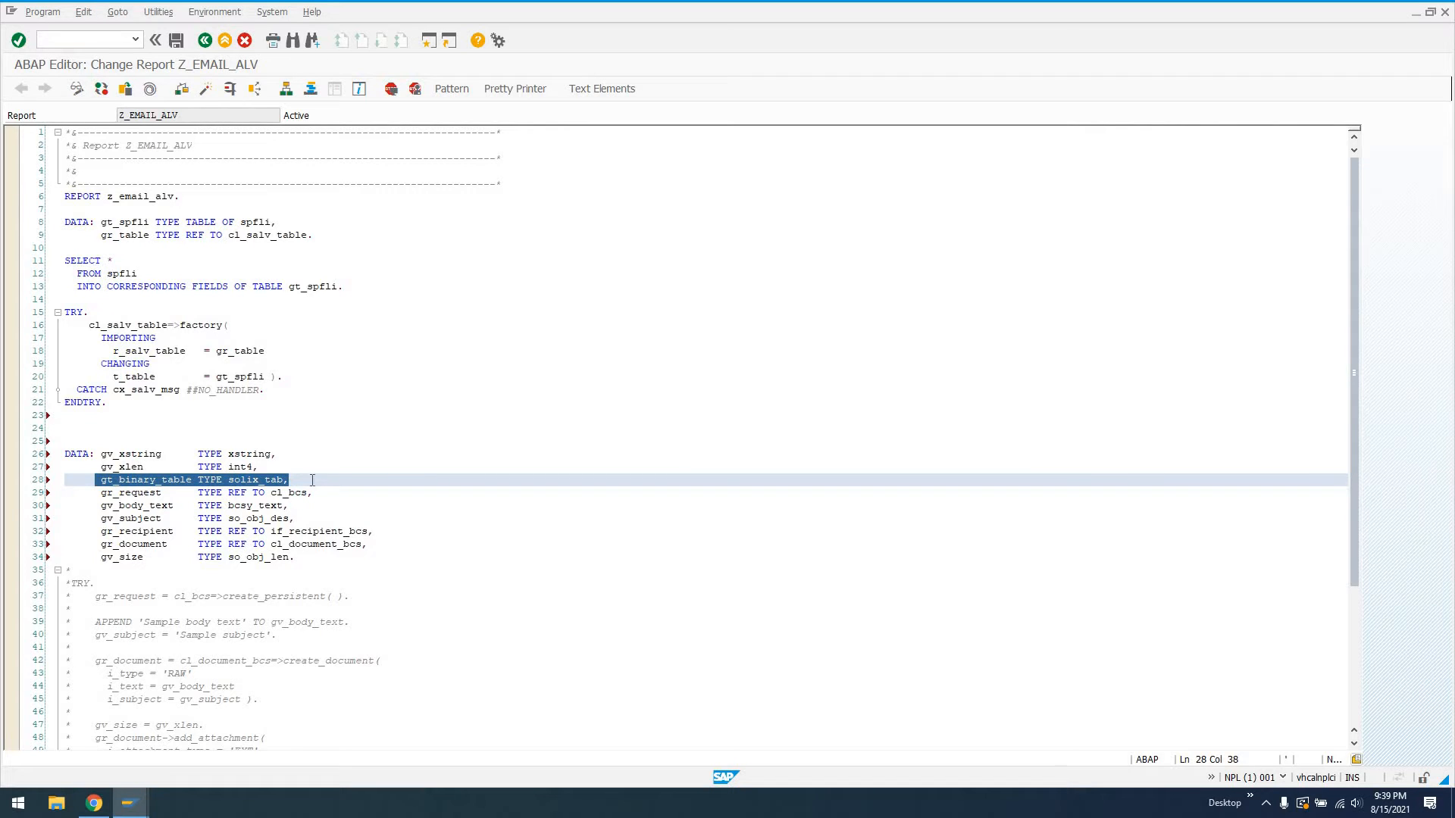
pyautogui.click(100, 492)
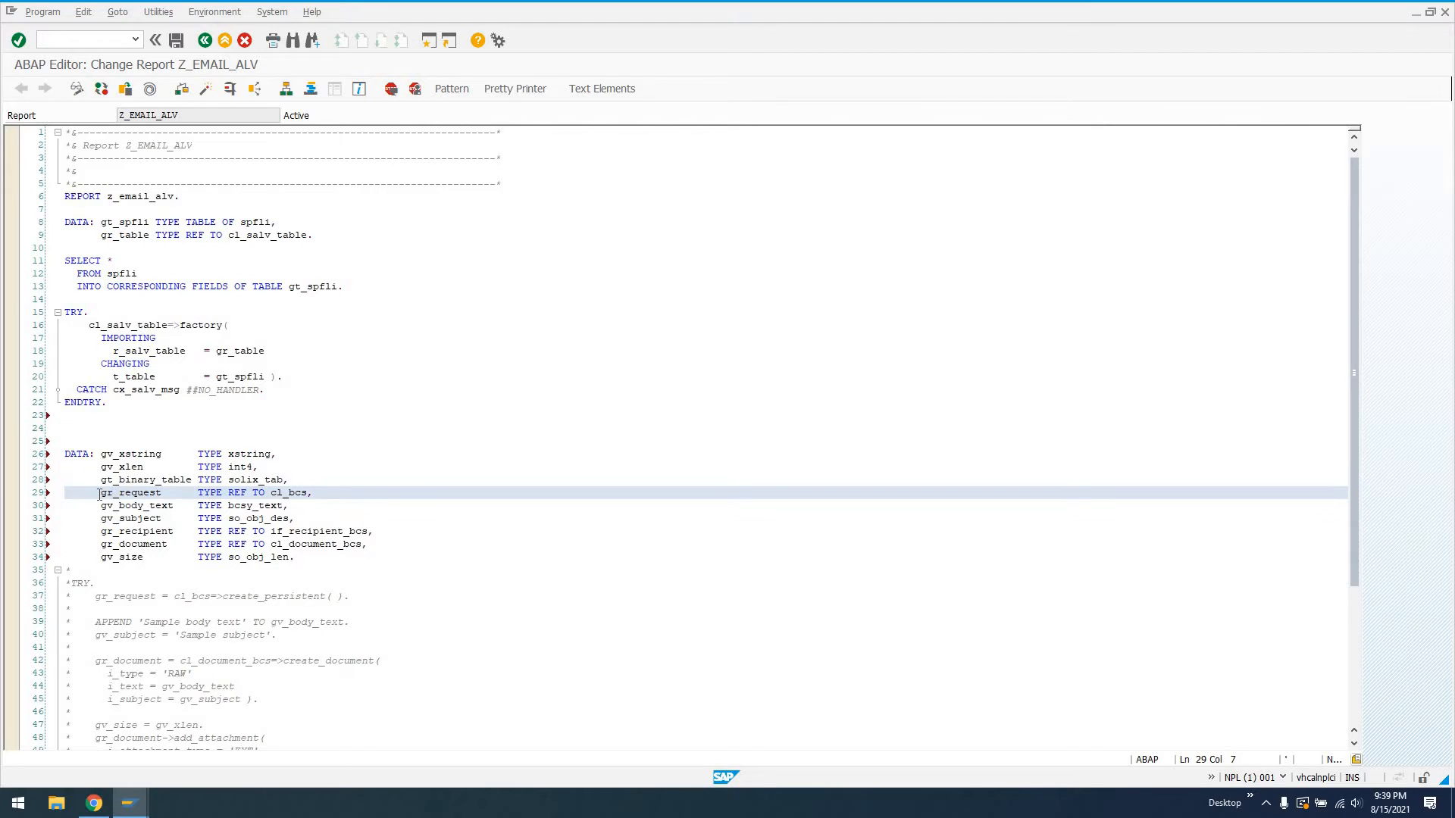
pyautogui.moveTo(95, 492); pyautogui.dragTo(309, 493)
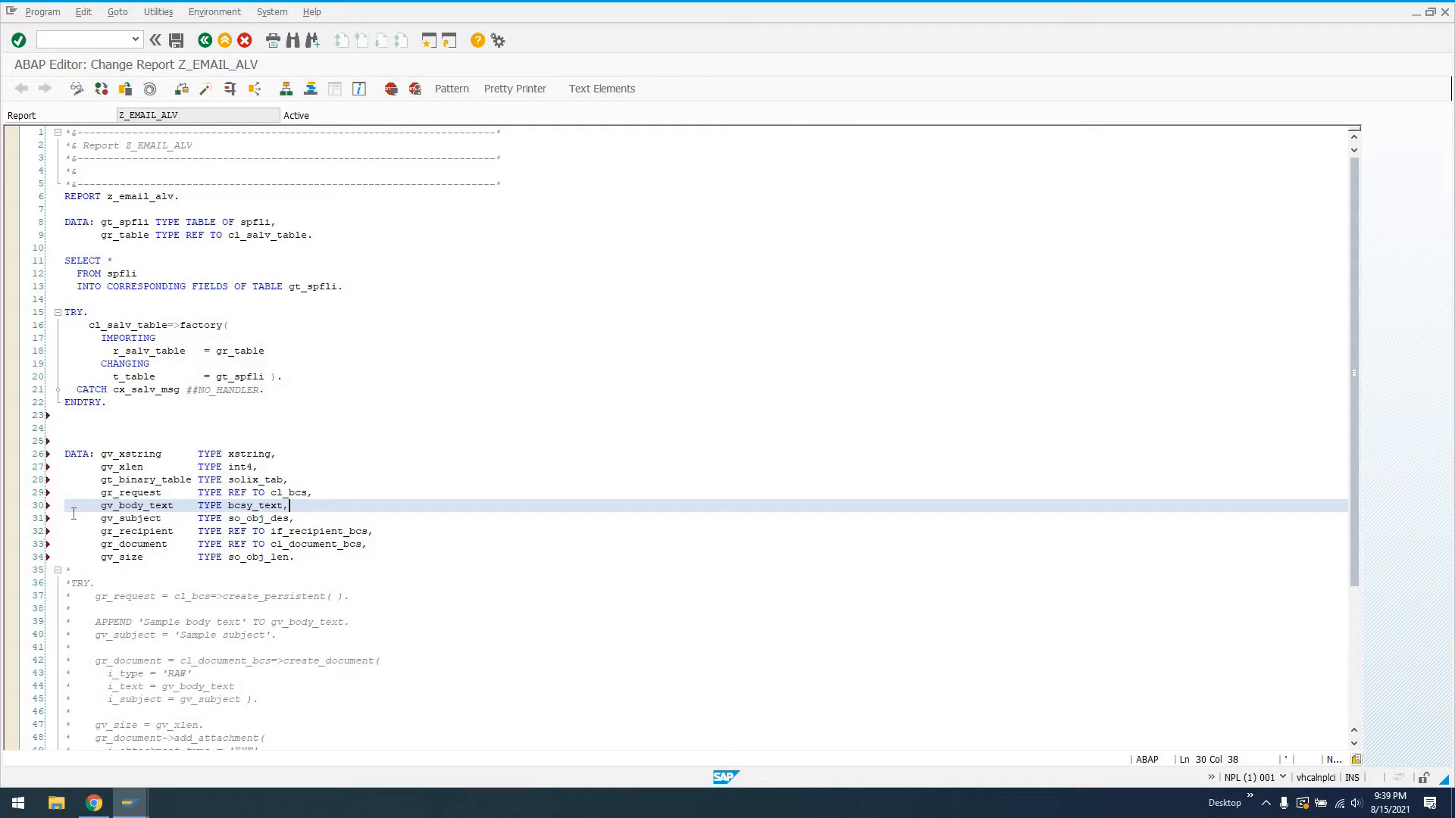
pyautogui.moveTo(289, 504); pyautogui.dragTo(295, 518)
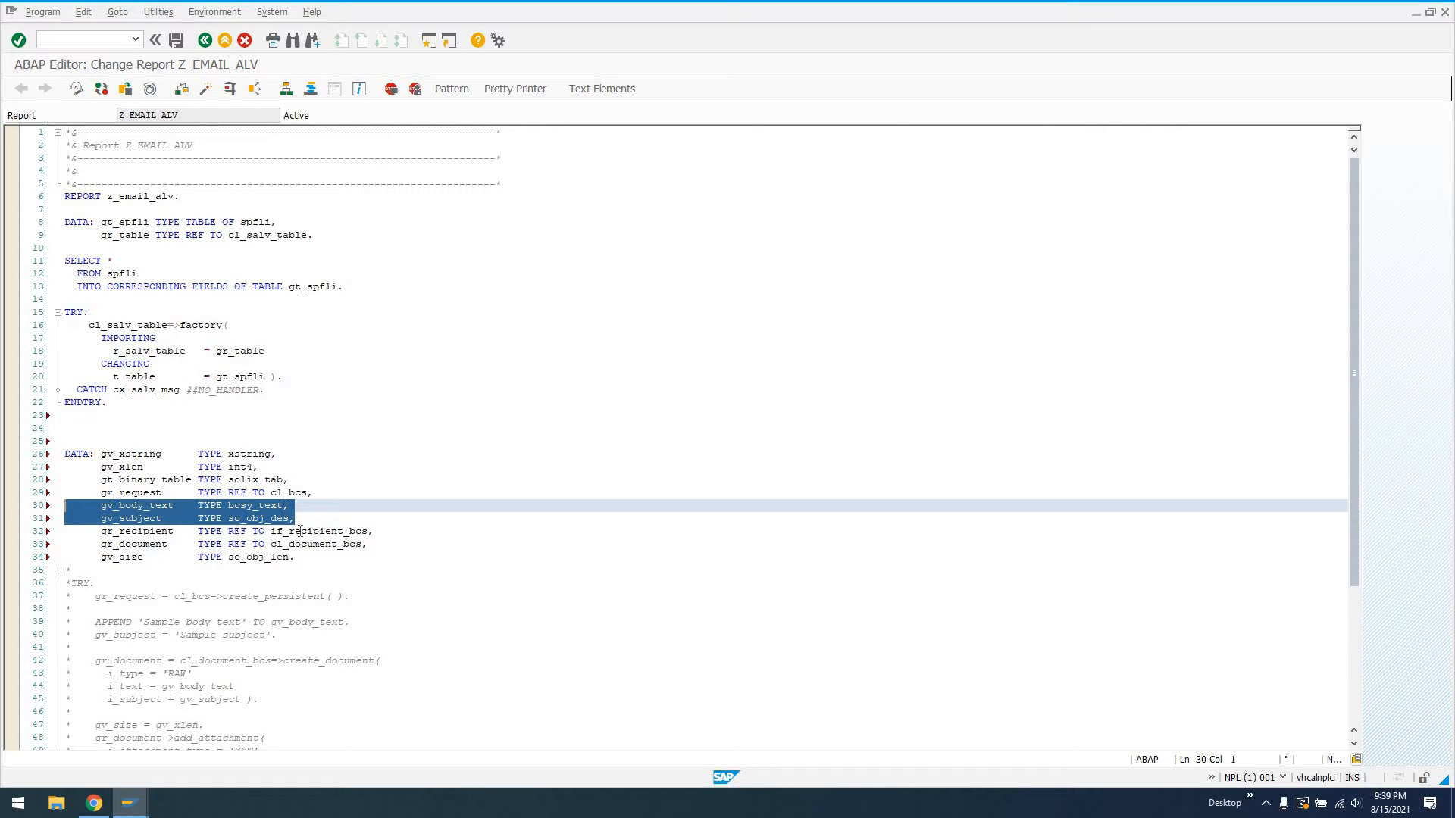
pyautogui.click(136, 531)
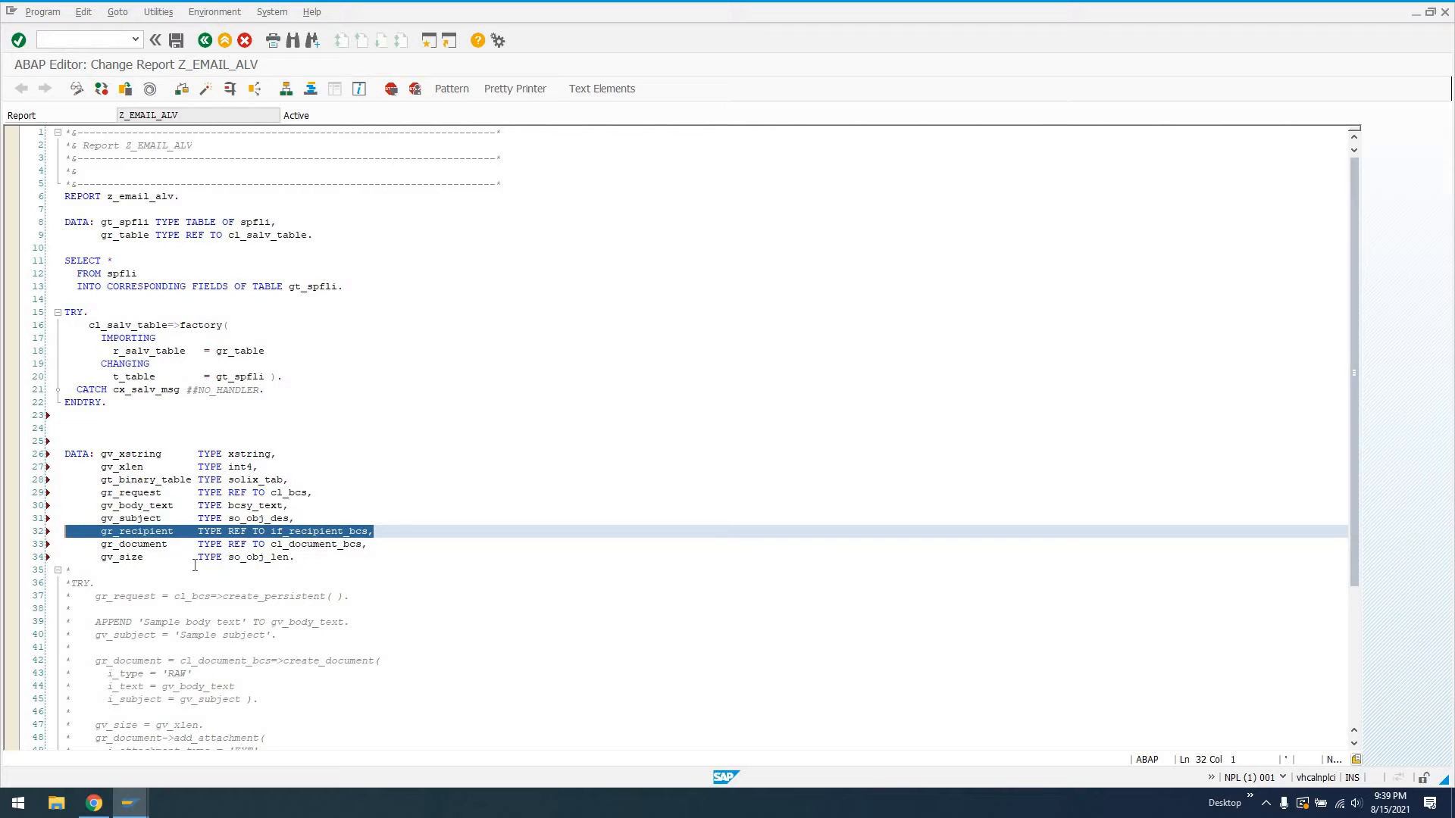
pyautogui.moveTo(294, 585)
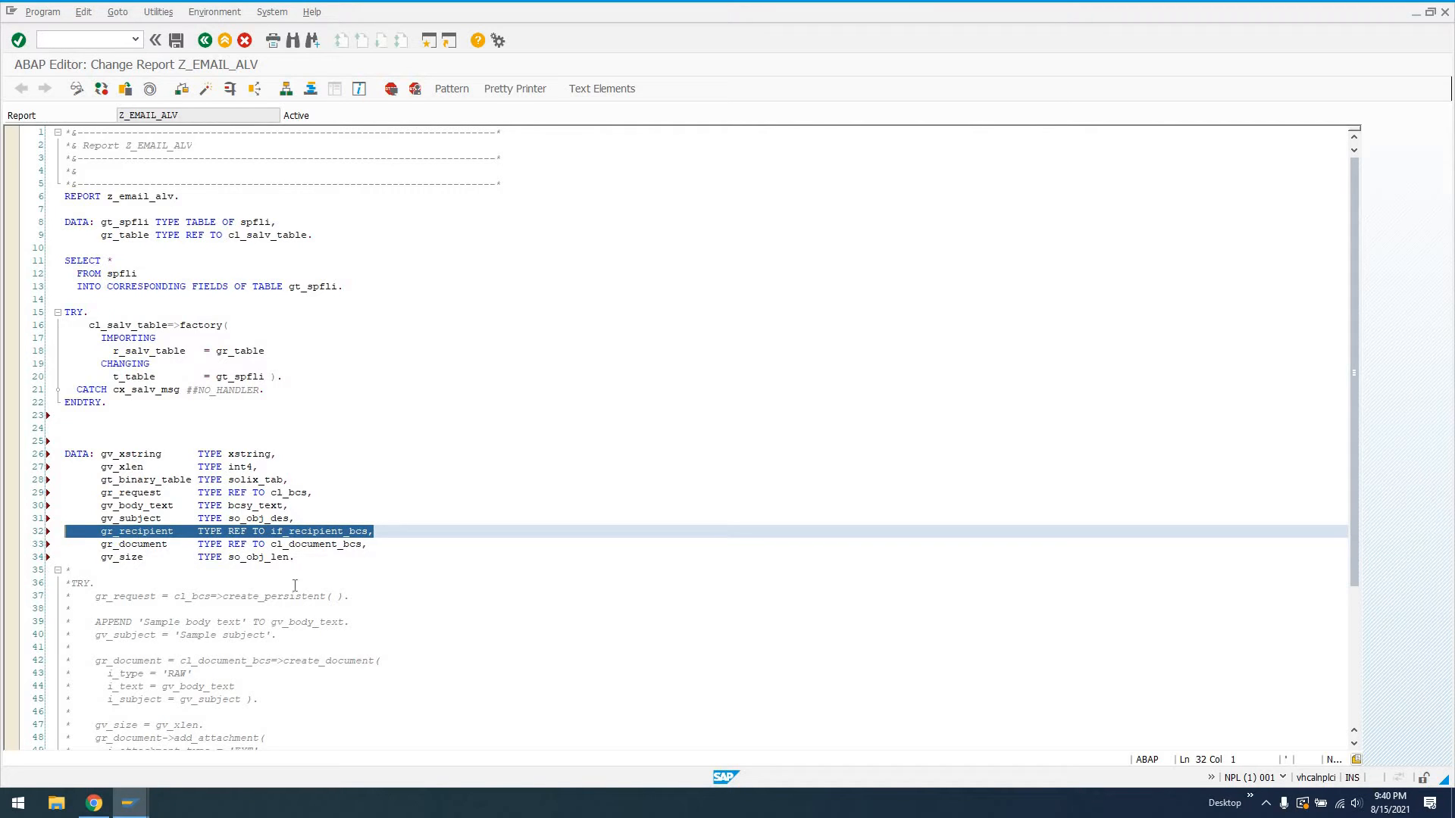
pyautogui.moveTo(414, 545)
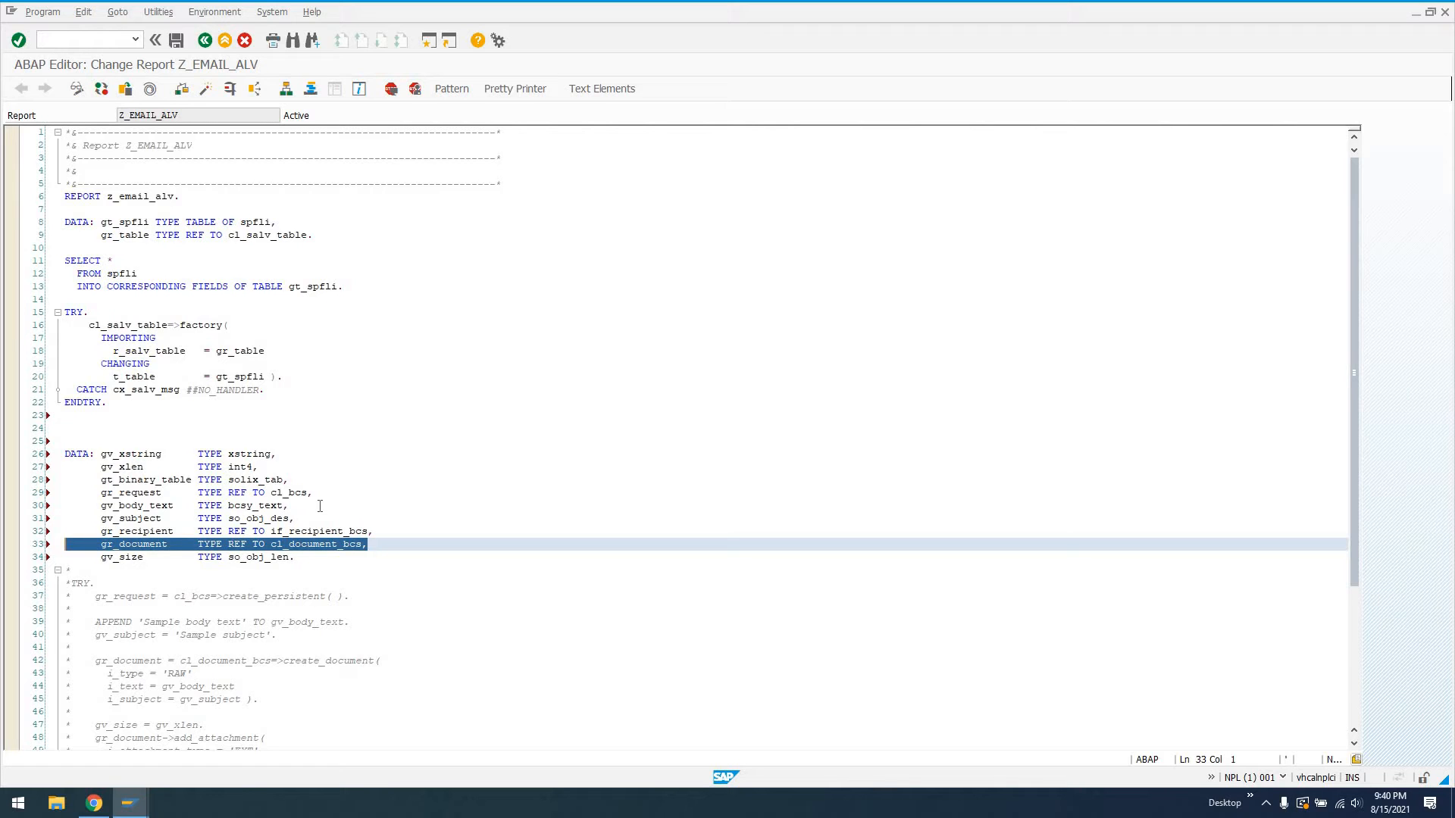
pyautogui.click(295, 557)
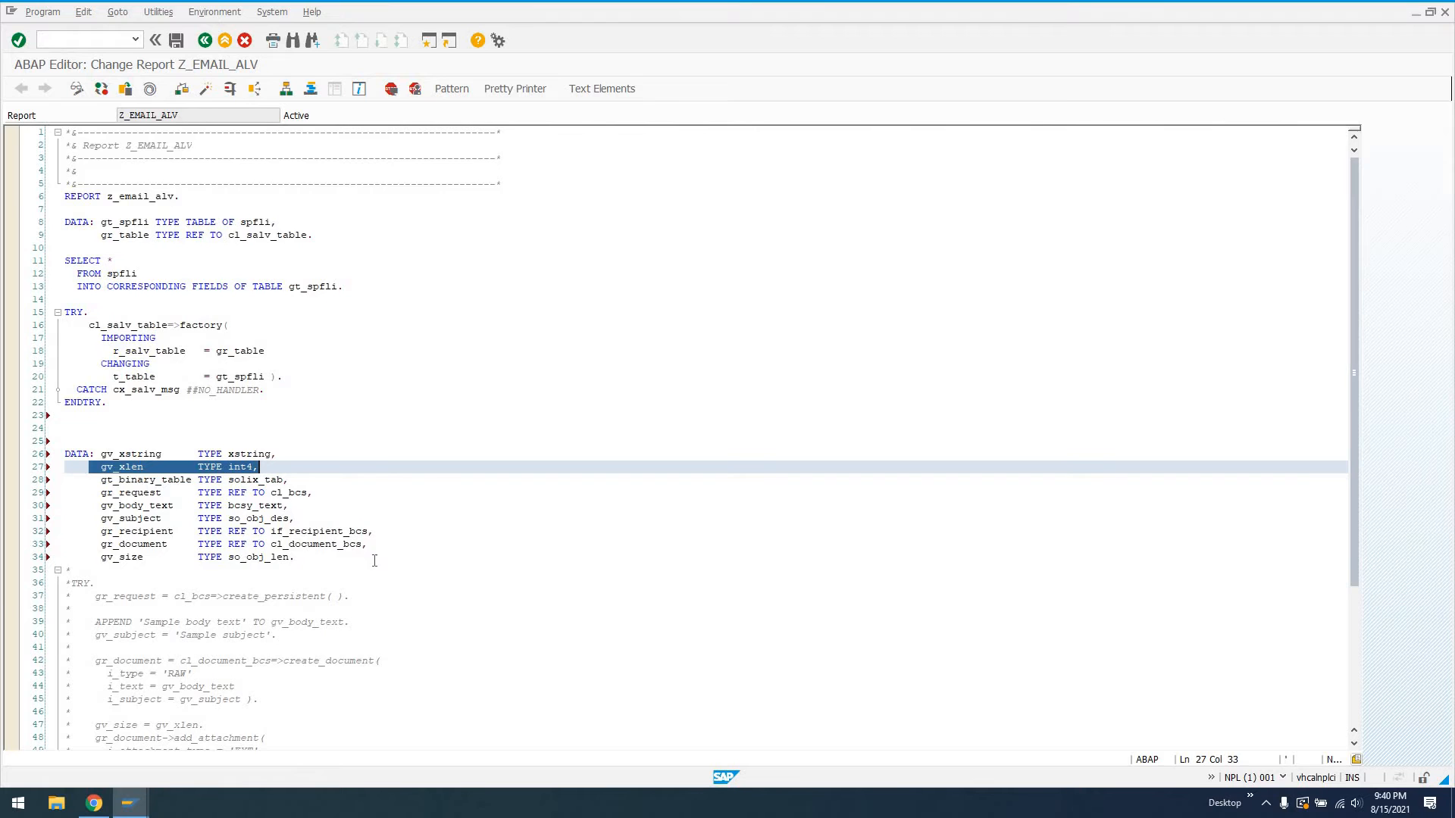
pyautogui.scroll(-3)
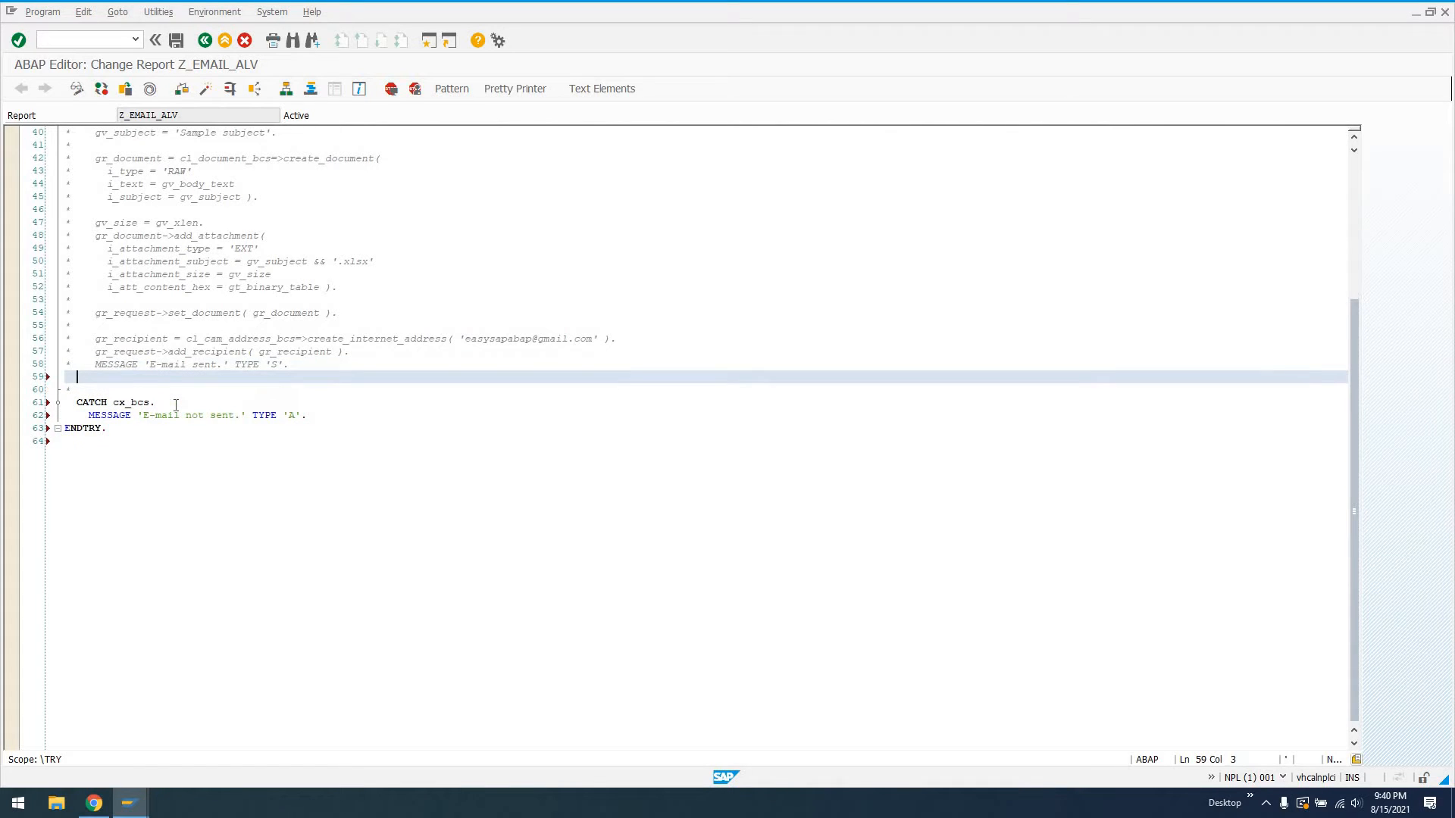
# - Add gr_request->send( ). after the MESSAGE line and uncomment the TRY statement
pyautogui.write('gr_request->send( ).')
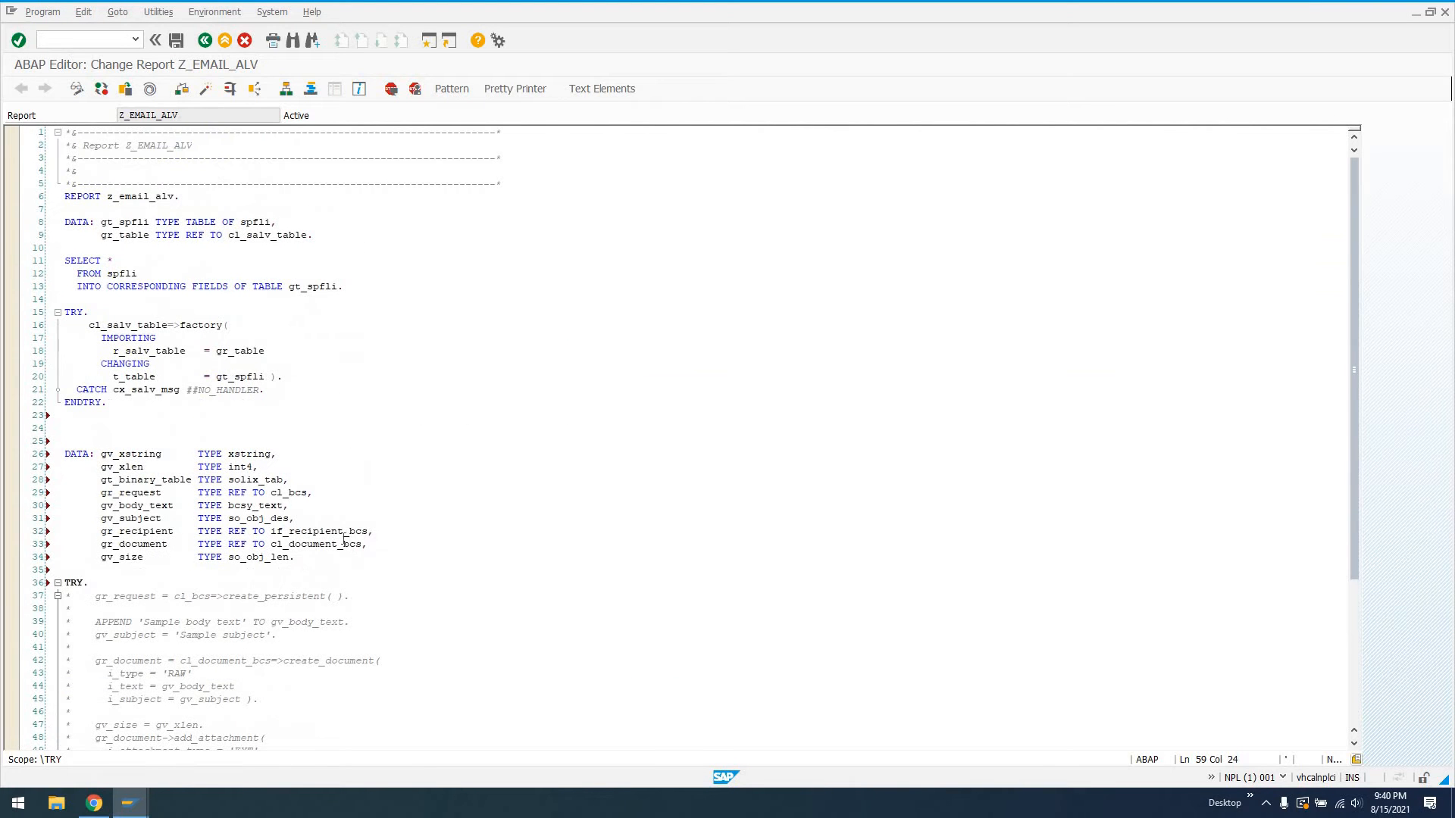
pyautogui.doubleClick(288, 491)
pyautogui.write("MESSAGE 'E-mail not sent.' TYPE 'A'.")
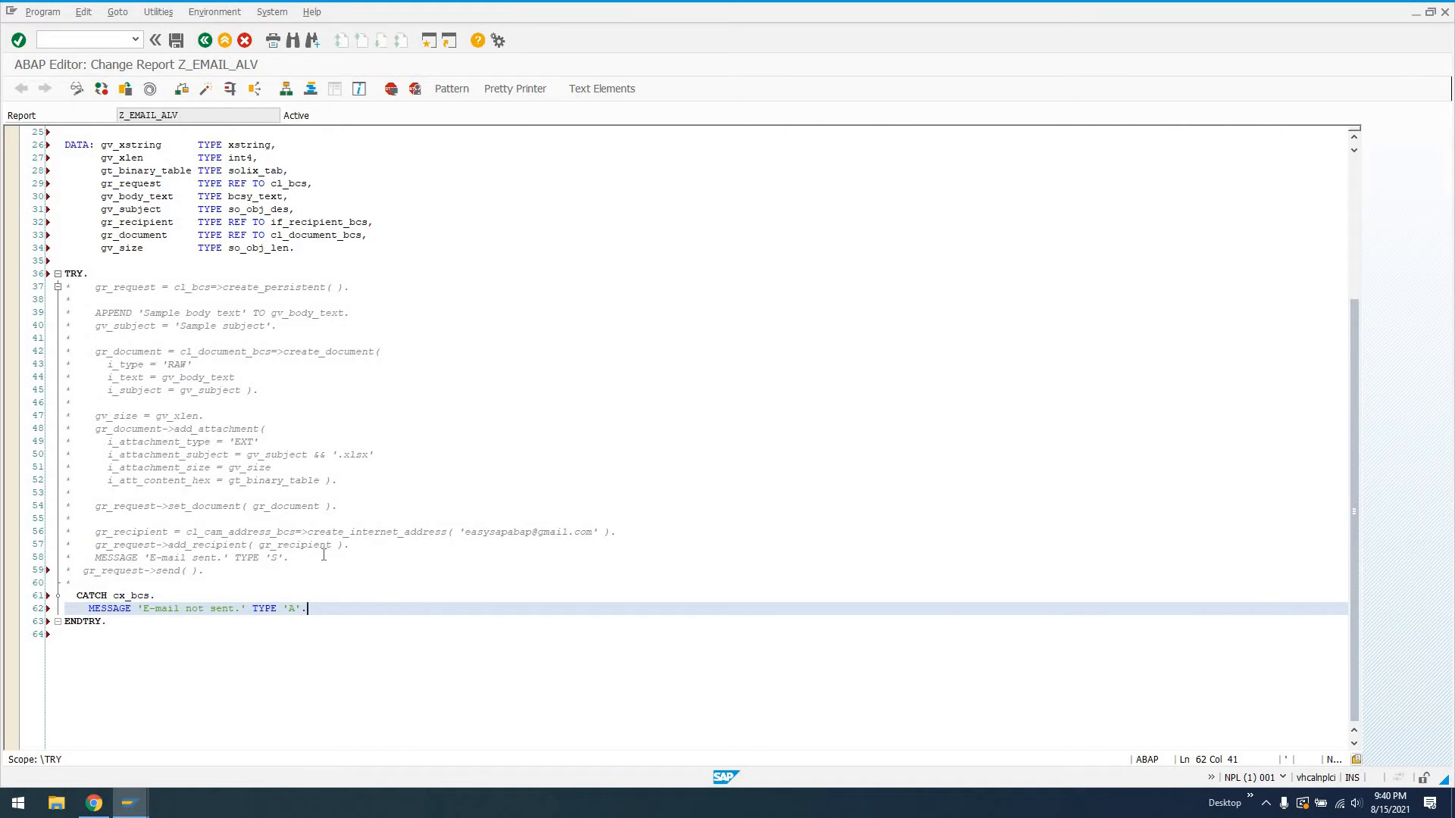
pyautogui.click(213, 287)
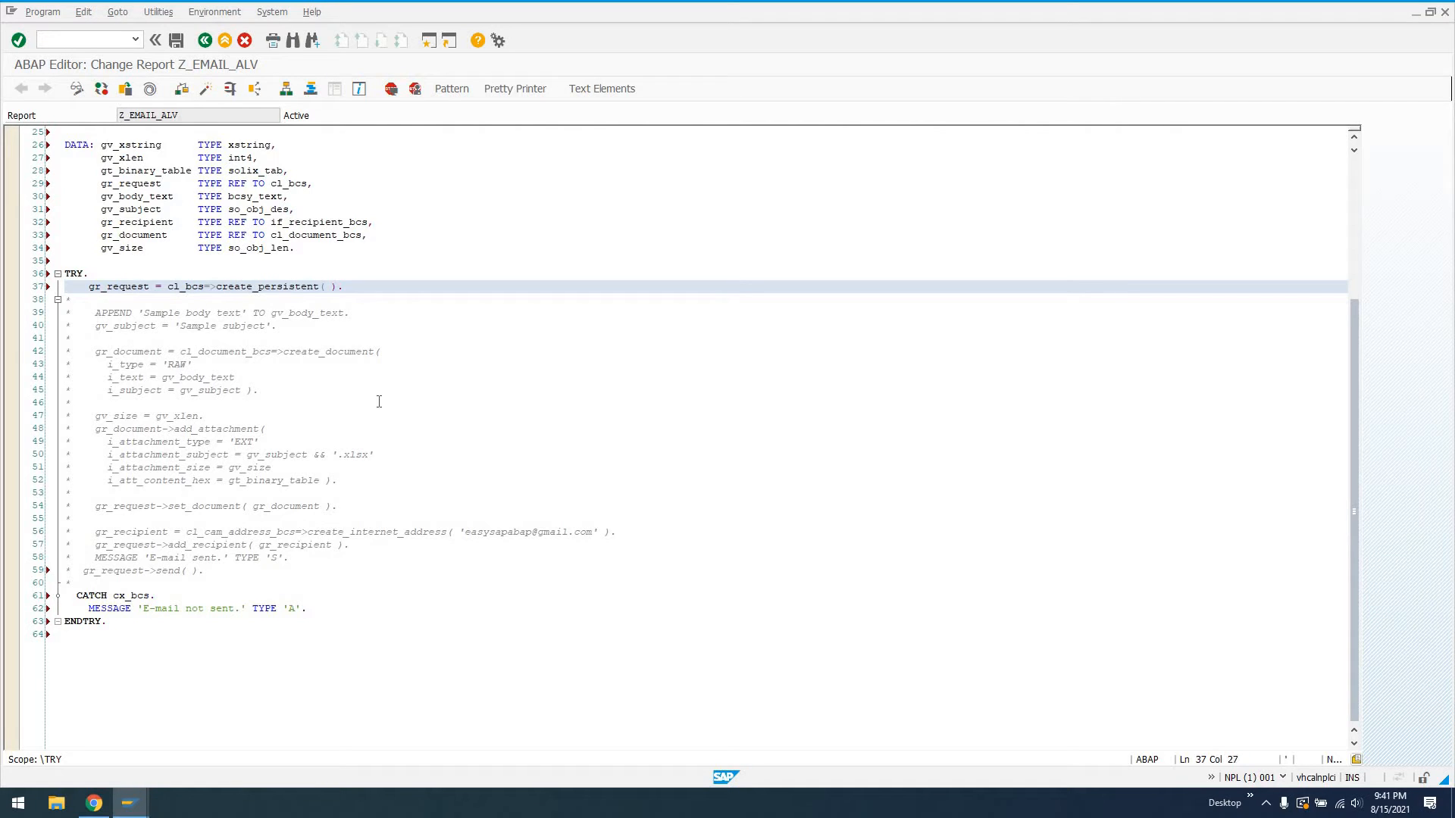
# - Uncomment the request, body text, subject and create_document lines, entering /osost along the way
pyautogui.doubleClick(269, 286)
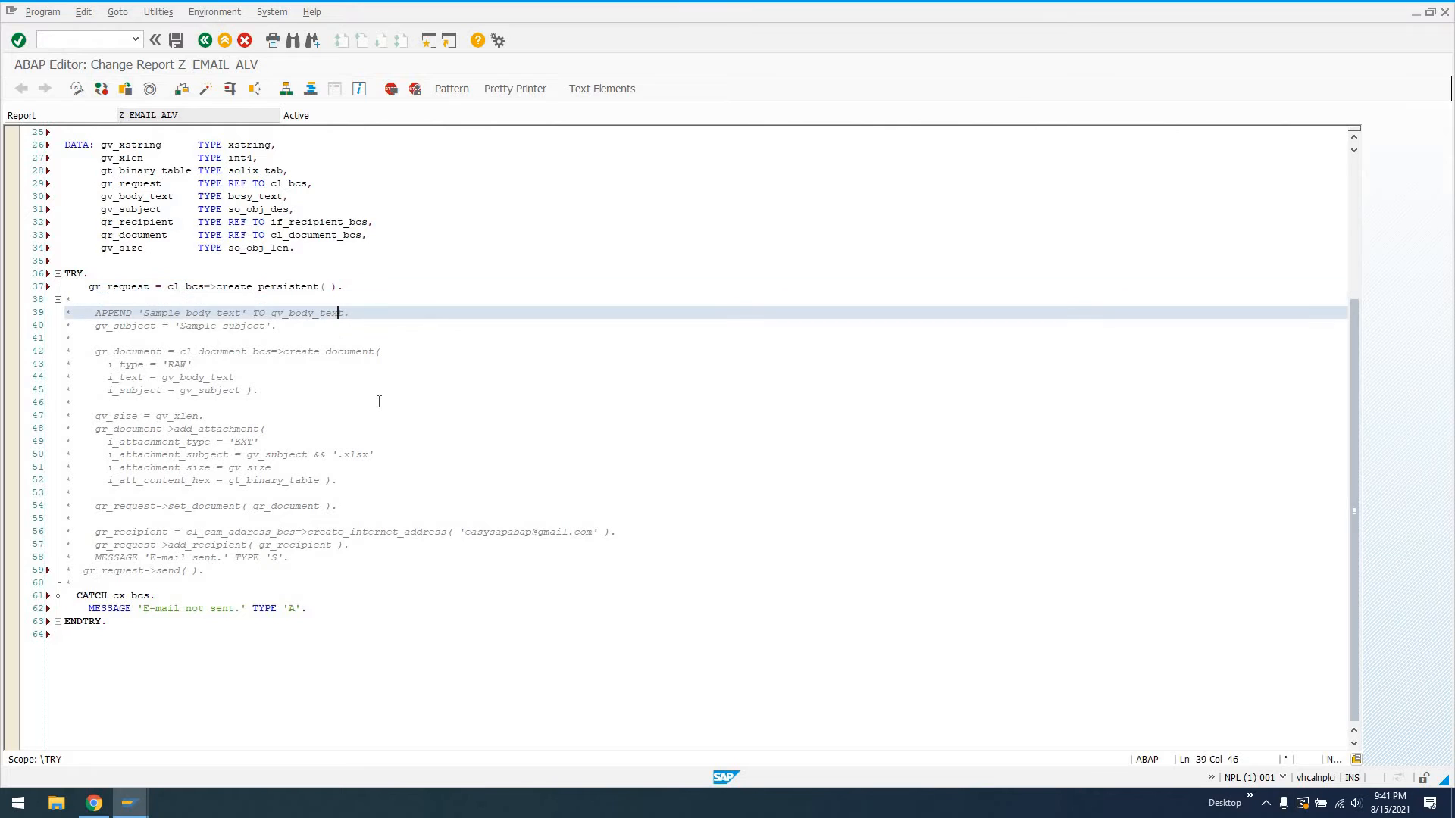
pyautogui.write('/osost')
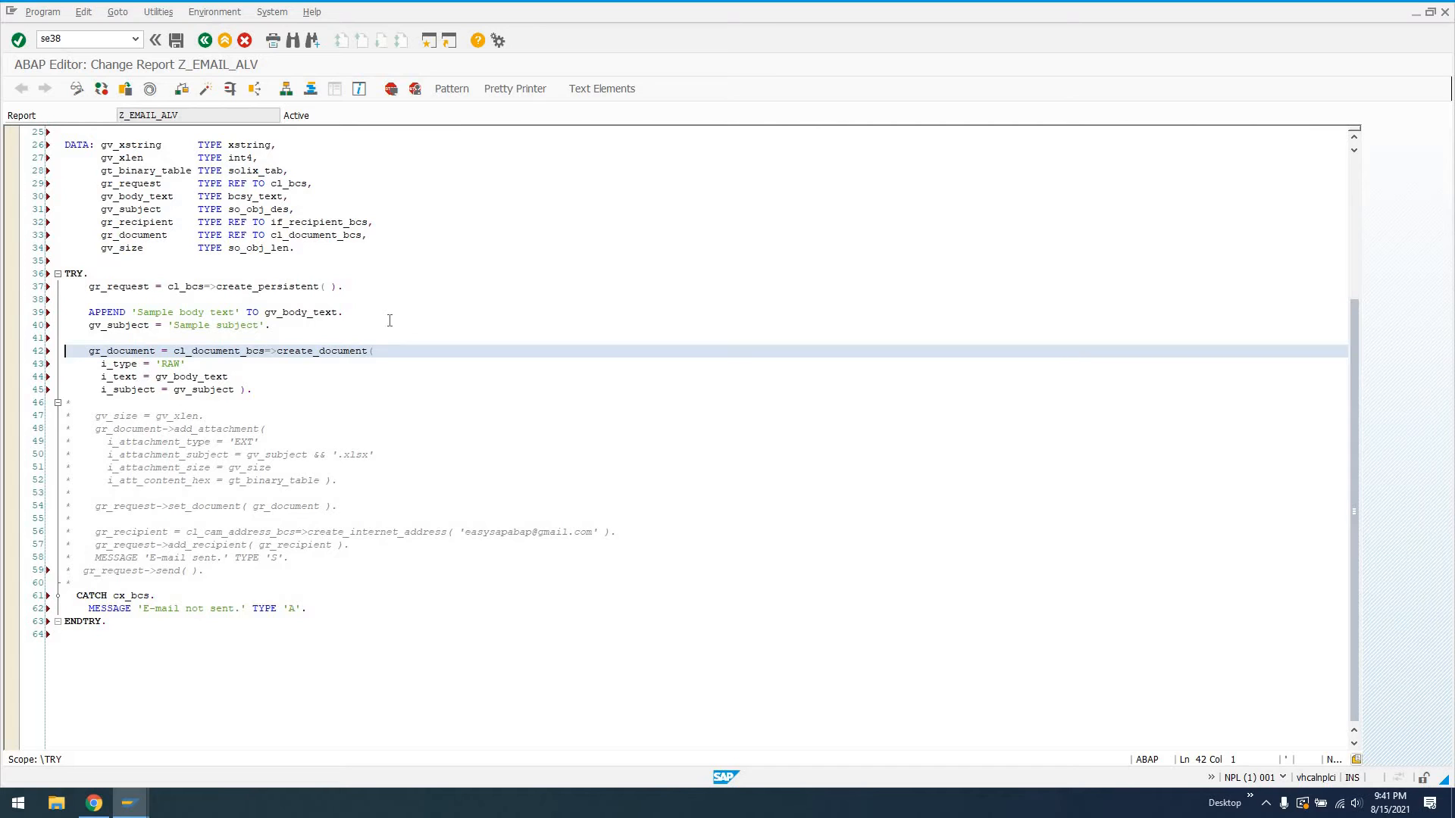
pyautogui.click(139, 363)
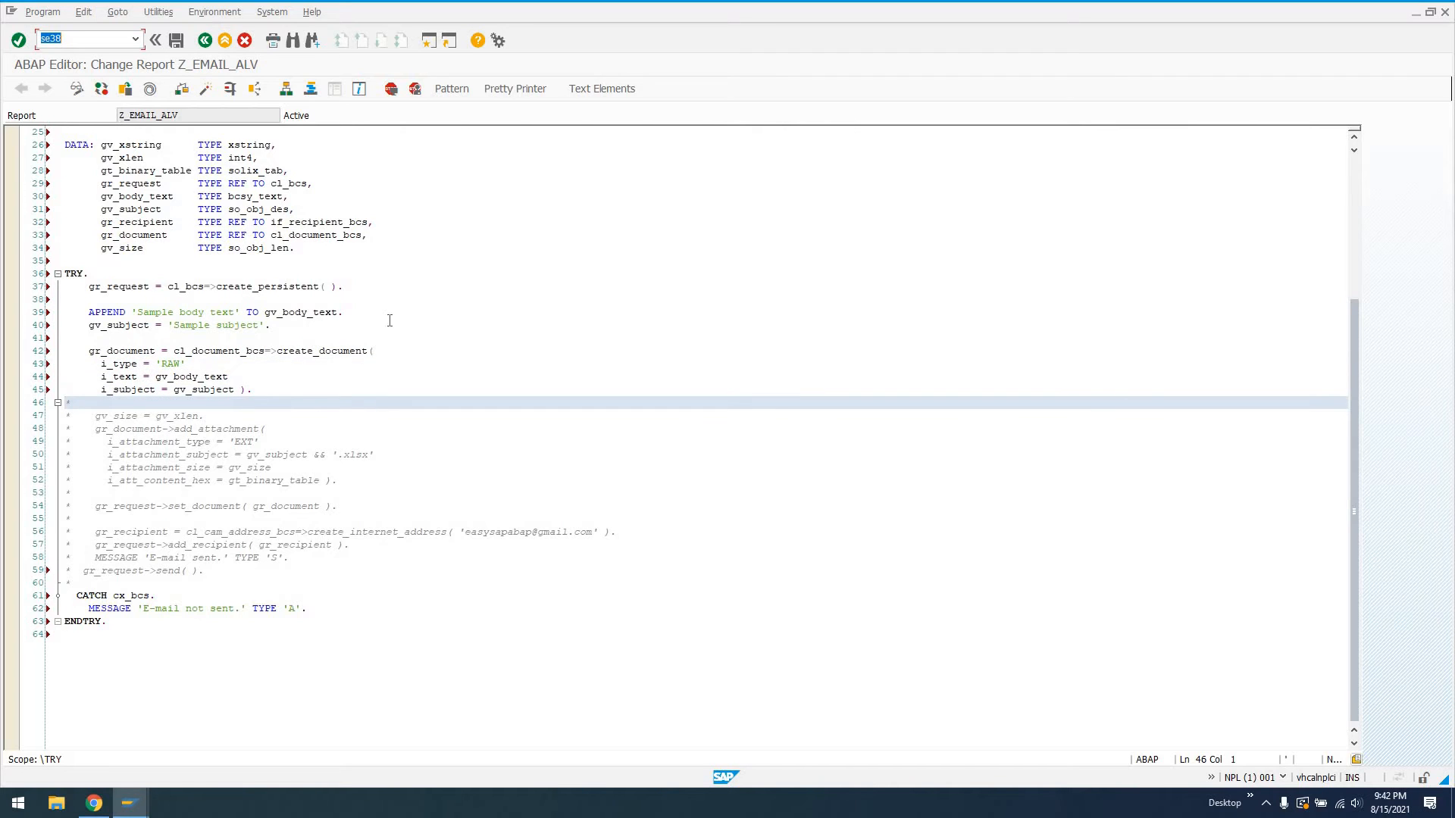
# - Enter /nsost and select text on the to_xml conversion code
pyautogui.write('/nsost')
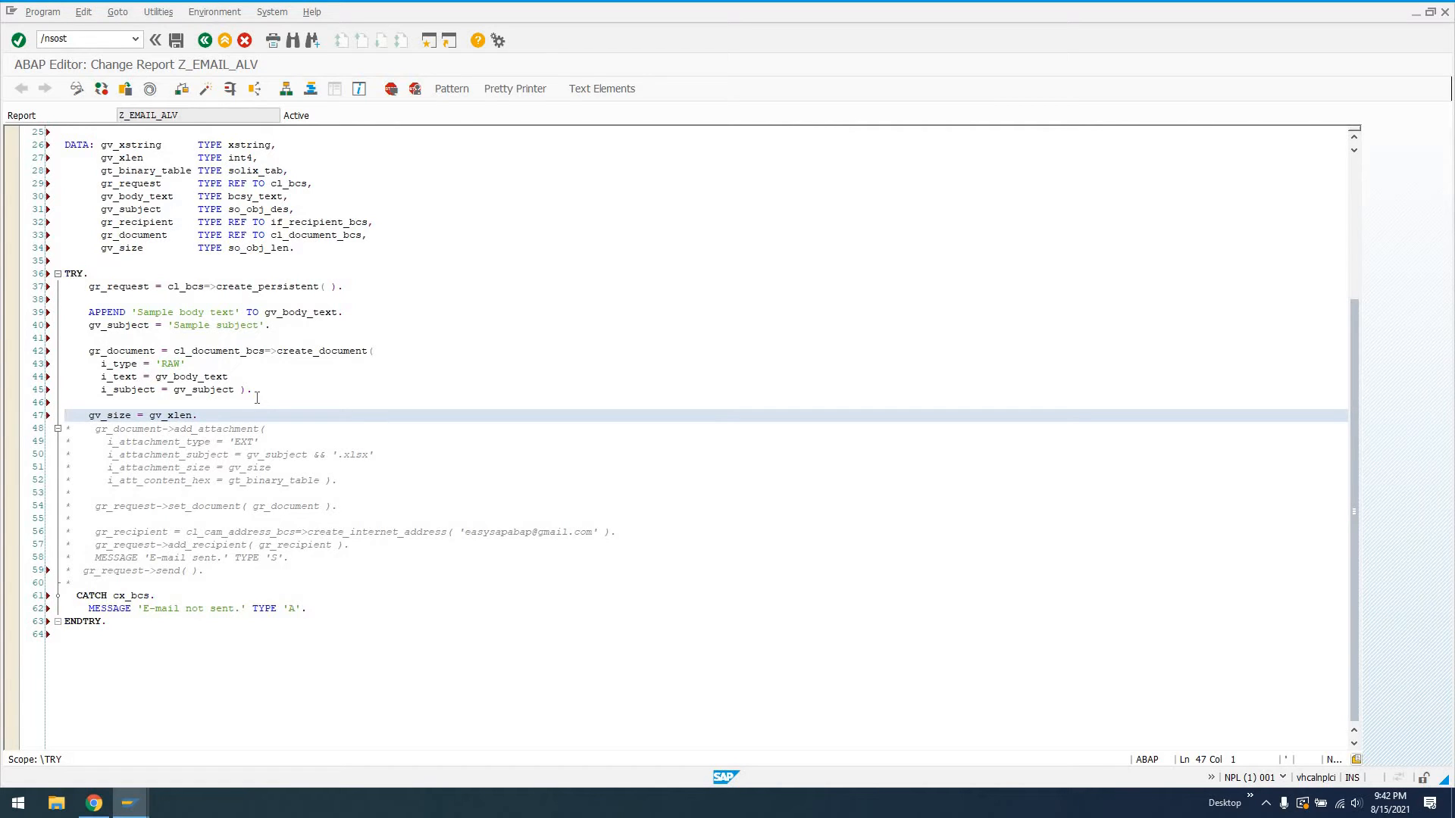
pyautogui.click(137, 414)
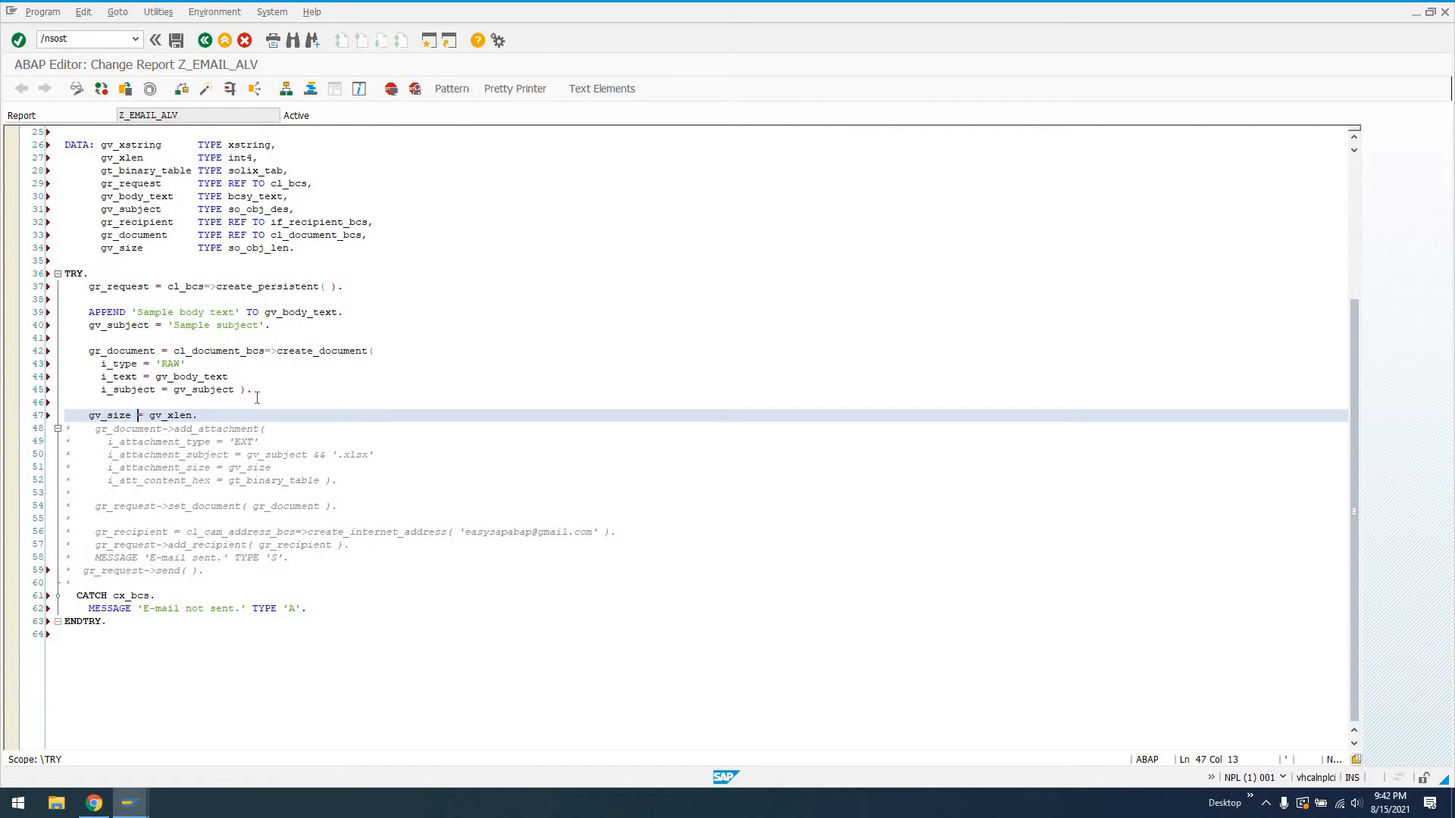
pyautogui.doubleClick(170, 414)
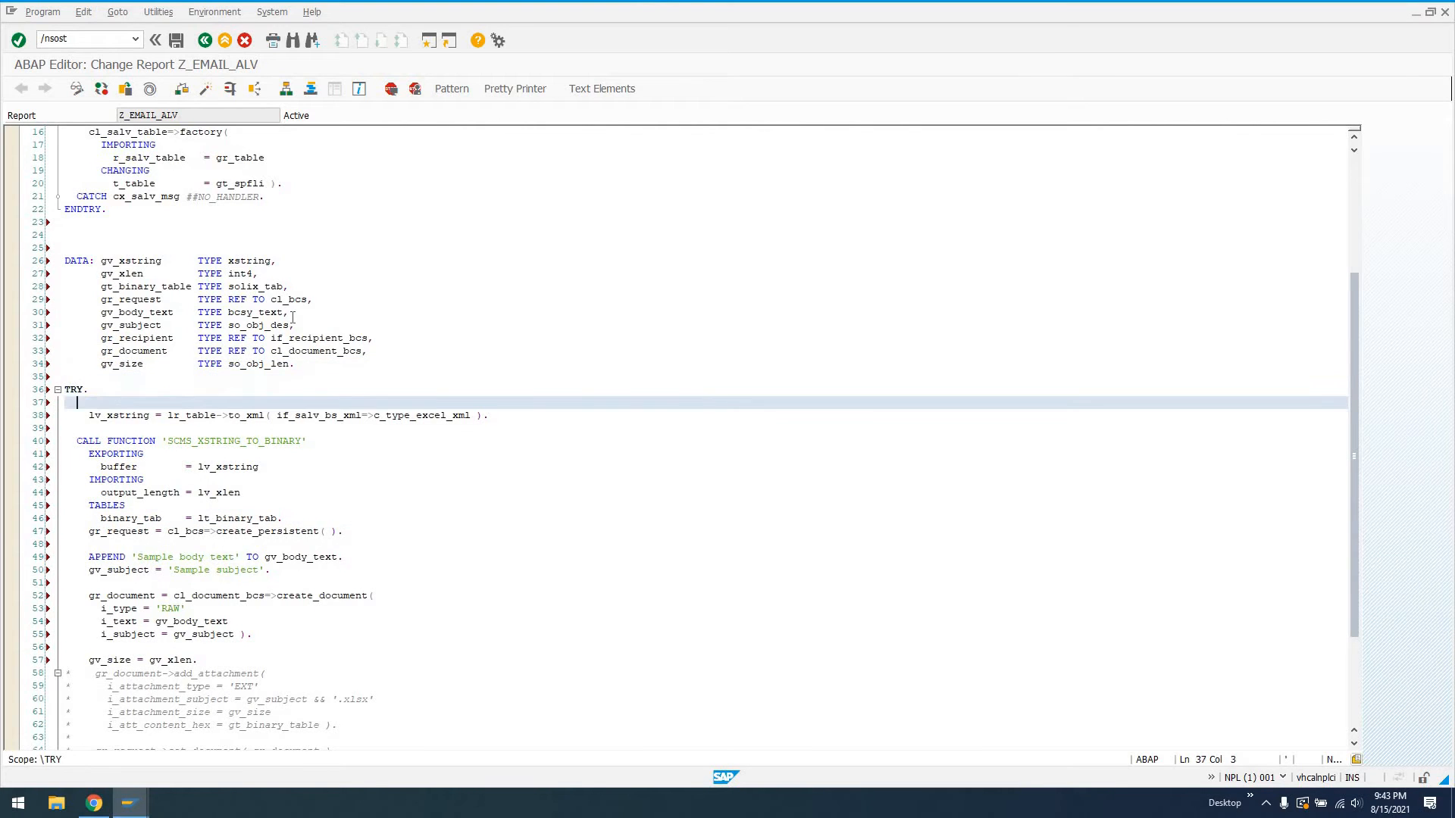
pyautogui.click(95, 415)
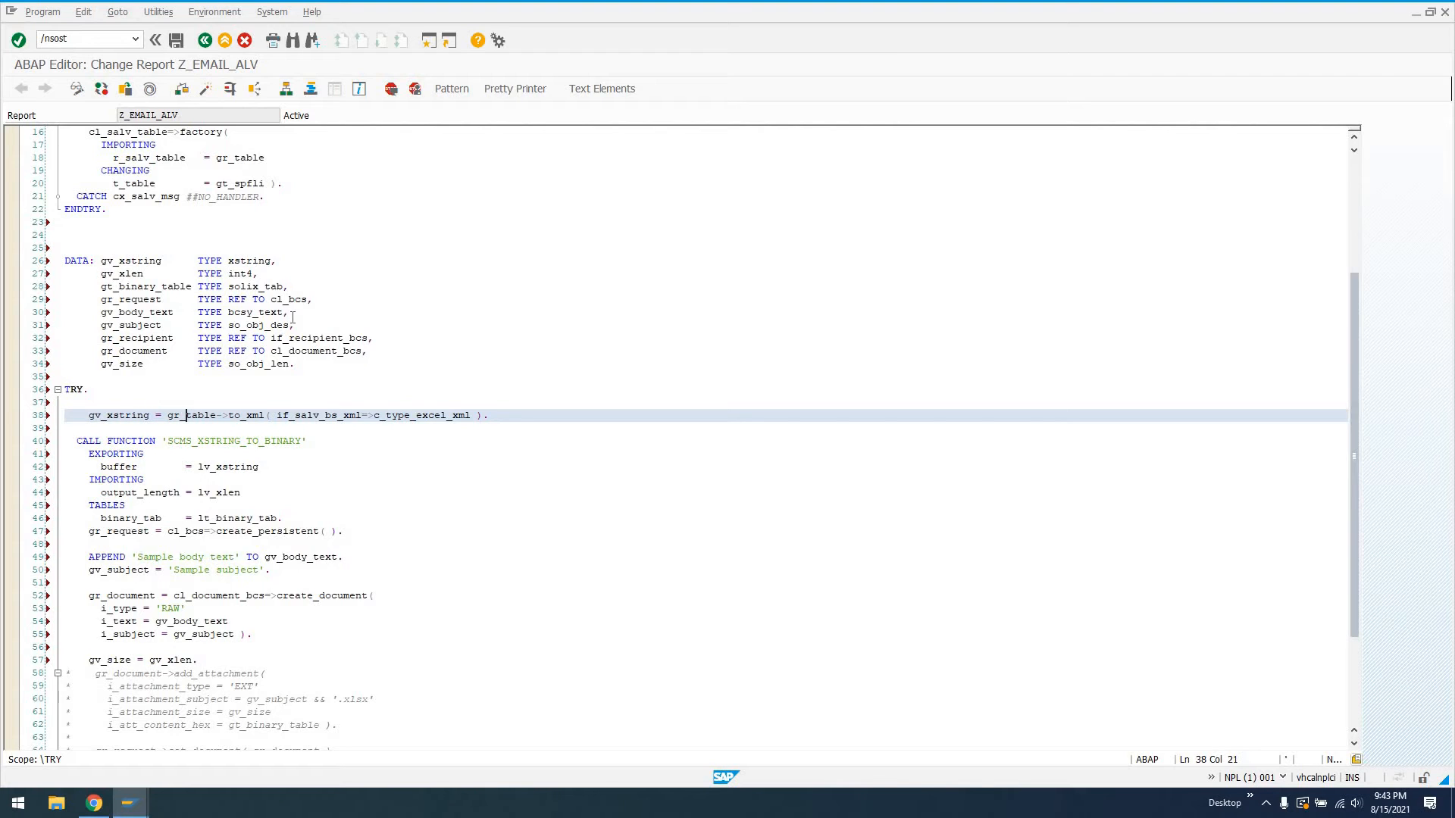
# - Change the to_xml output constant from c_type_excel_xml to c_type_xlsx
pyautogui.click(485, 415)
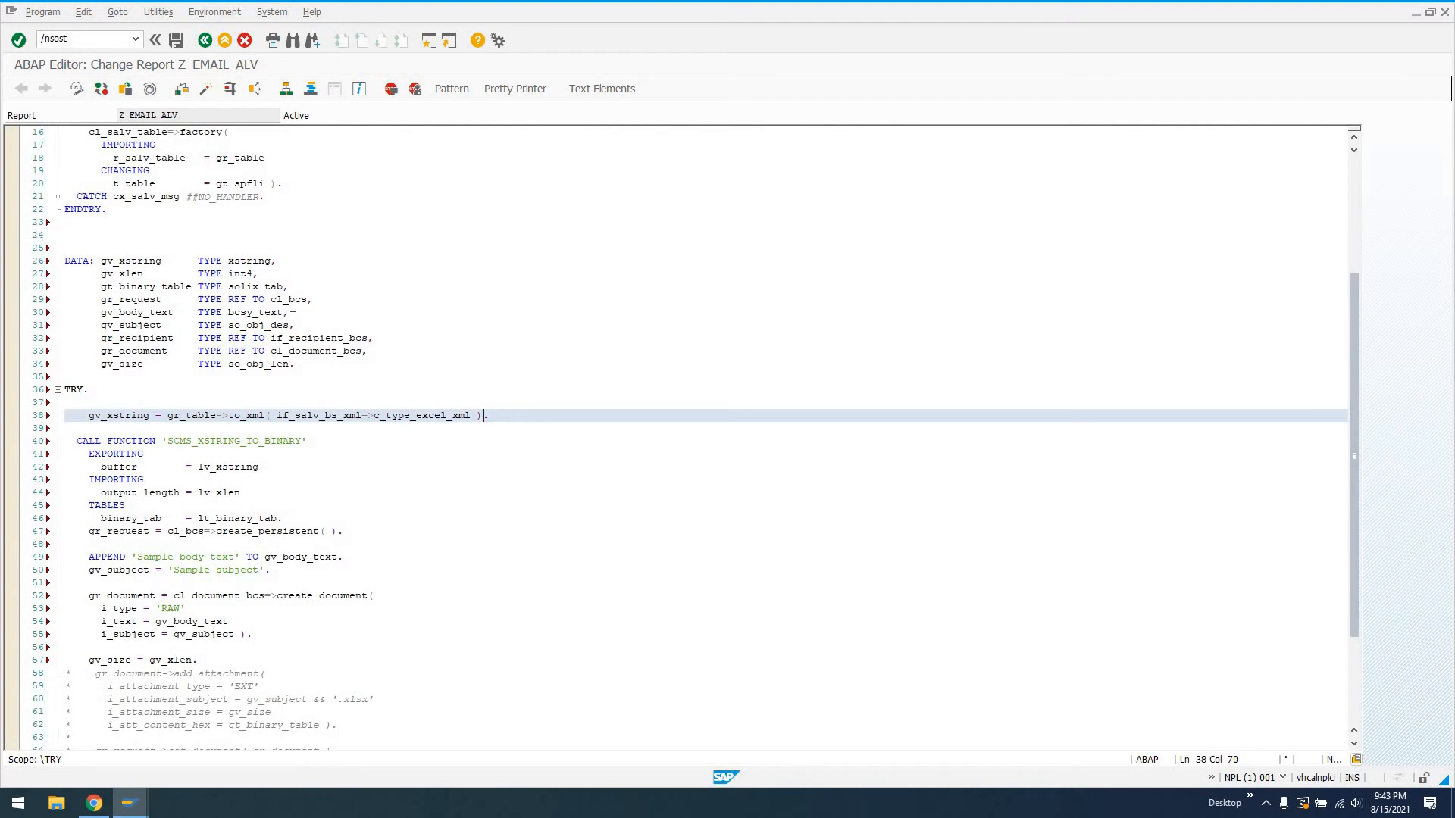
pyautogui.press('BackSpace')
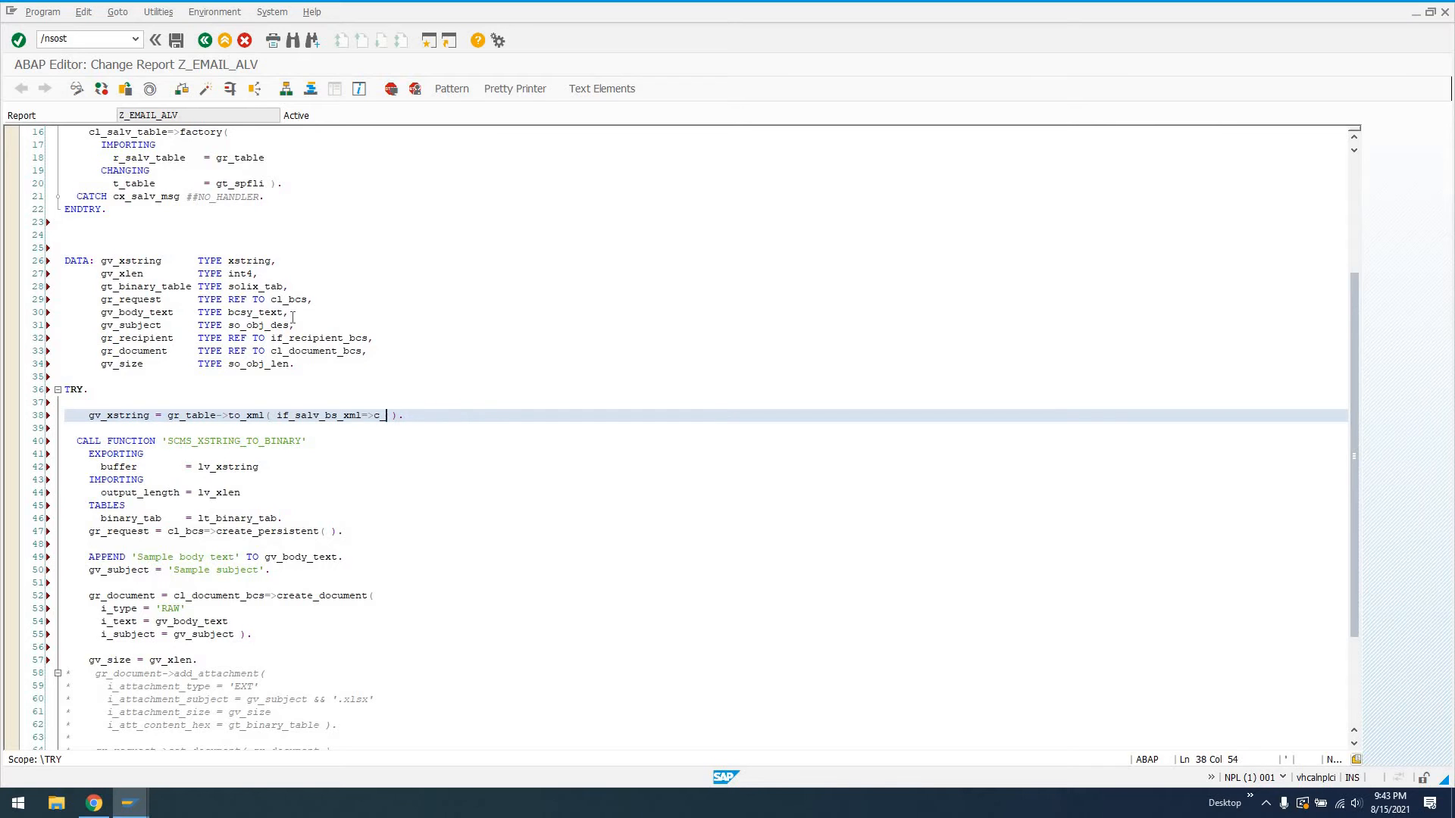
pyautogui.write('t')
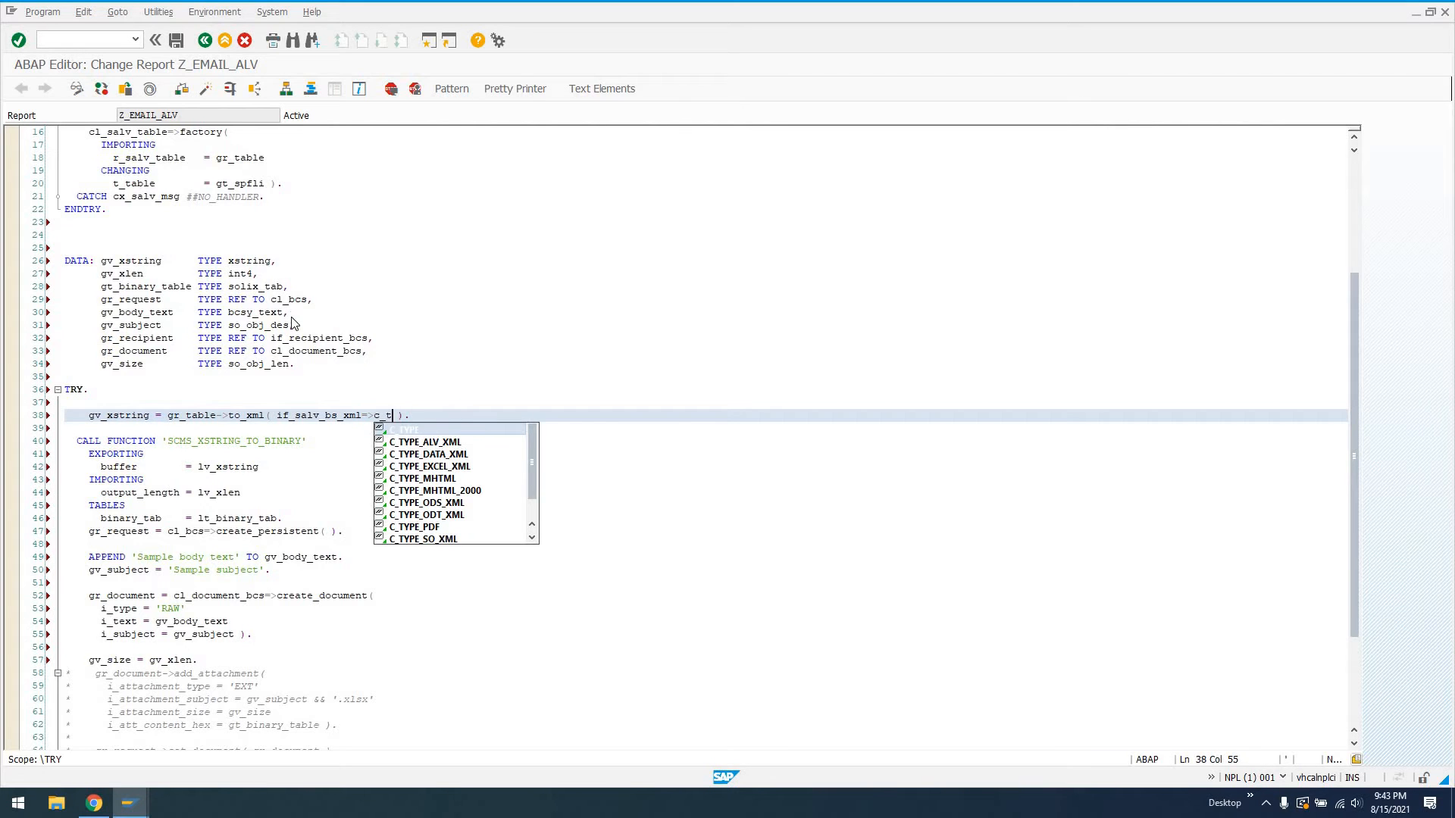
pyautogui.write('ype_')
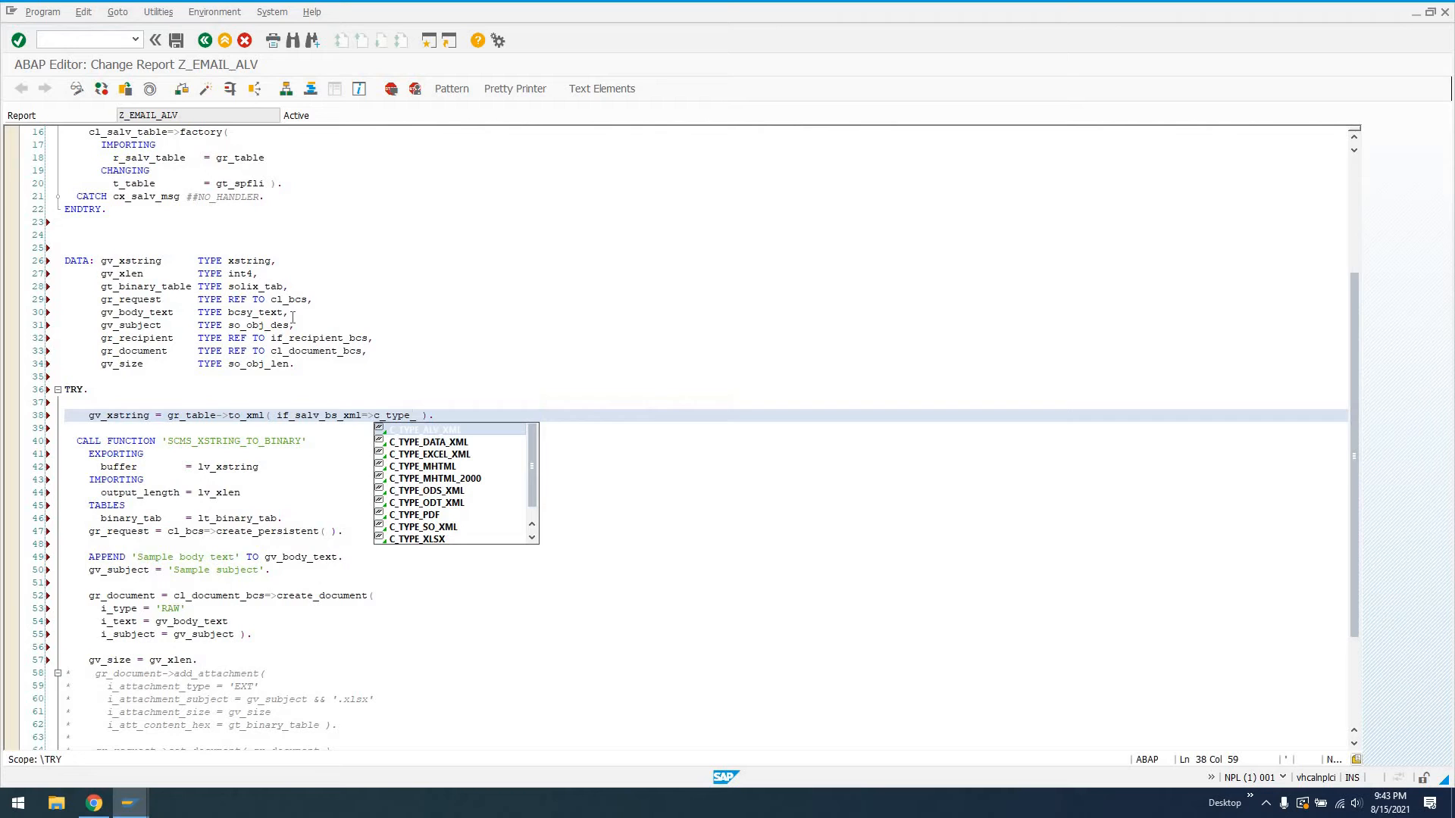
pyautogui.scroll(-3)
pyautogui.write('g')
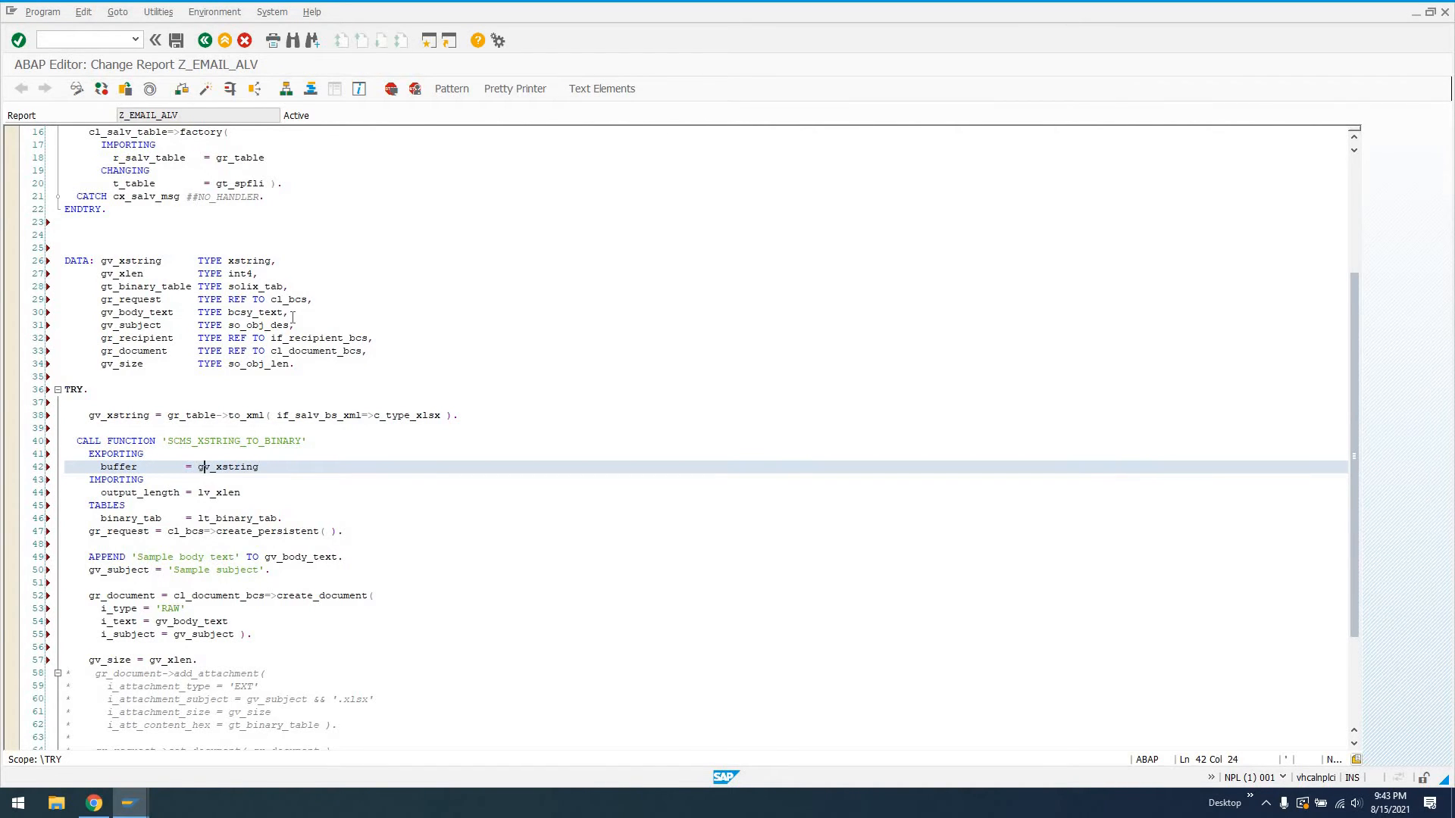
pyautogui.click(203, 493)
pyautogui.write('g')
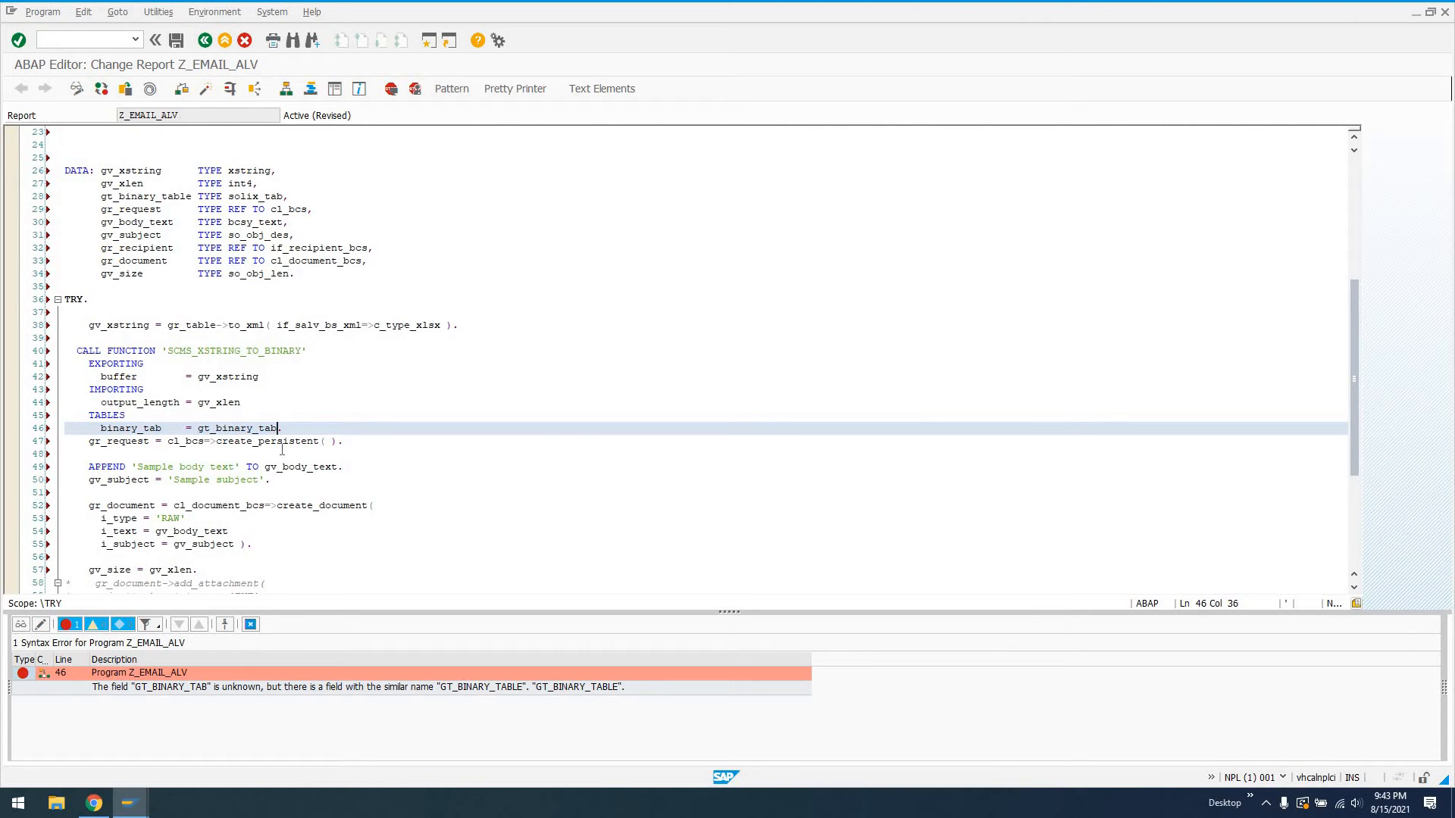
# - Rename the binary_tab parameter to gt_binary_table, then check and pretty-print the source
pyautogui.write('le.')
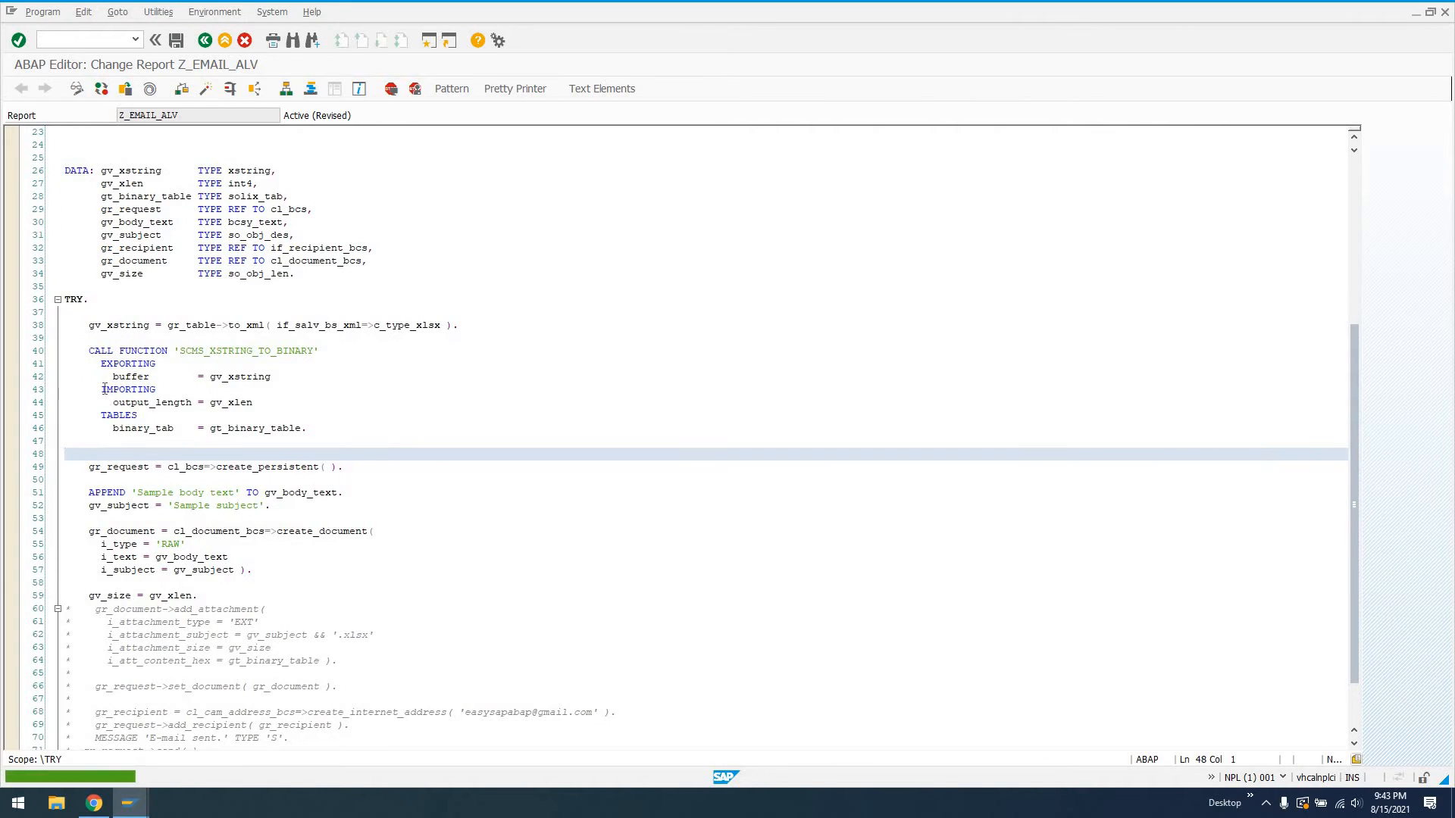
pyautogui.click(514, 87)
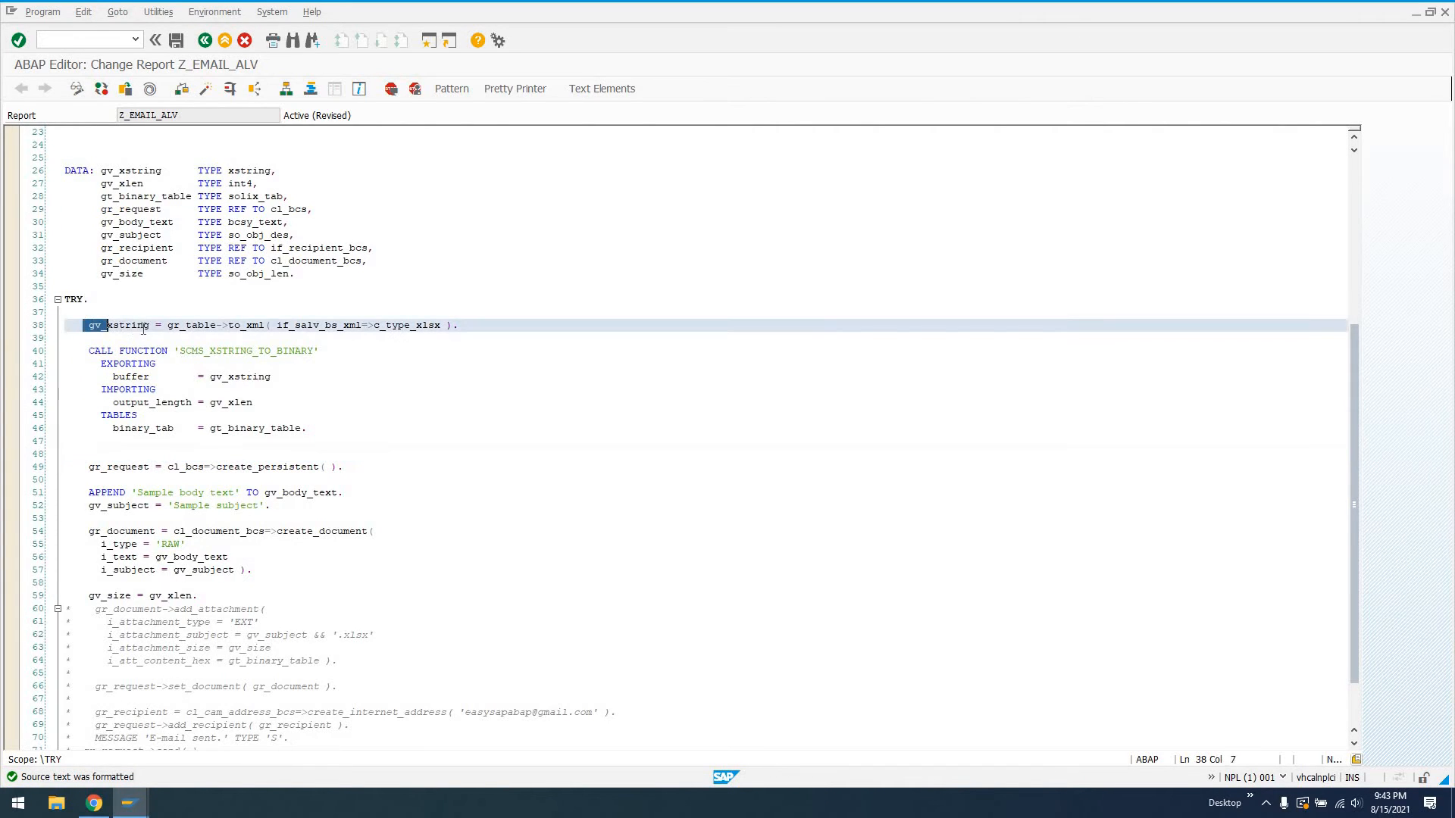
pyautogui.doubleClick(109, 170)
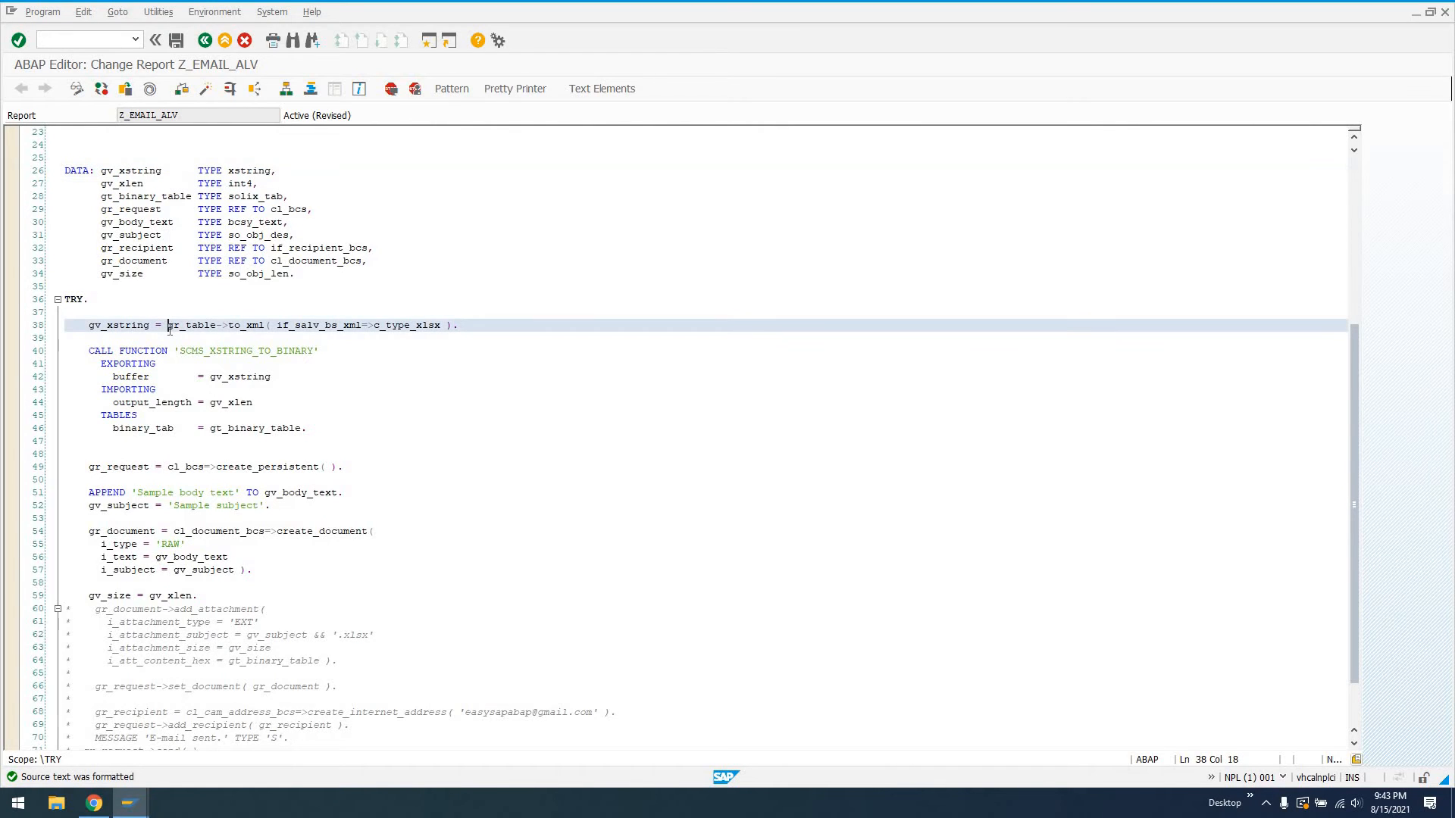
pyautogui.doubleClick(188, 326)
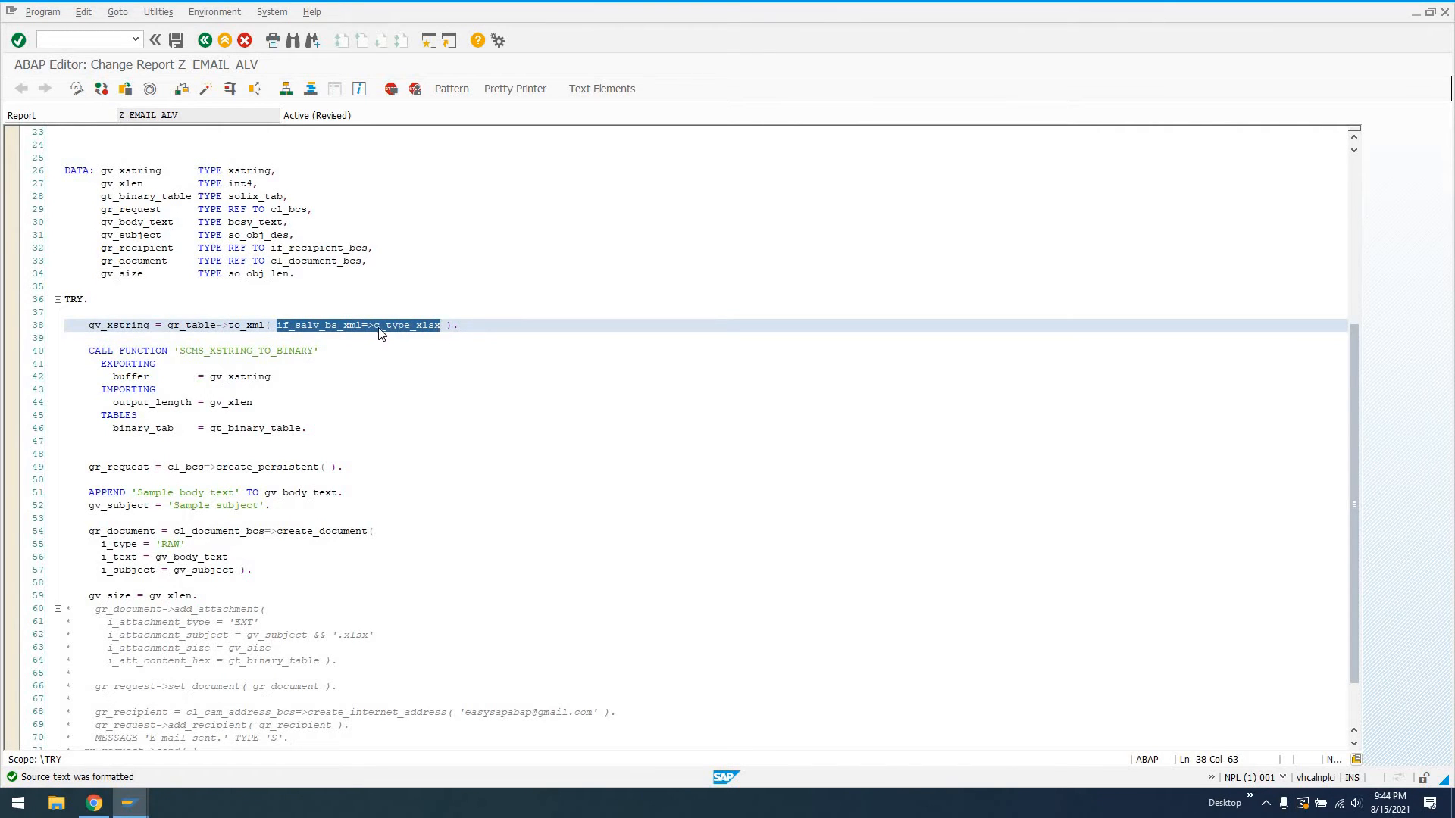
pyautogui.moveTo(295, 331)
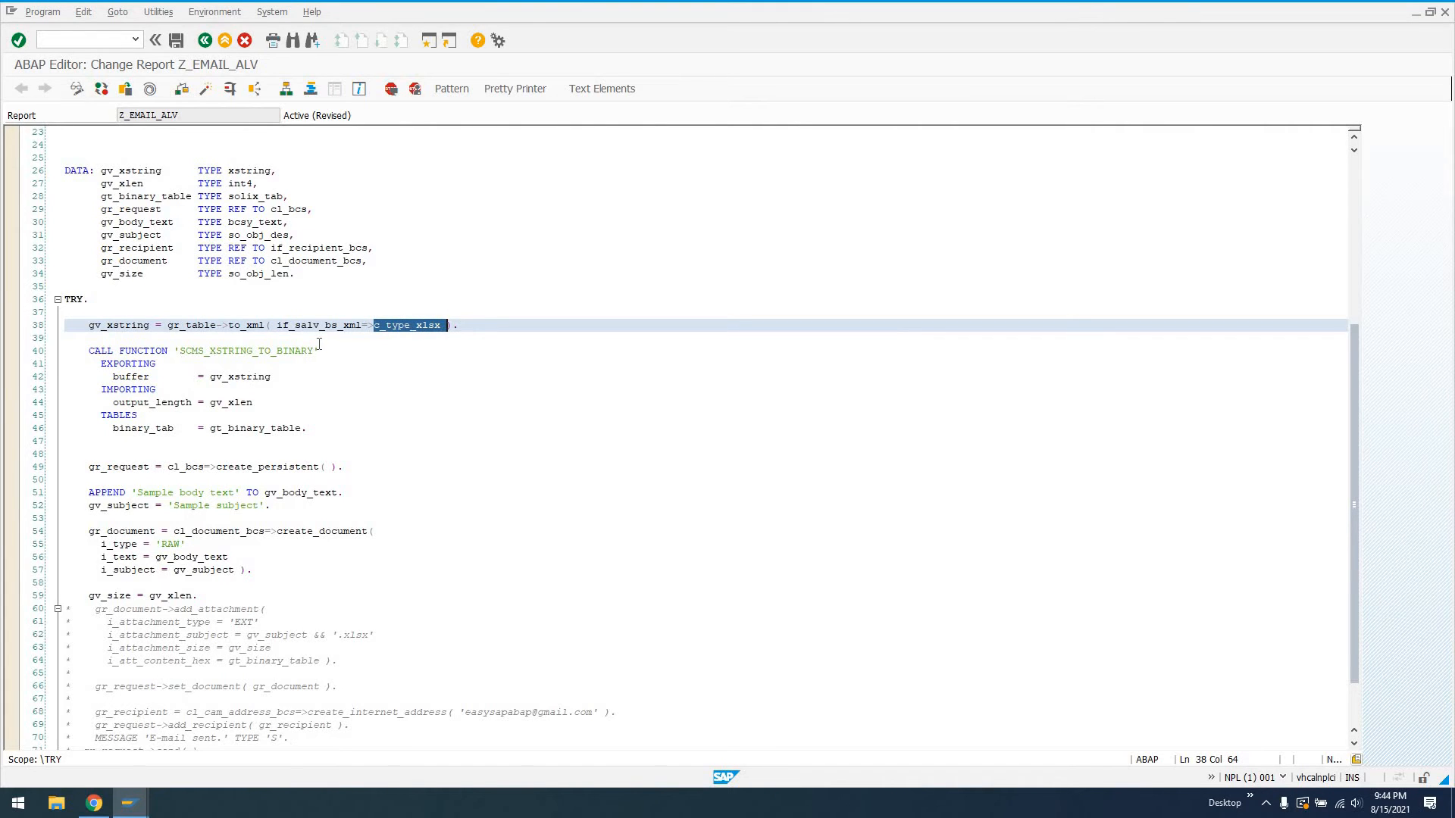
pyautogui.scroll(-3)
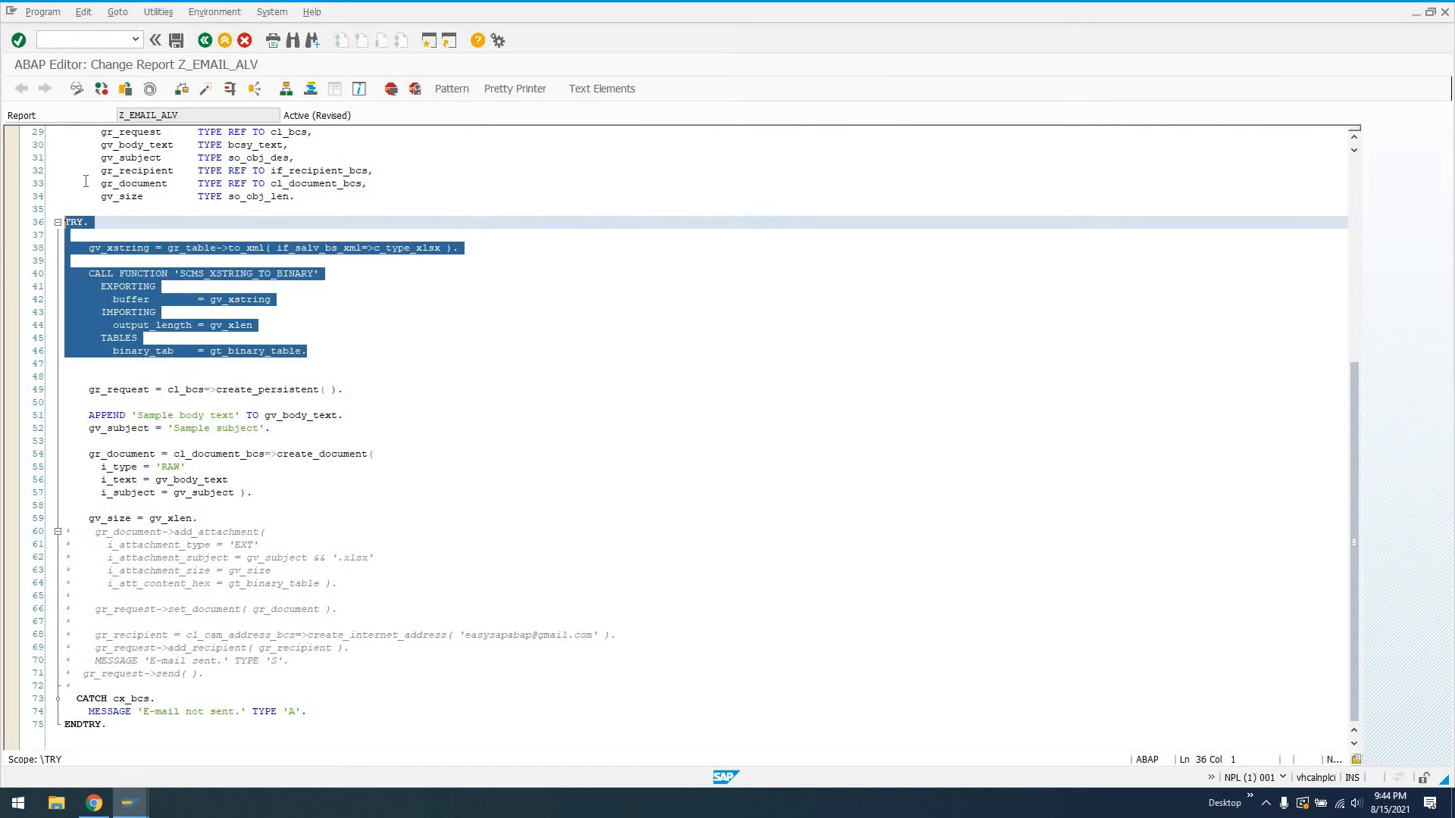
pyautogui.scroll(-3)
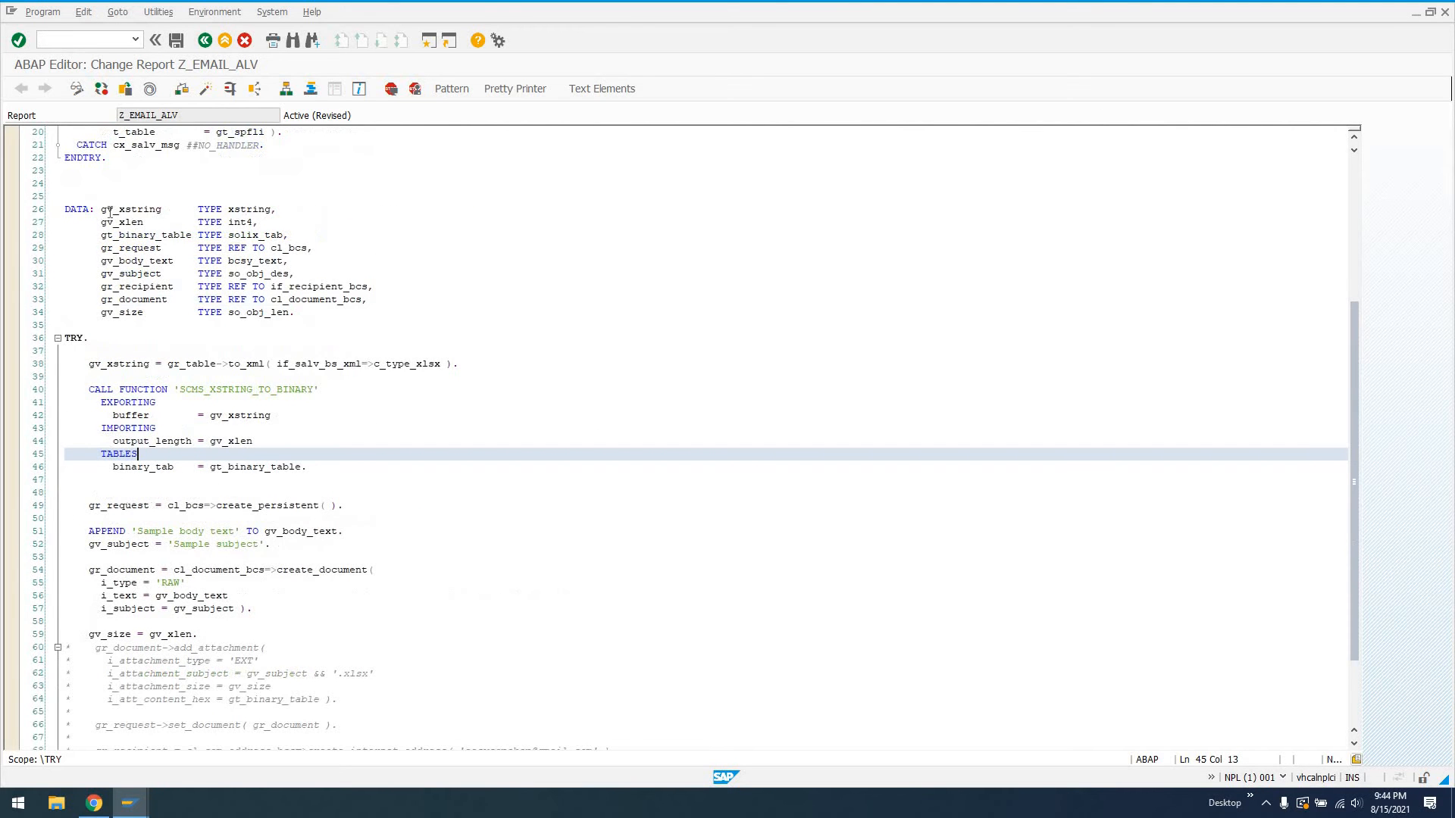
# - Review the create_document and gv_xlen code, then uncomment the add_attachment block
pyautogui.click(203, 389)
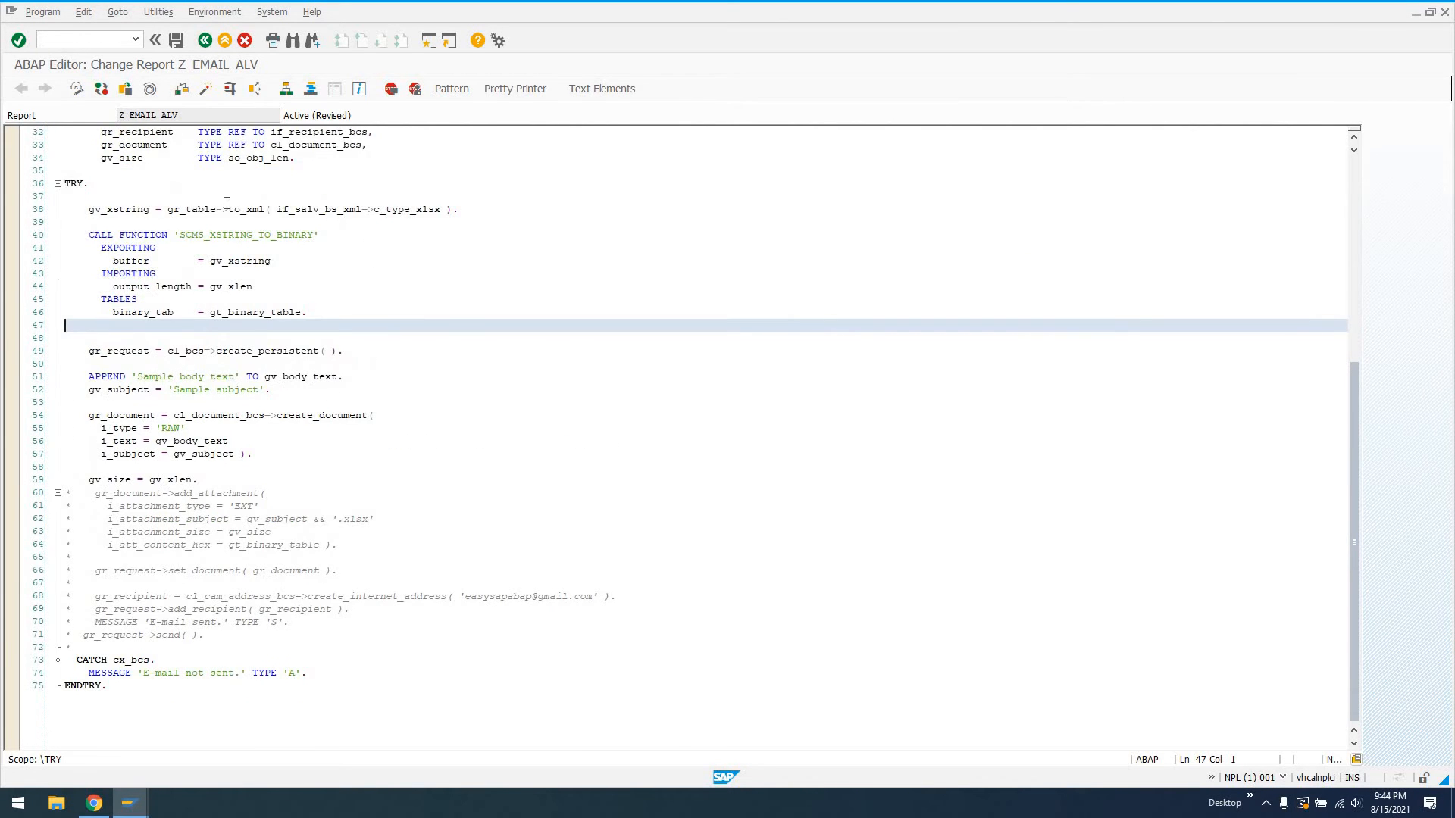
pyautogui.scroll(-3)
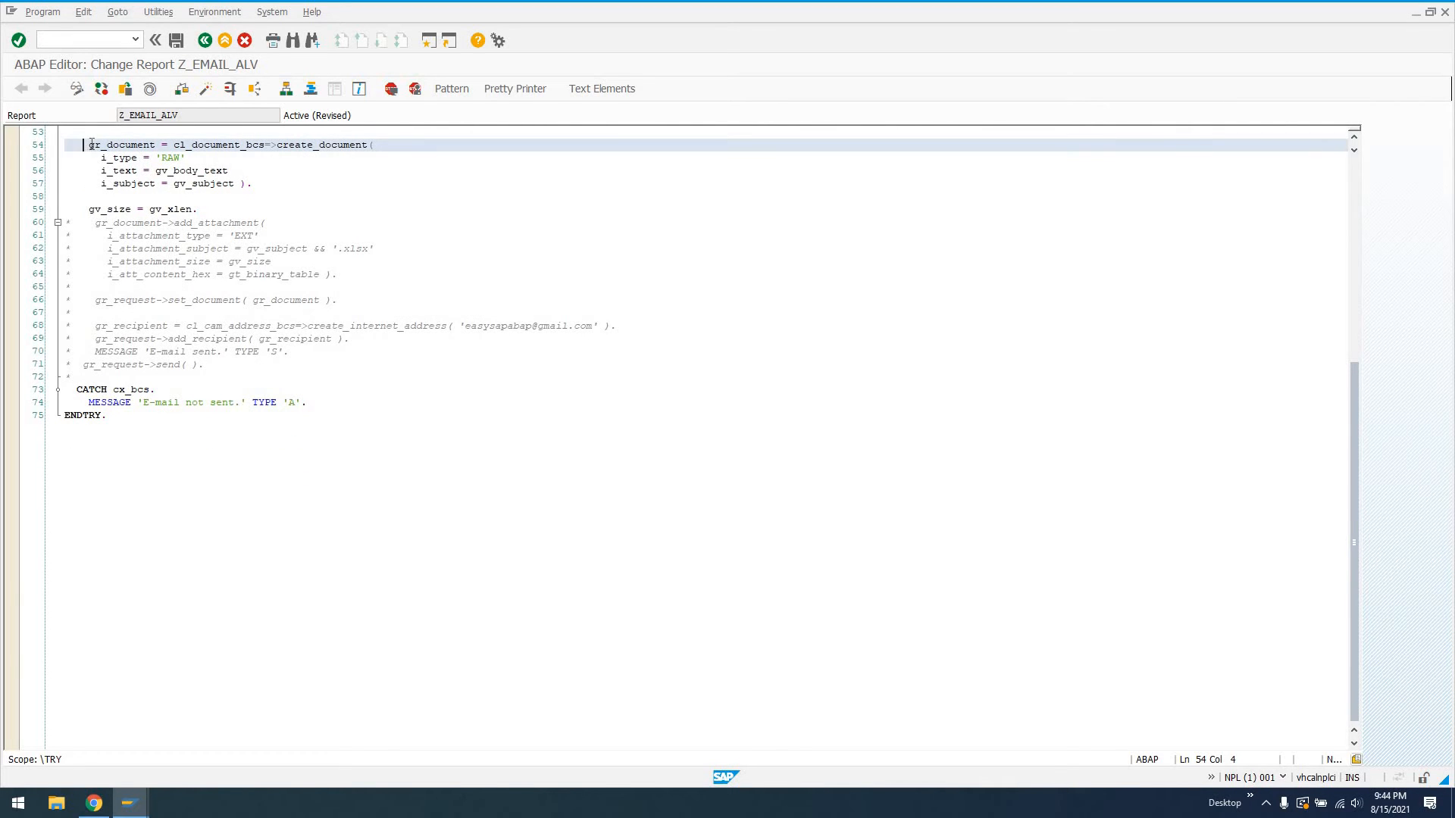
pyautogui.click(244, 171)
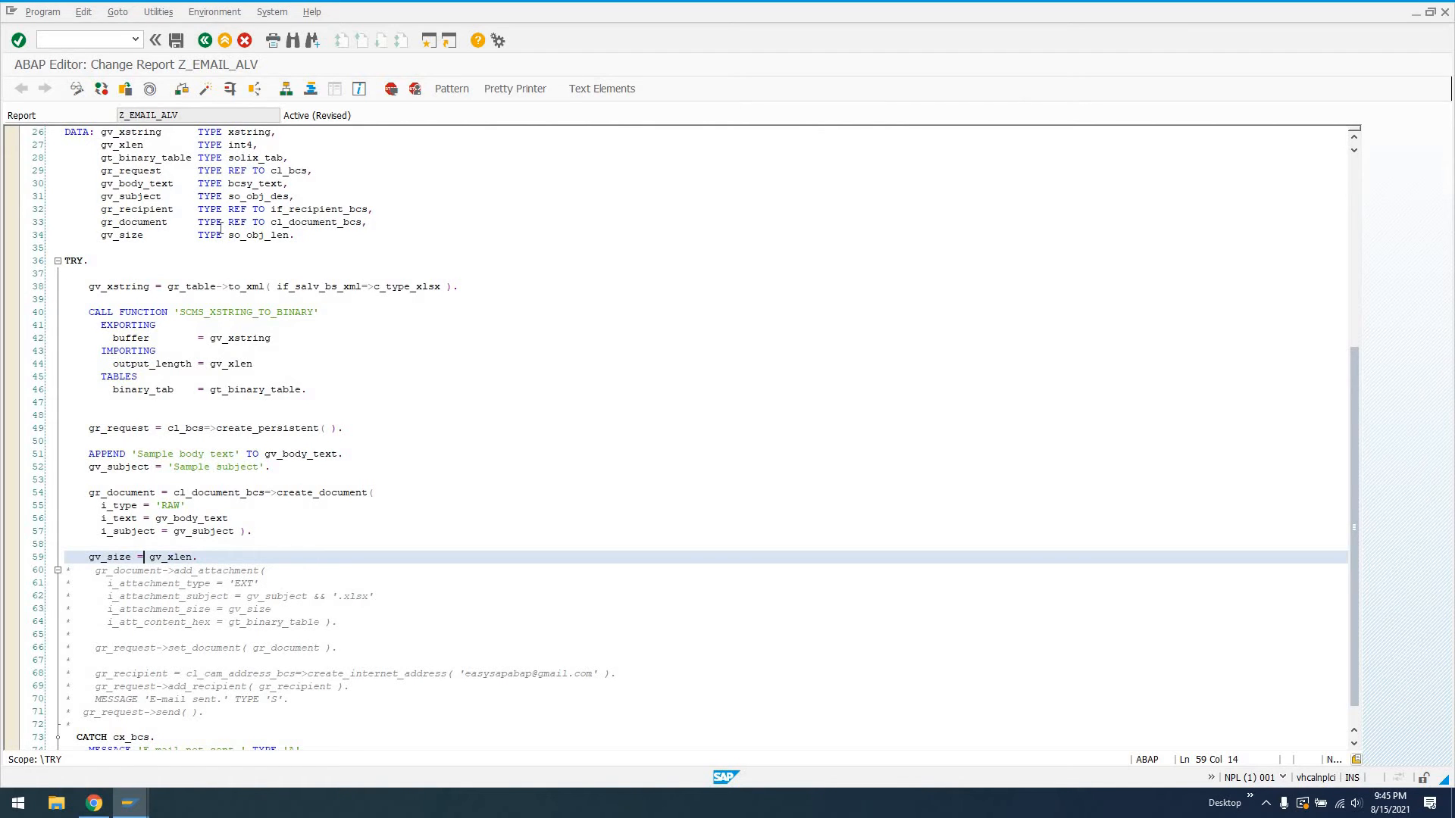
pyautogui.doubleClick(231, 364)
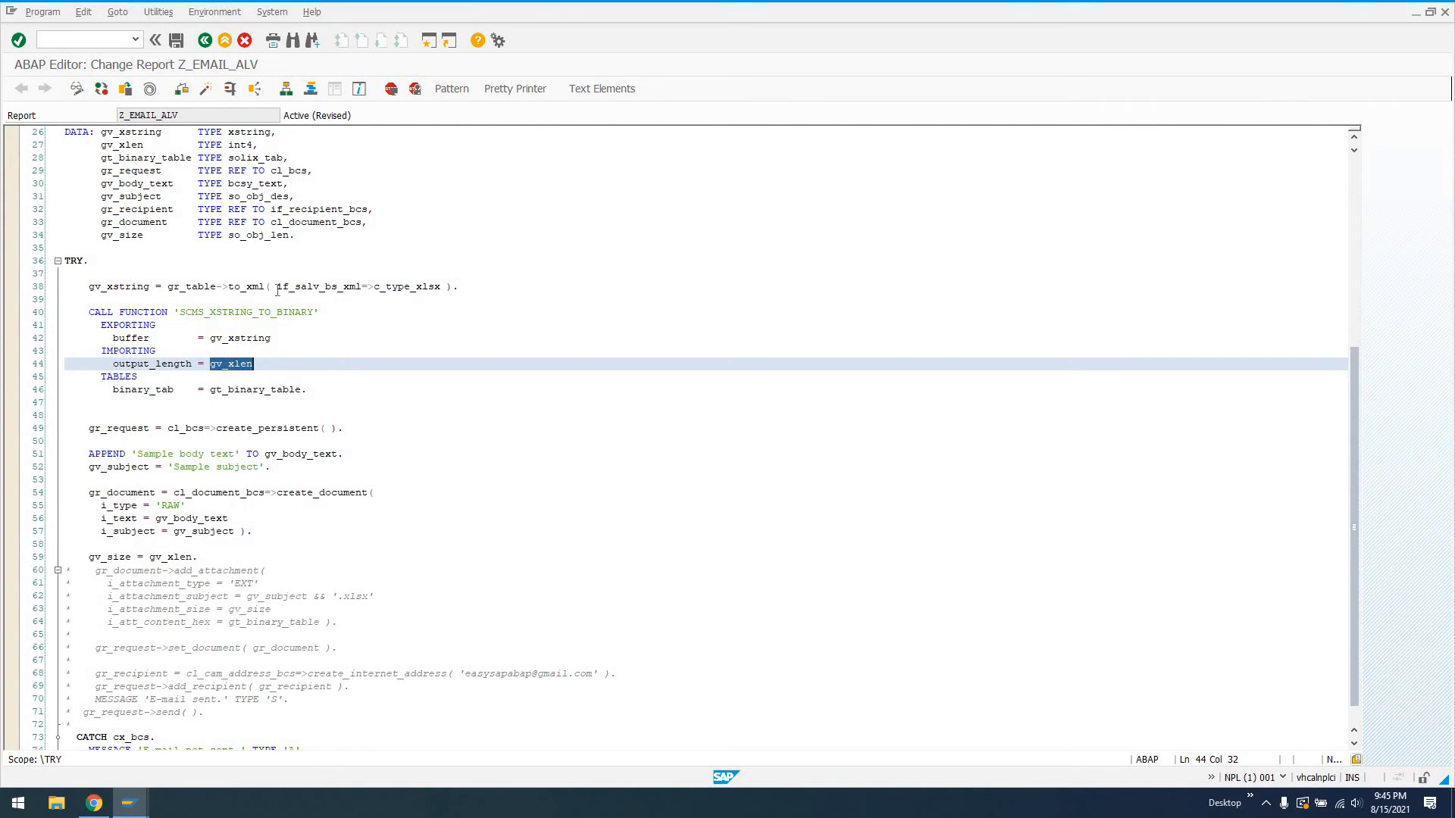
pyautogui.scroll(-3)
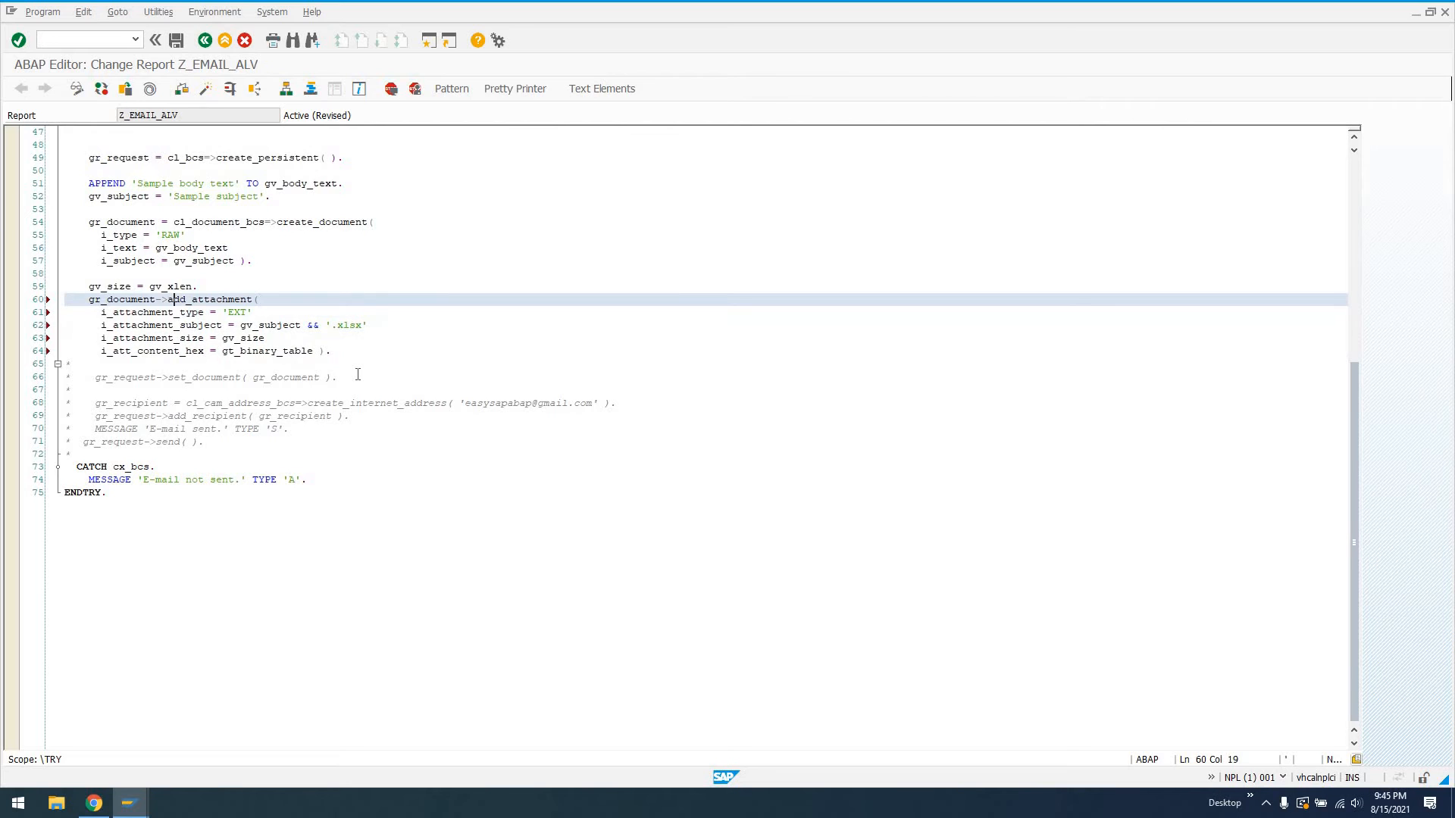
pyautogui.doubleClick(120, 298)
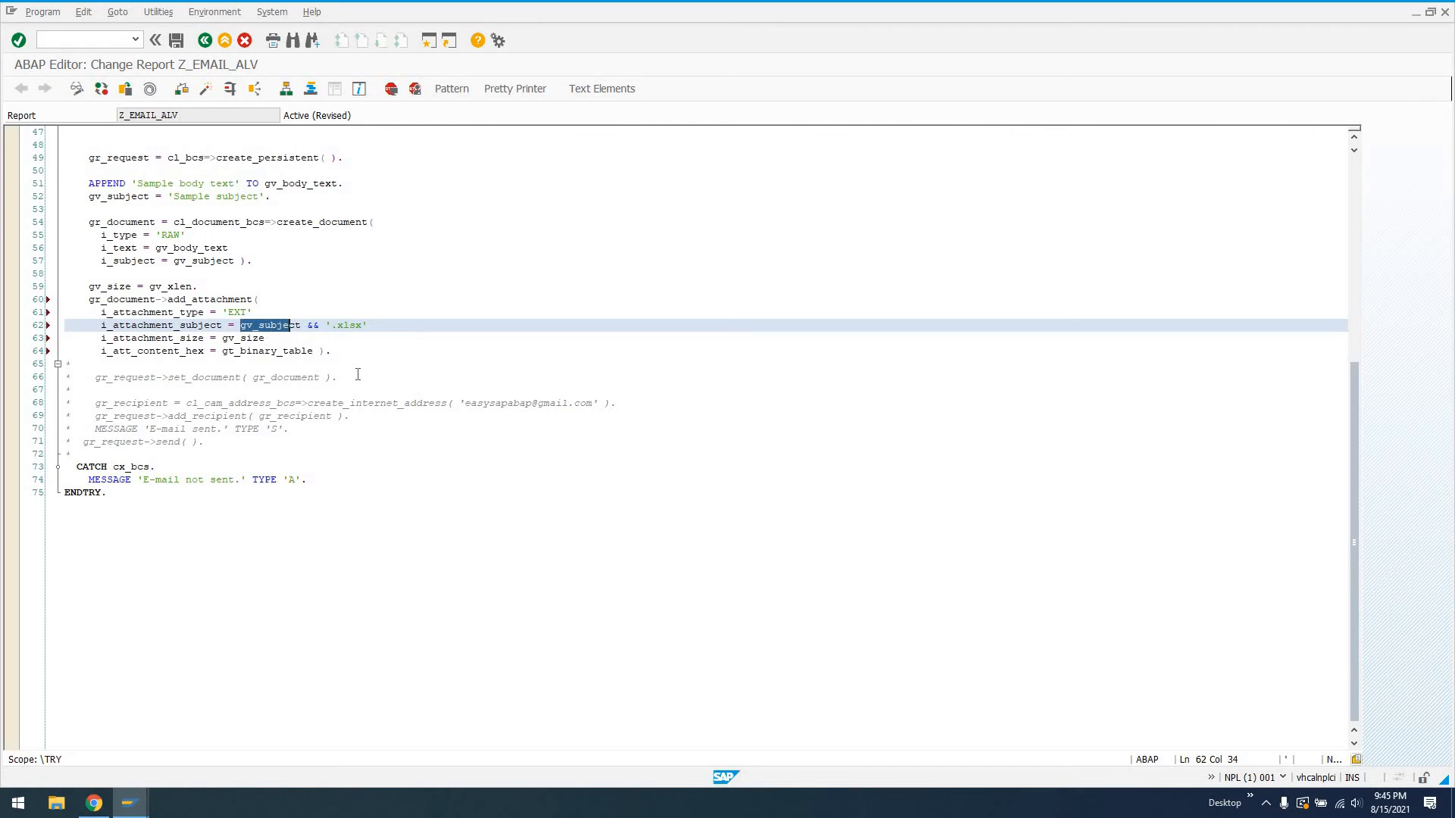
pyautogui.click(319, 325)
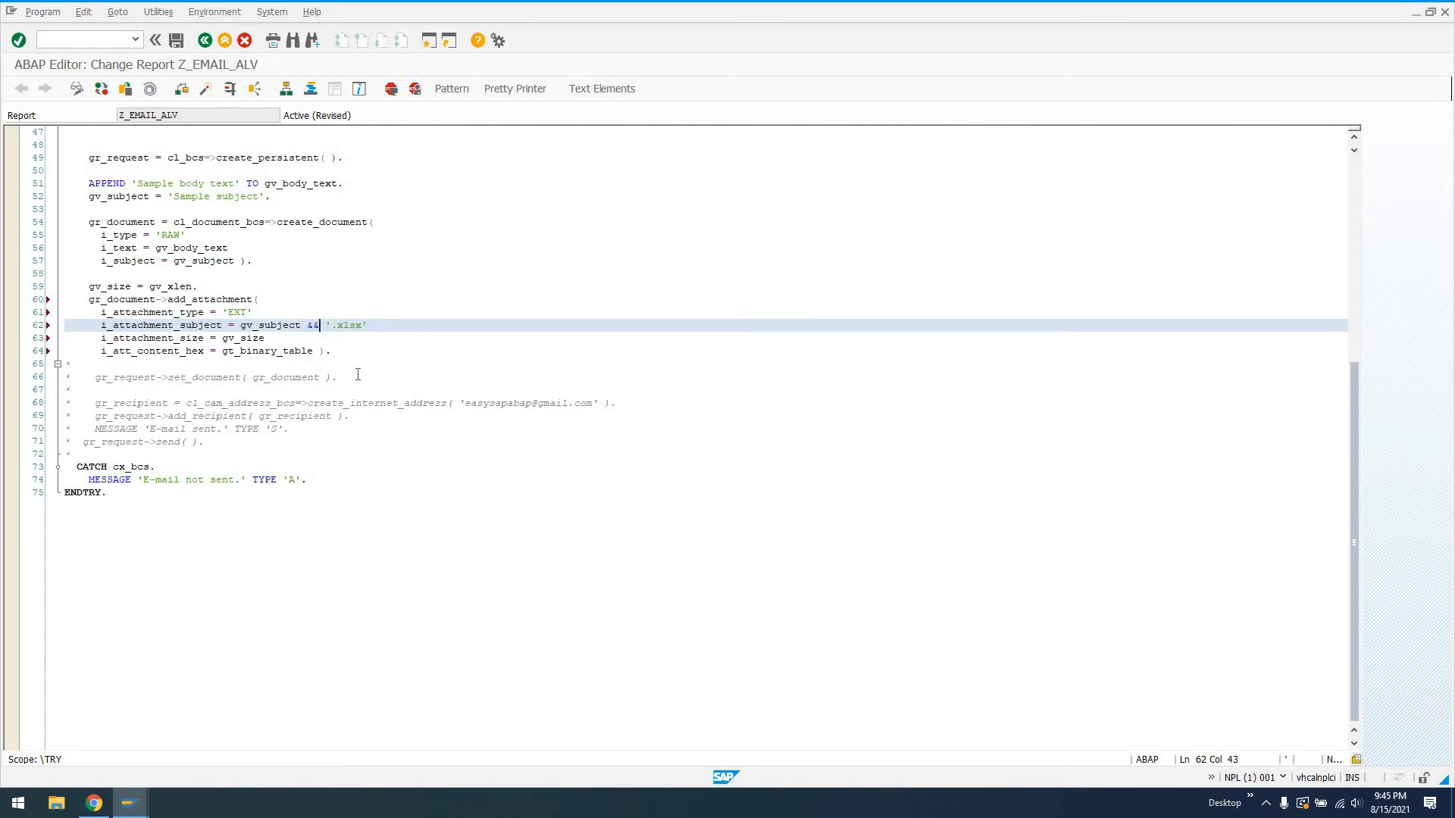
pyautogui.doubleClick(347, 325)
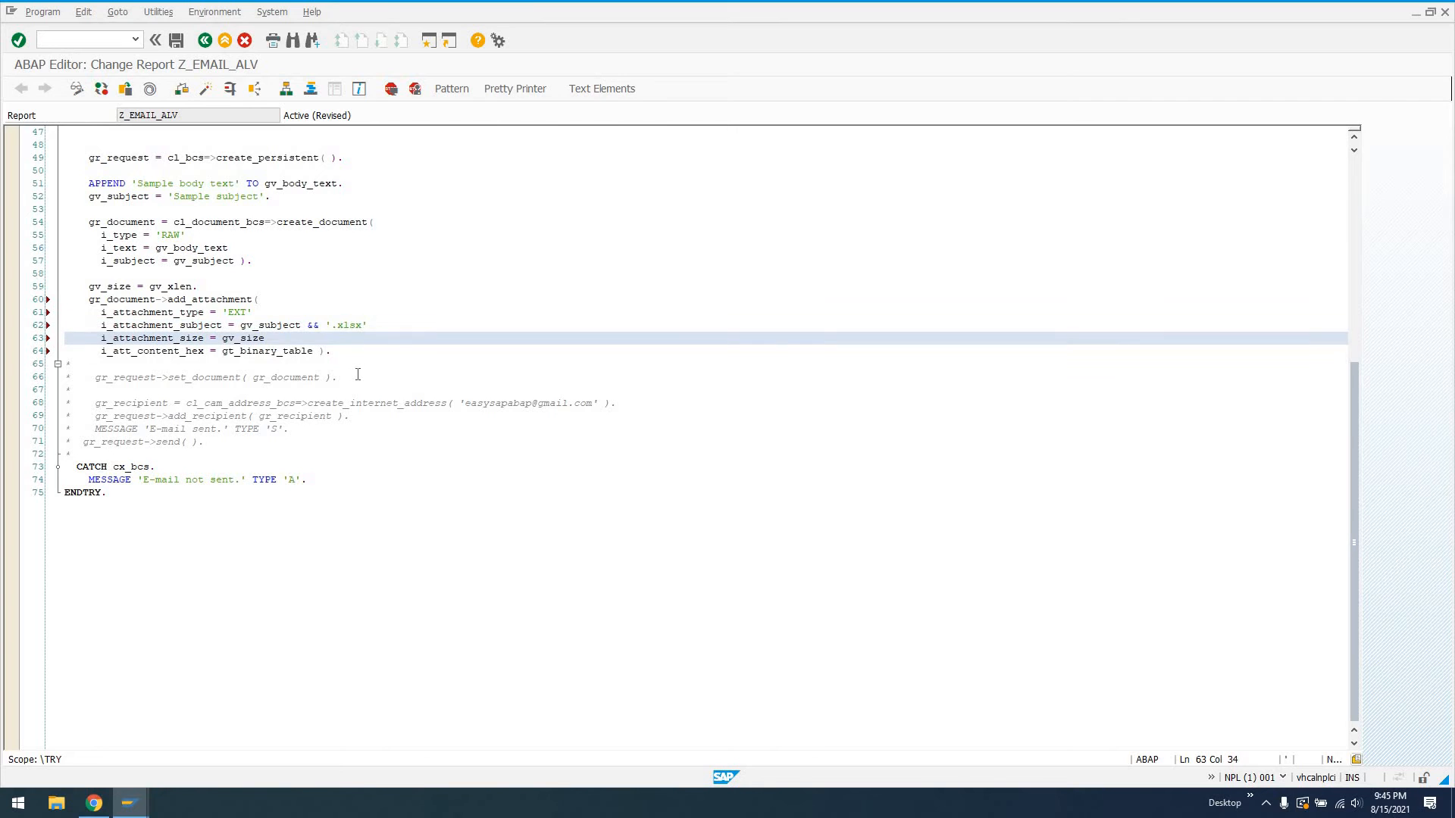
pyautogui.click(252, 311)
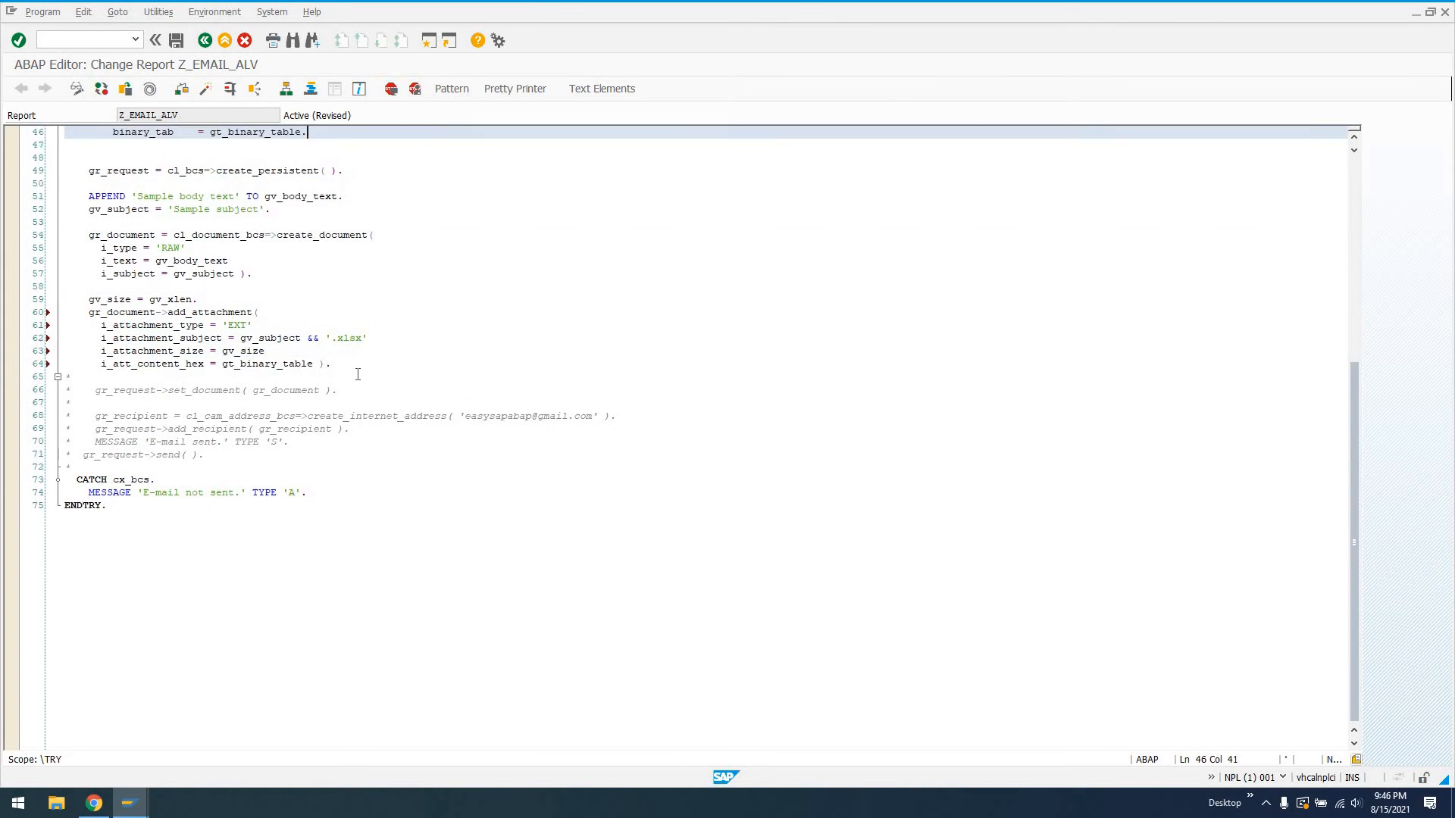
pyautogui.scroll(3)
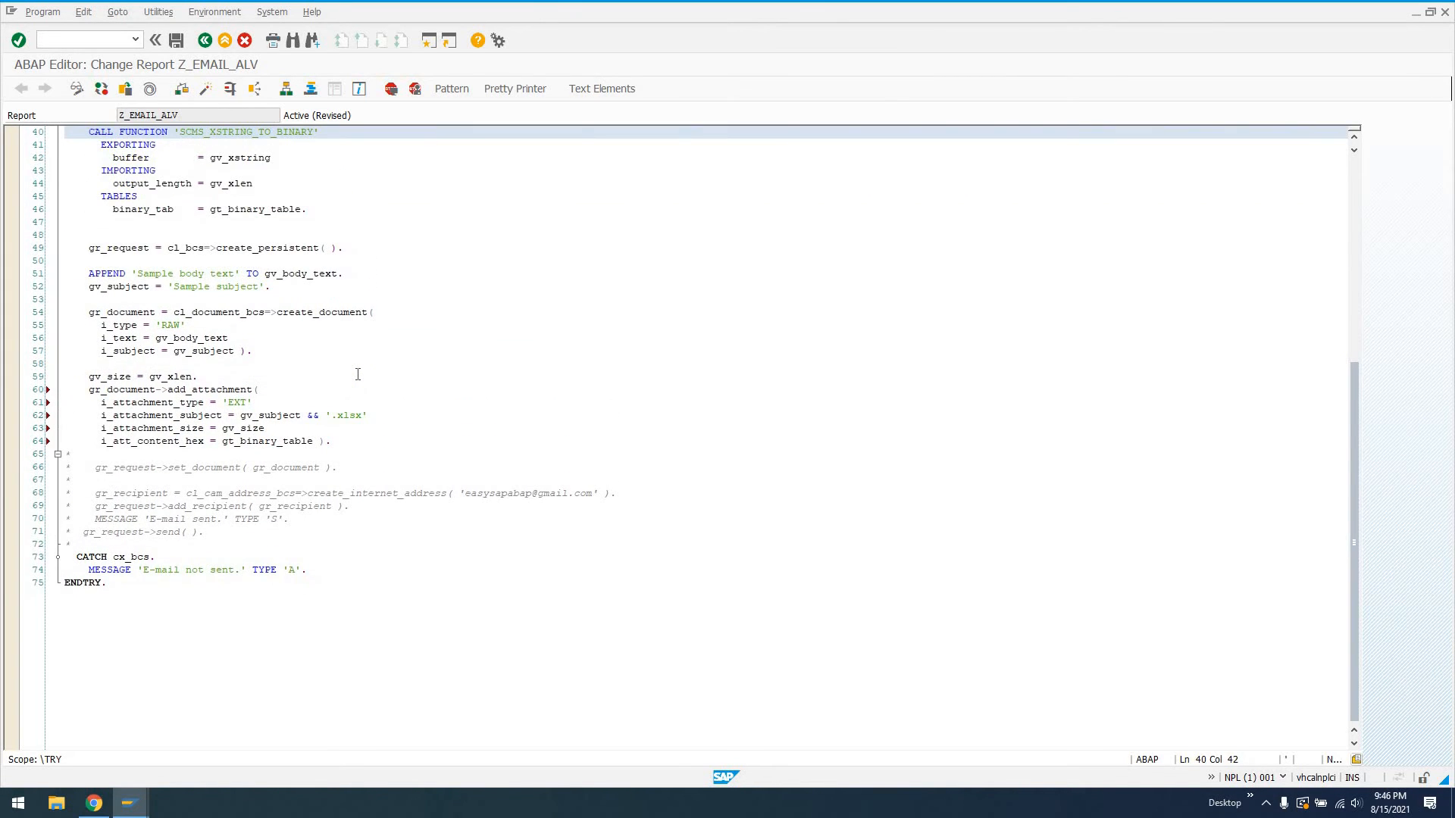
pyautogui.click(157, 145)
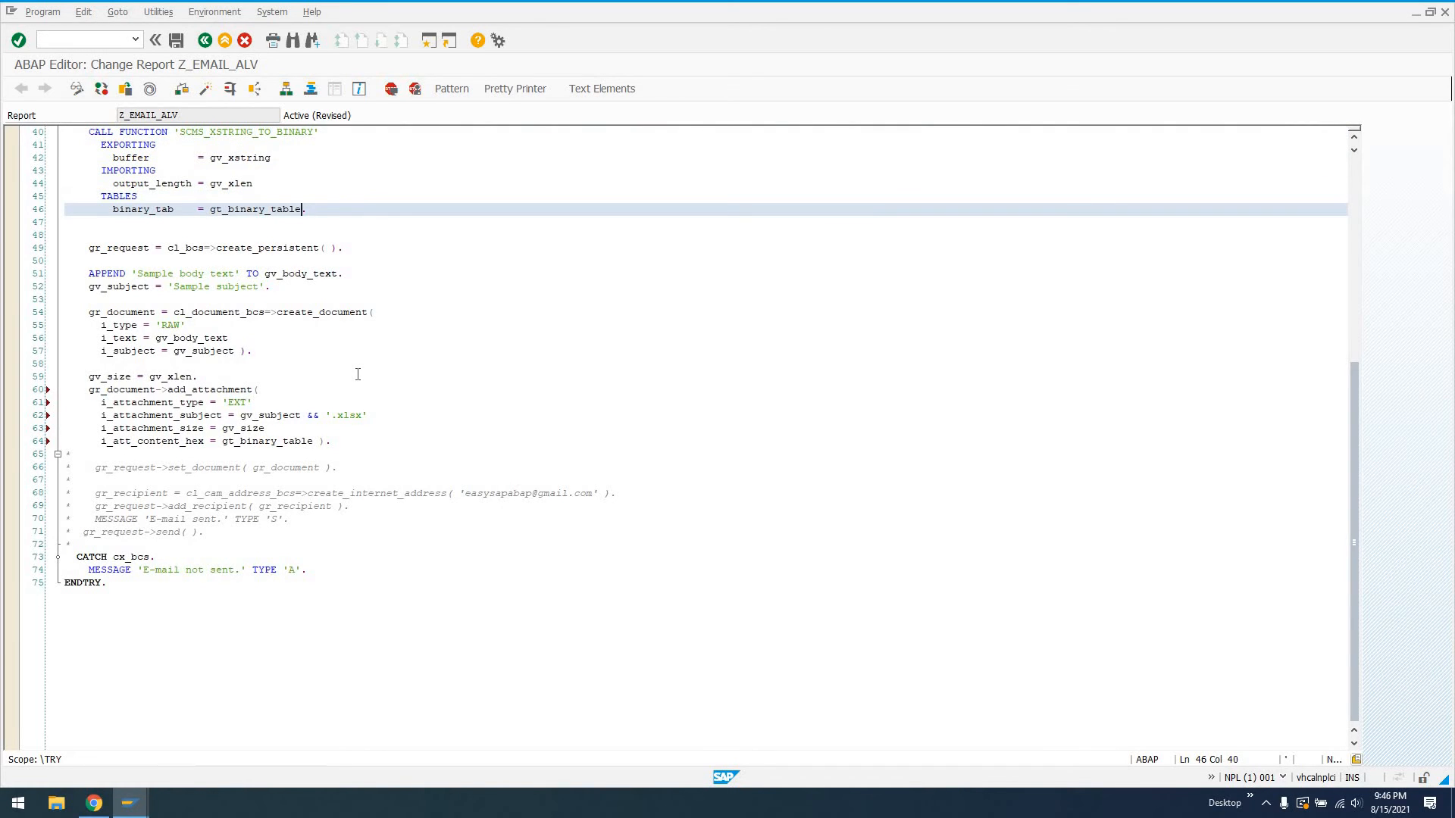
pyautogui.click(138, 195)
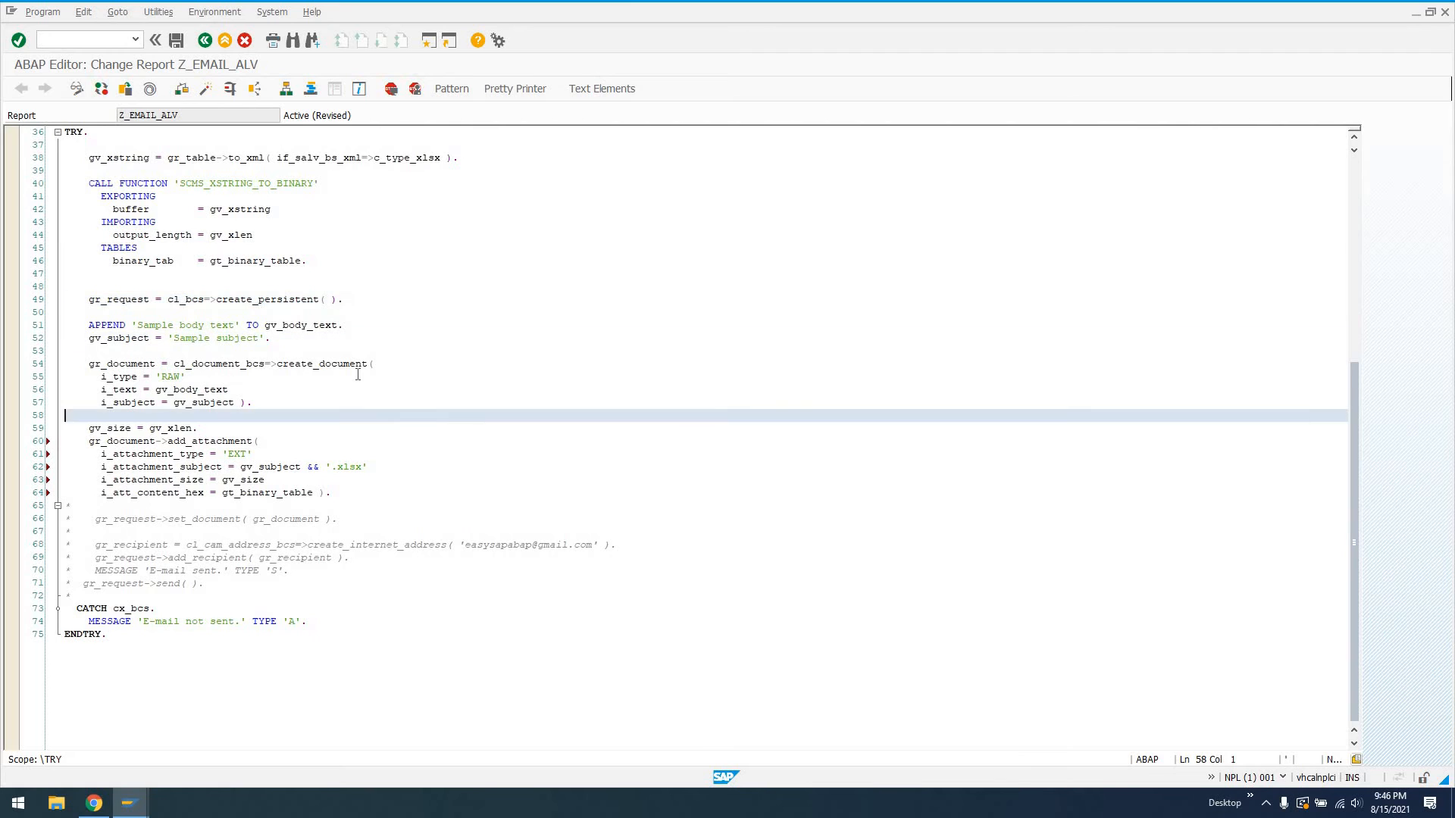
# - Select the recipient e-mail address on the recipient creation line to replace it
pyautogui.click(66, 504)
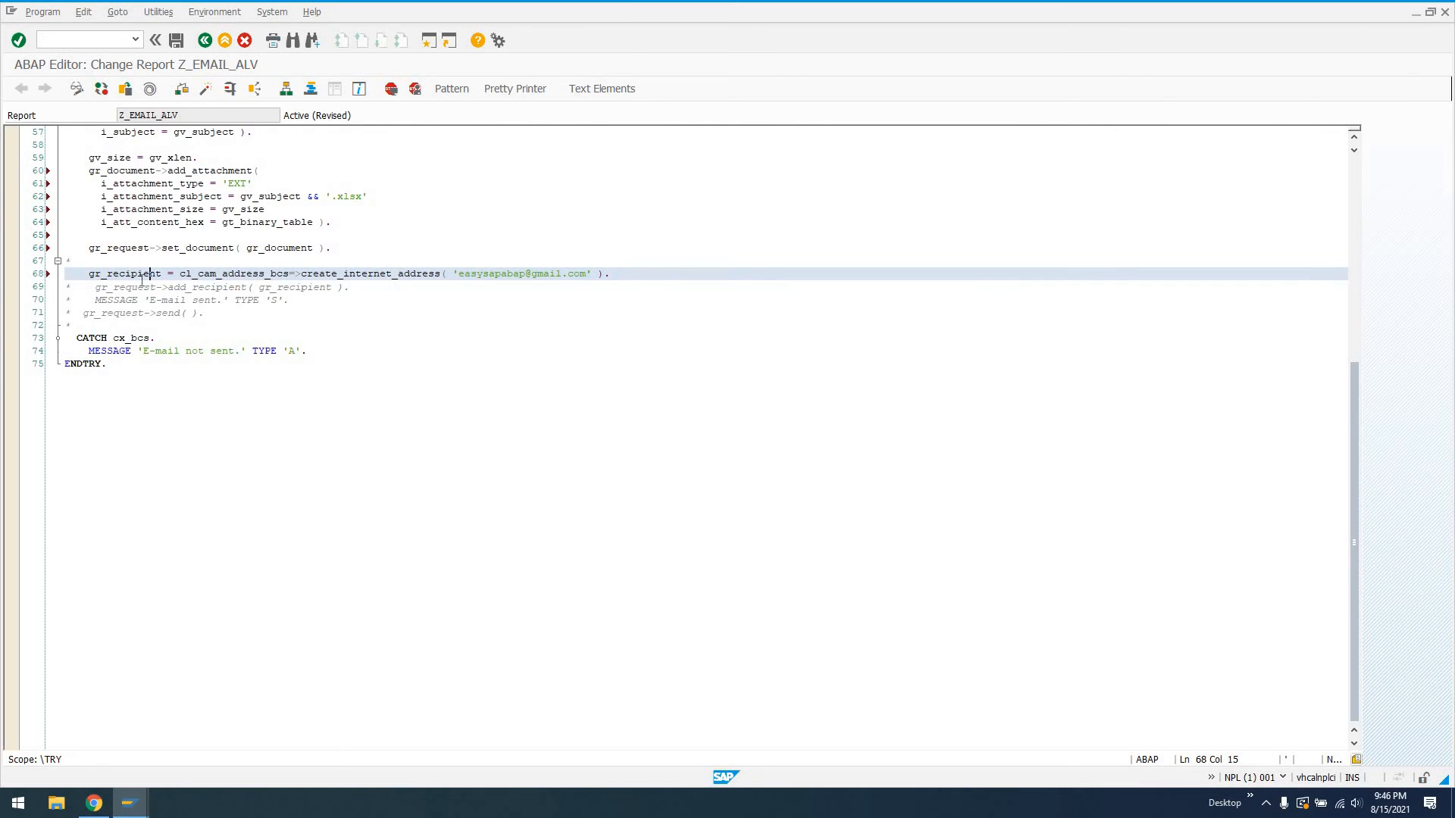
pyautogui.click(63, 260)
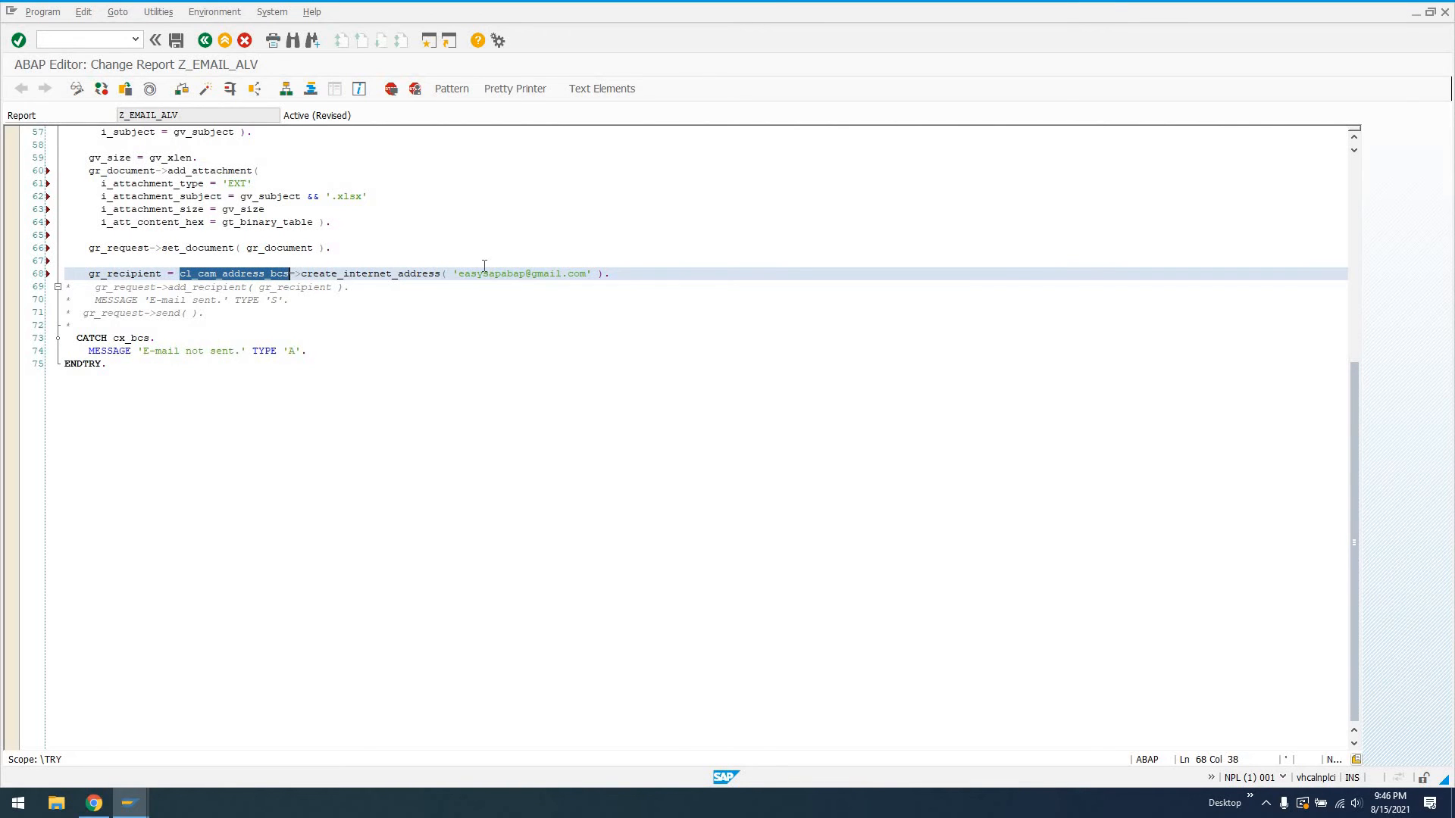
pyautogui.click(473, 273)
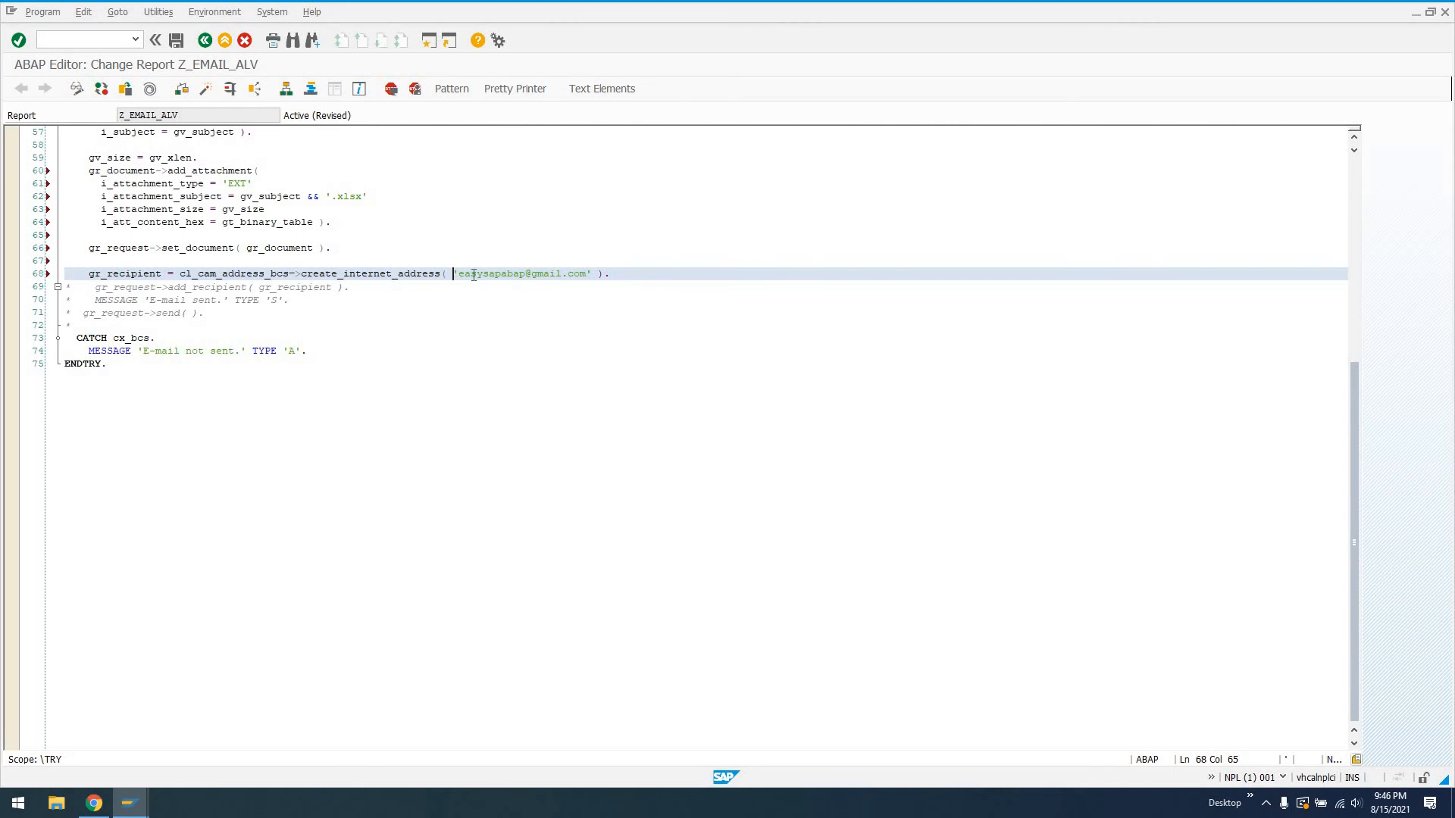
pyautogui.doubleClick(522, 273)
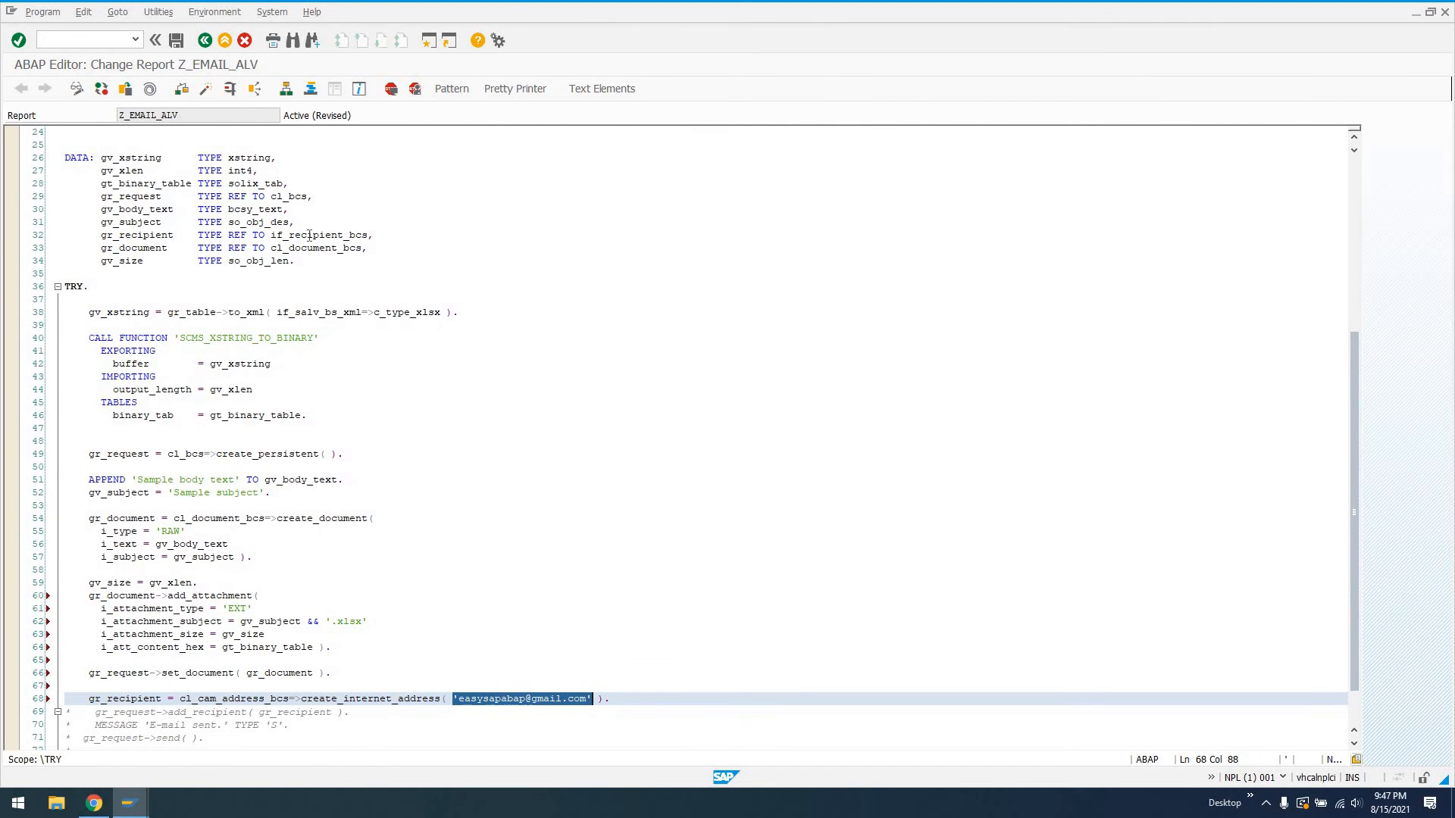
pyautogui.moveTo(379, 235)
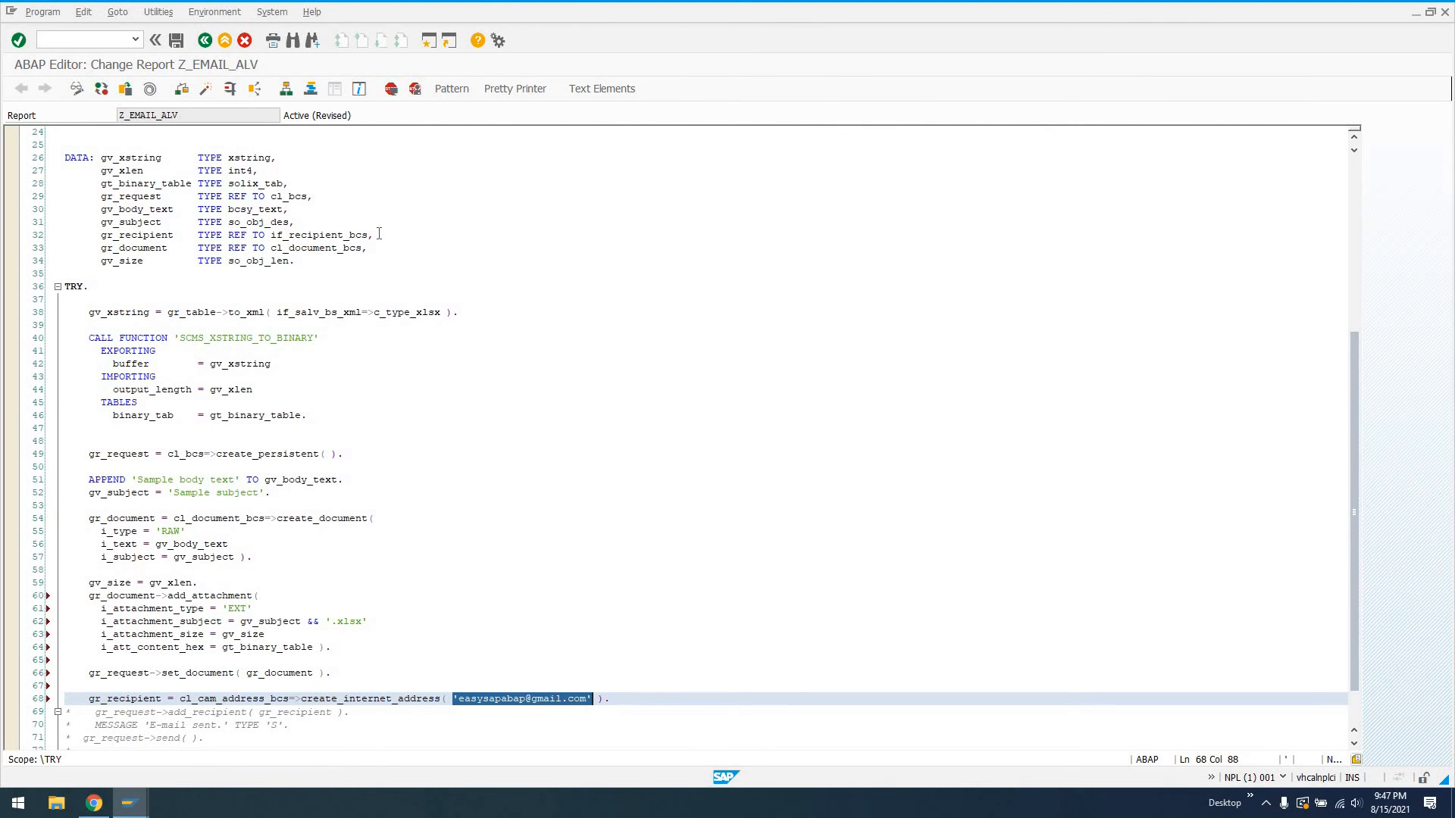
pyautogui.moveTo(367, 365)
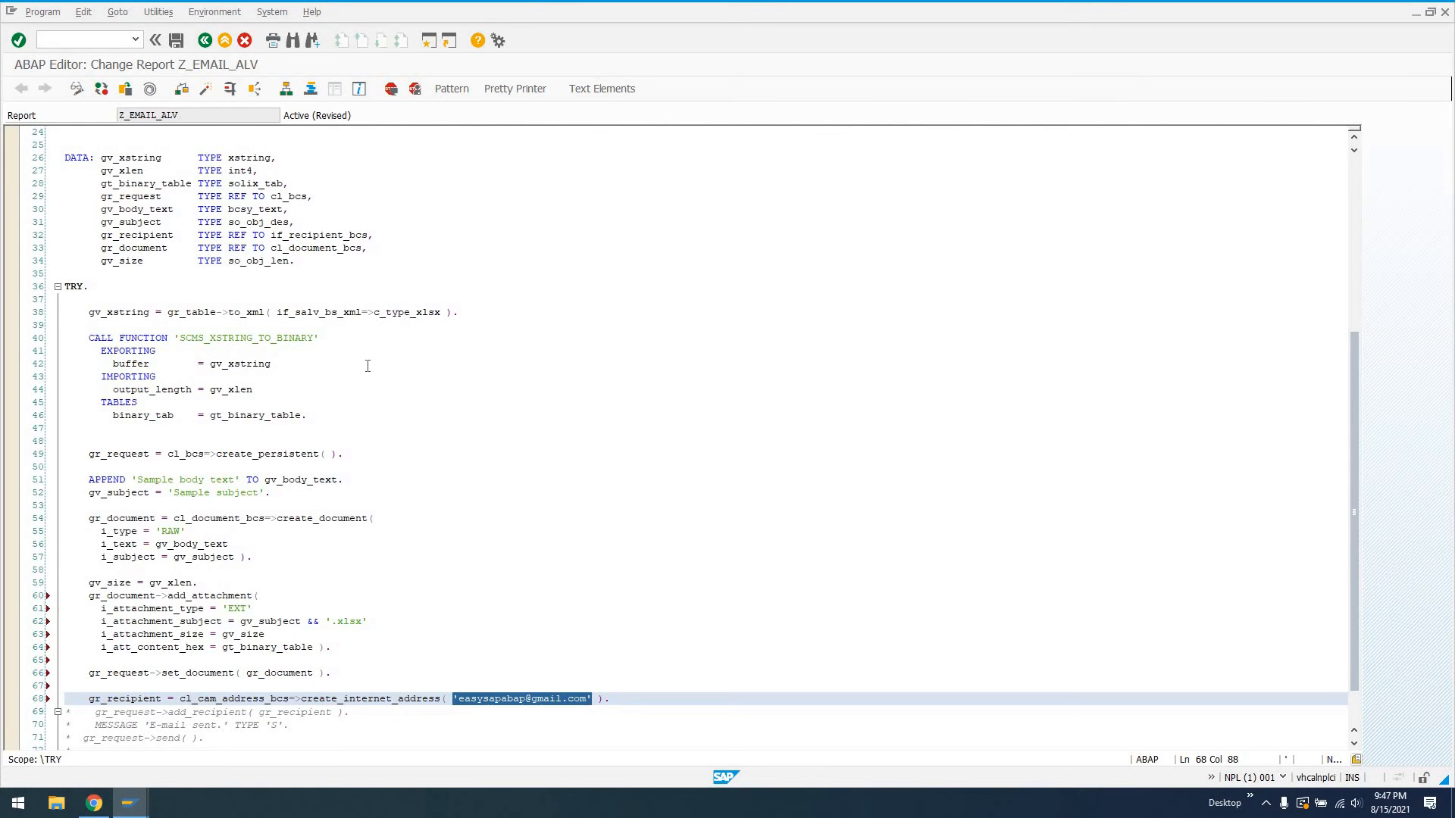
# - Uncomment the add_recipient, send and e-mail sent success MESSAGE lines
pyautogui.scroll(-3)
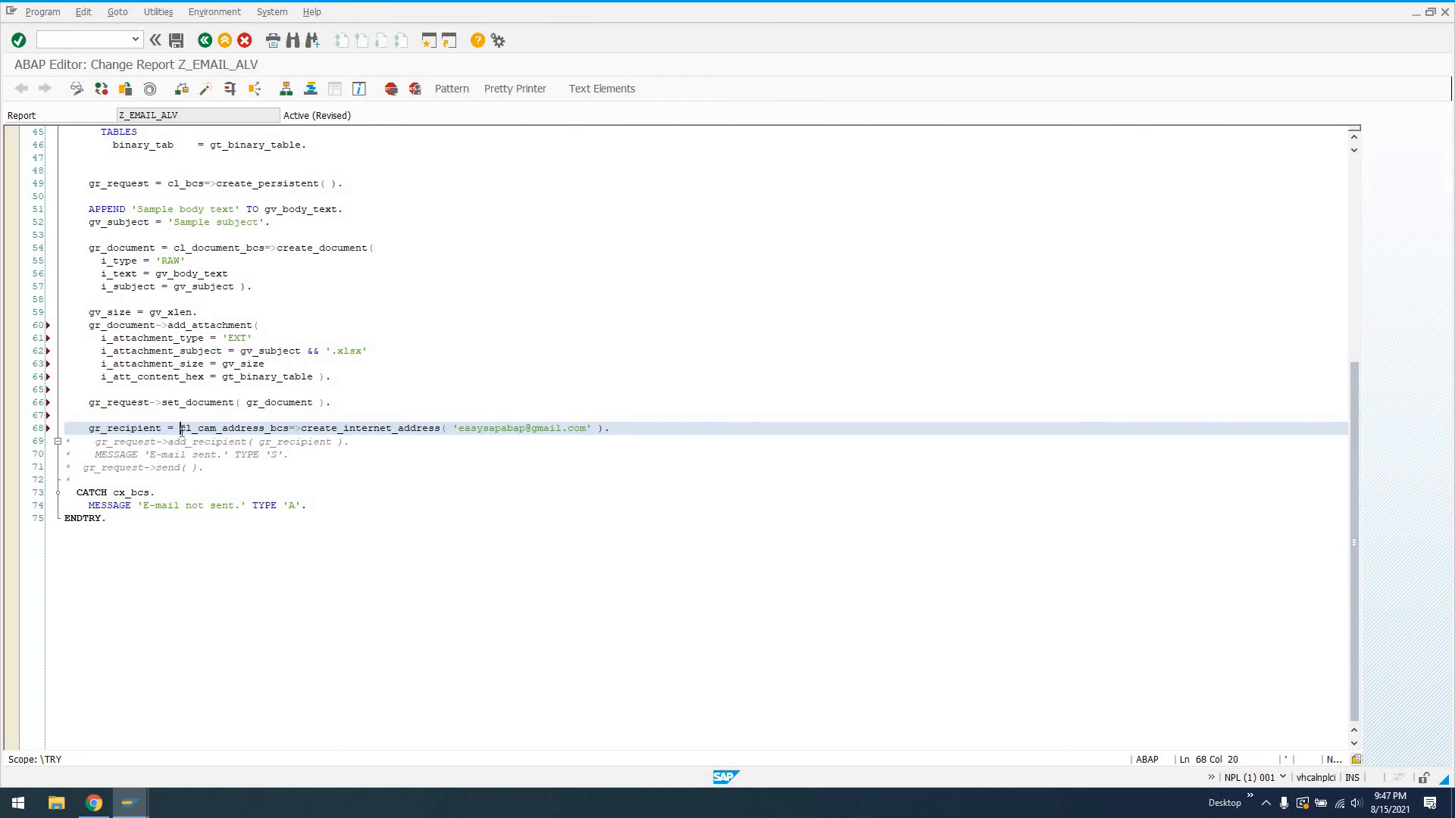
pyautogui.doubleClick(220, 428)
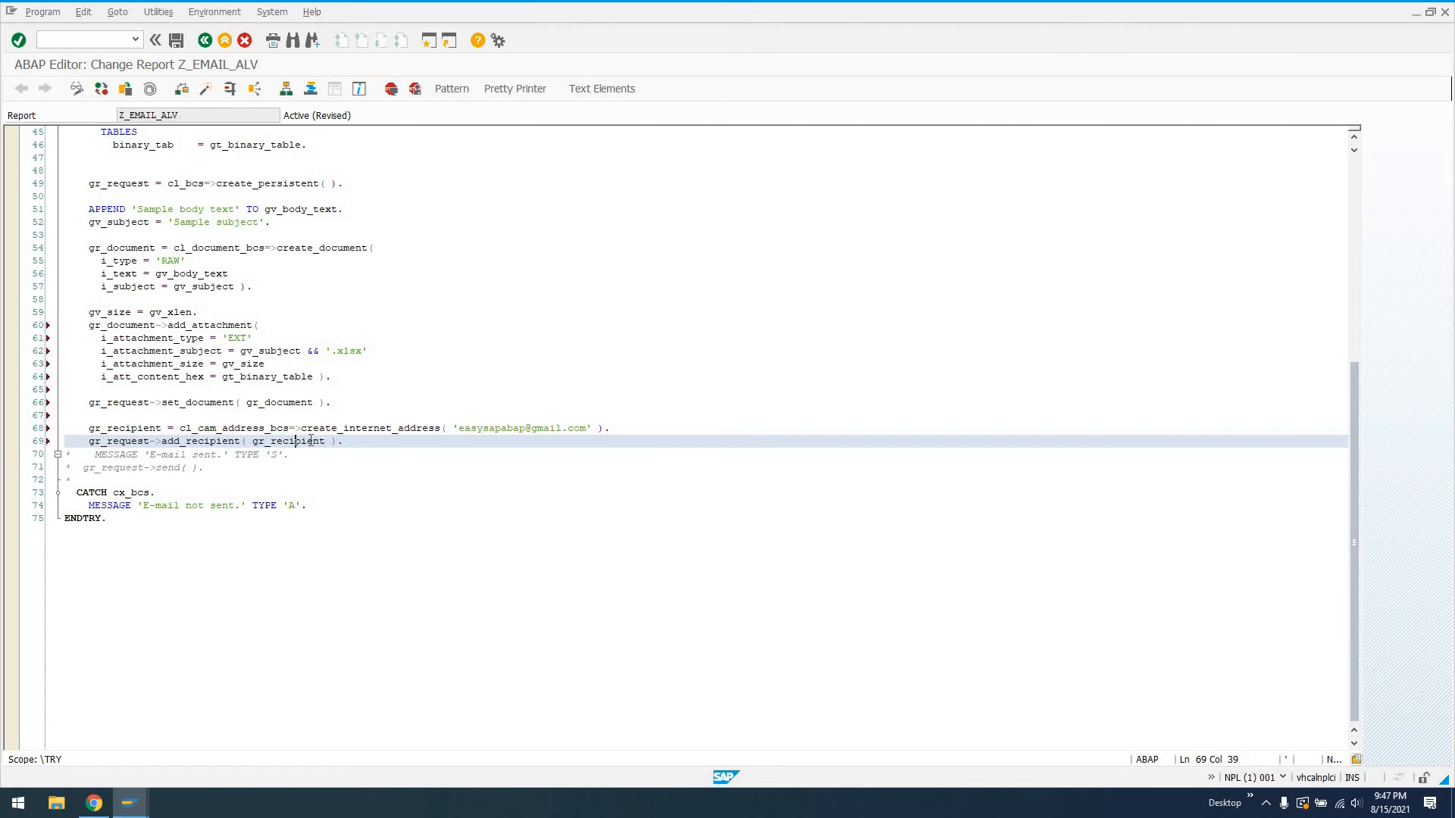
pyautogui.press('Down')
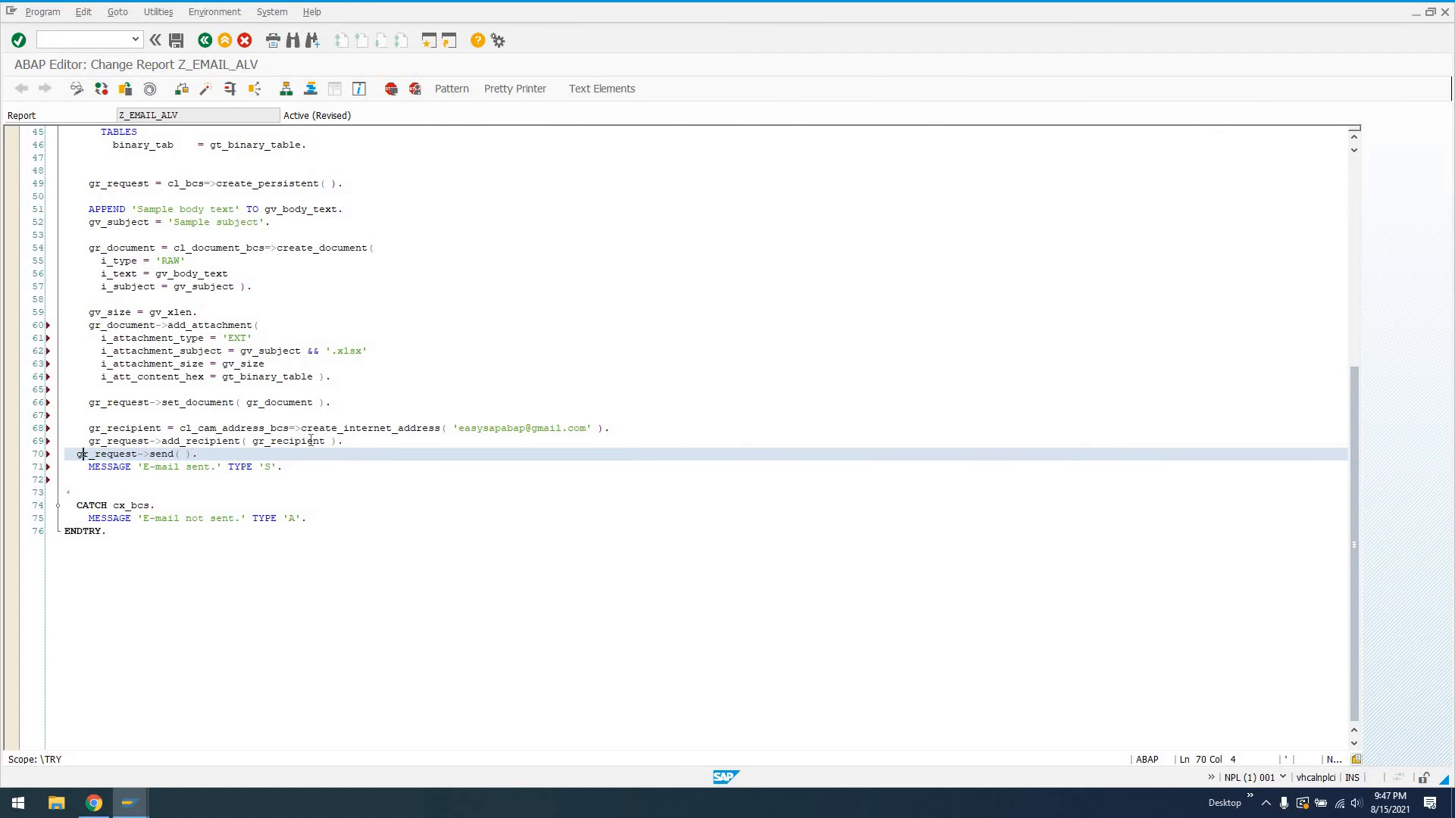
pyautogui.press('Down')
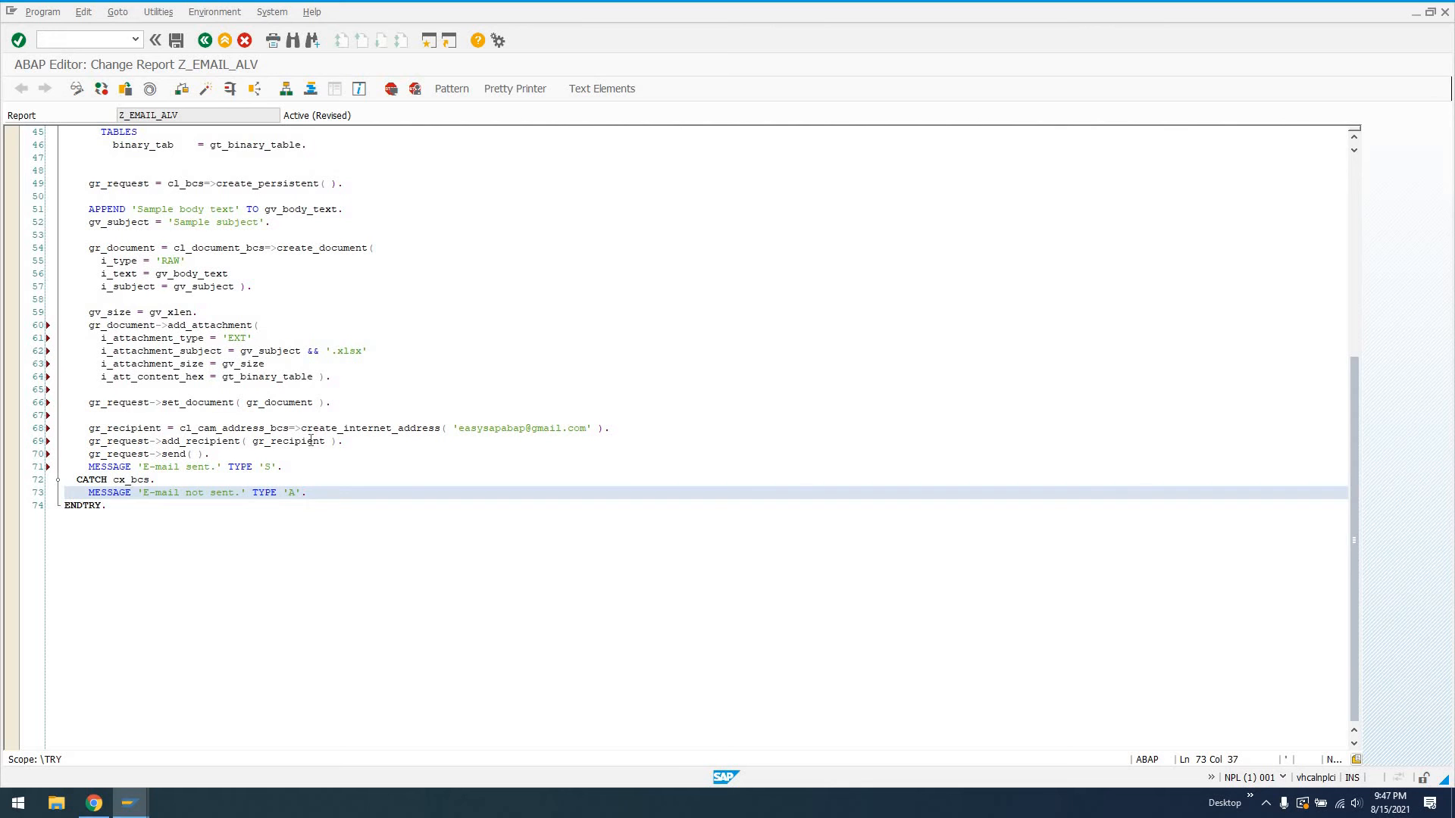
pyautogui.moveTo(257, 402)
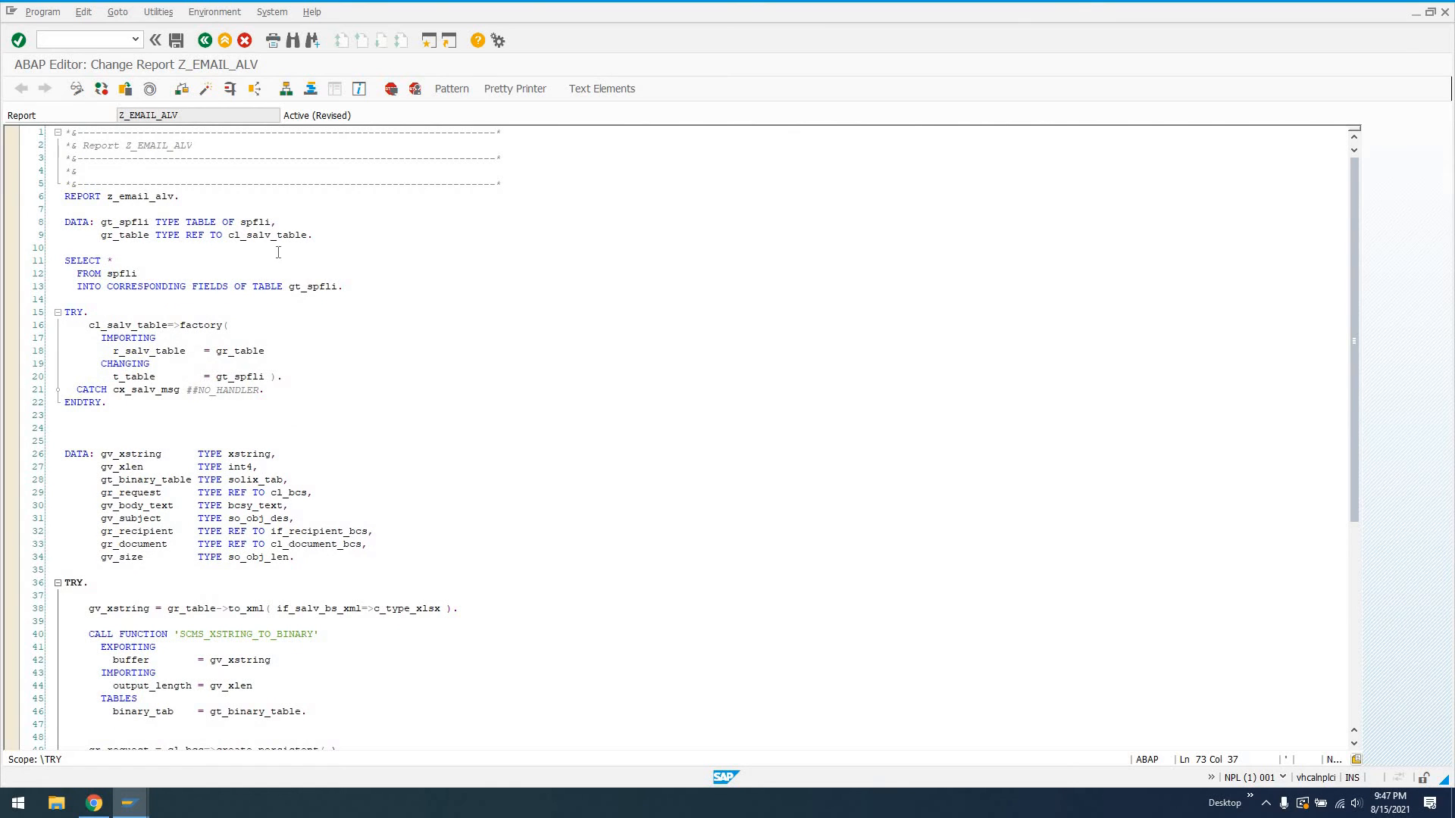
pyautogui.moveTo(65, 209); pyautogui.dragTo(311, 235)
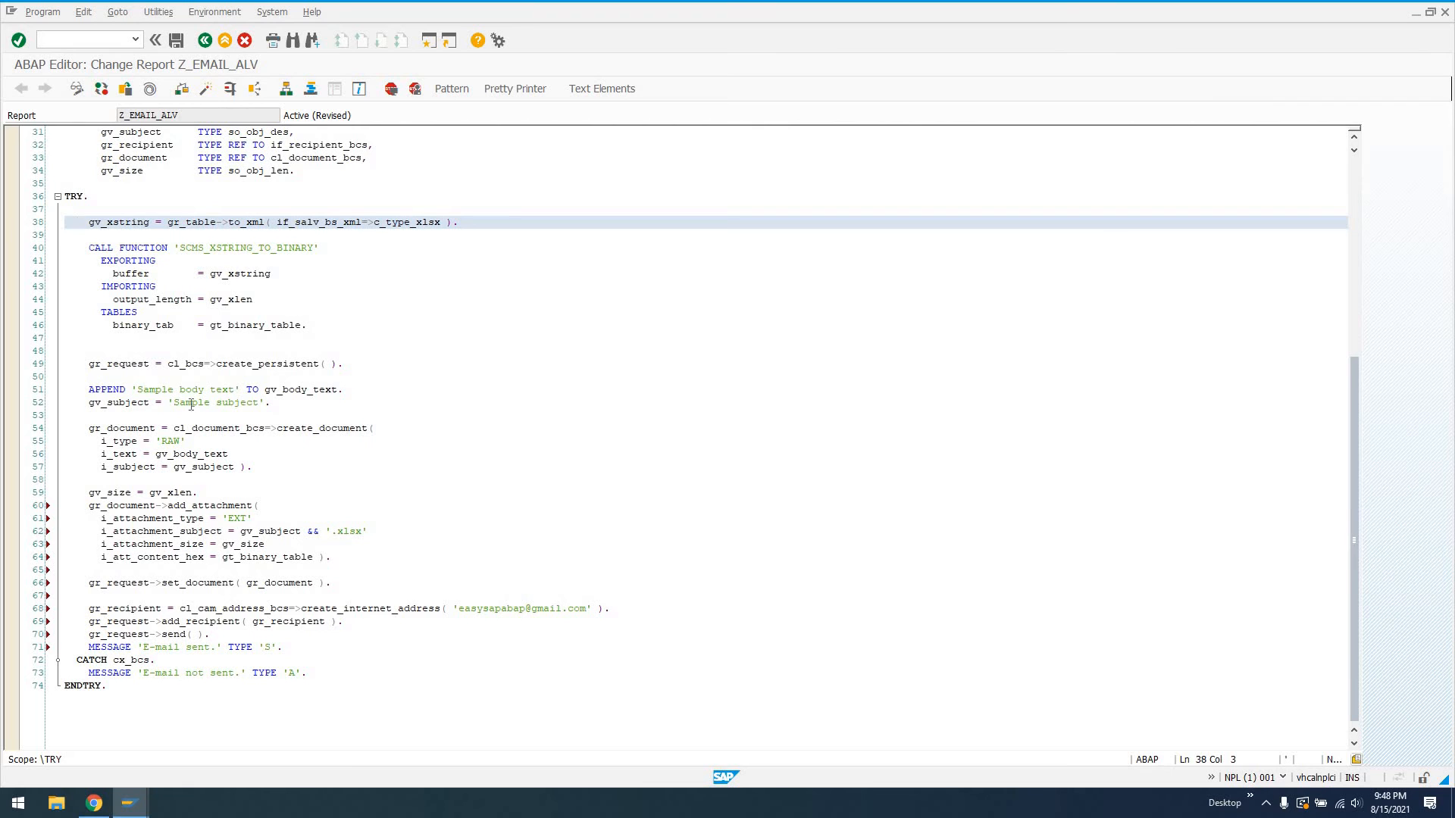
pyautogui.moveTo(88, 427); pyautogui.dragTo(250, 467)
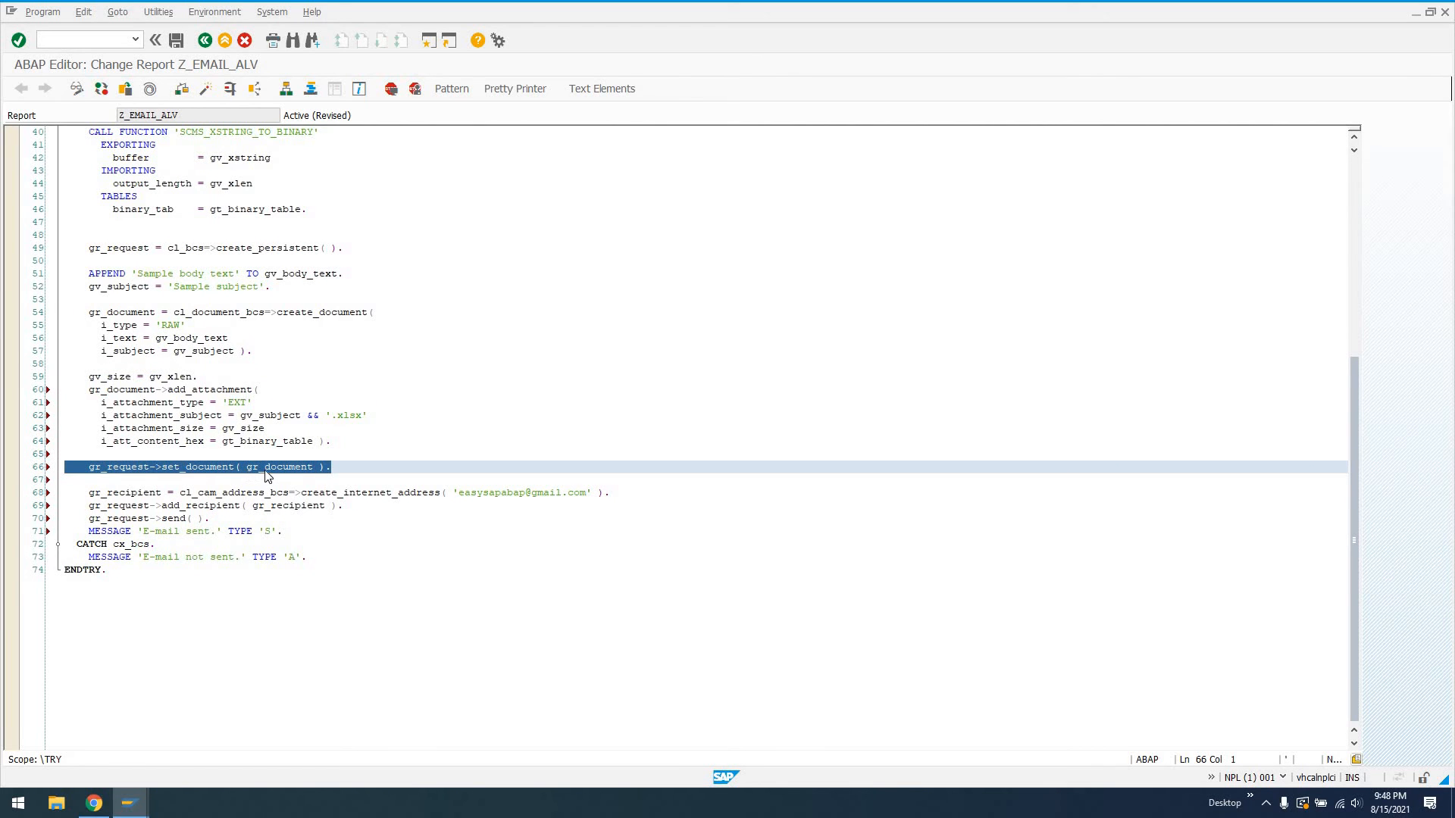
pyautogui.moveTo(277, 419)
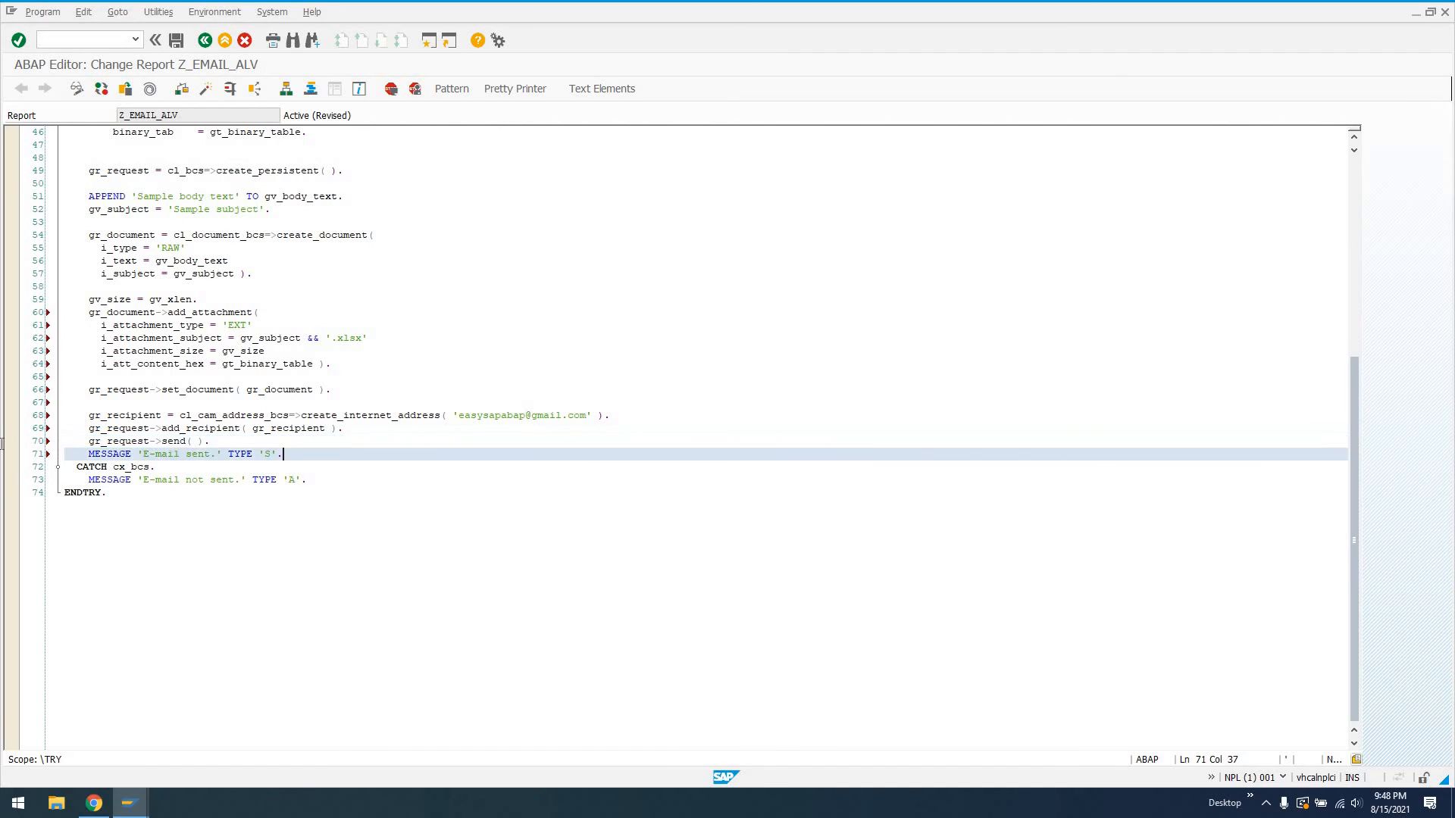
pyautogui.click(93, 454)
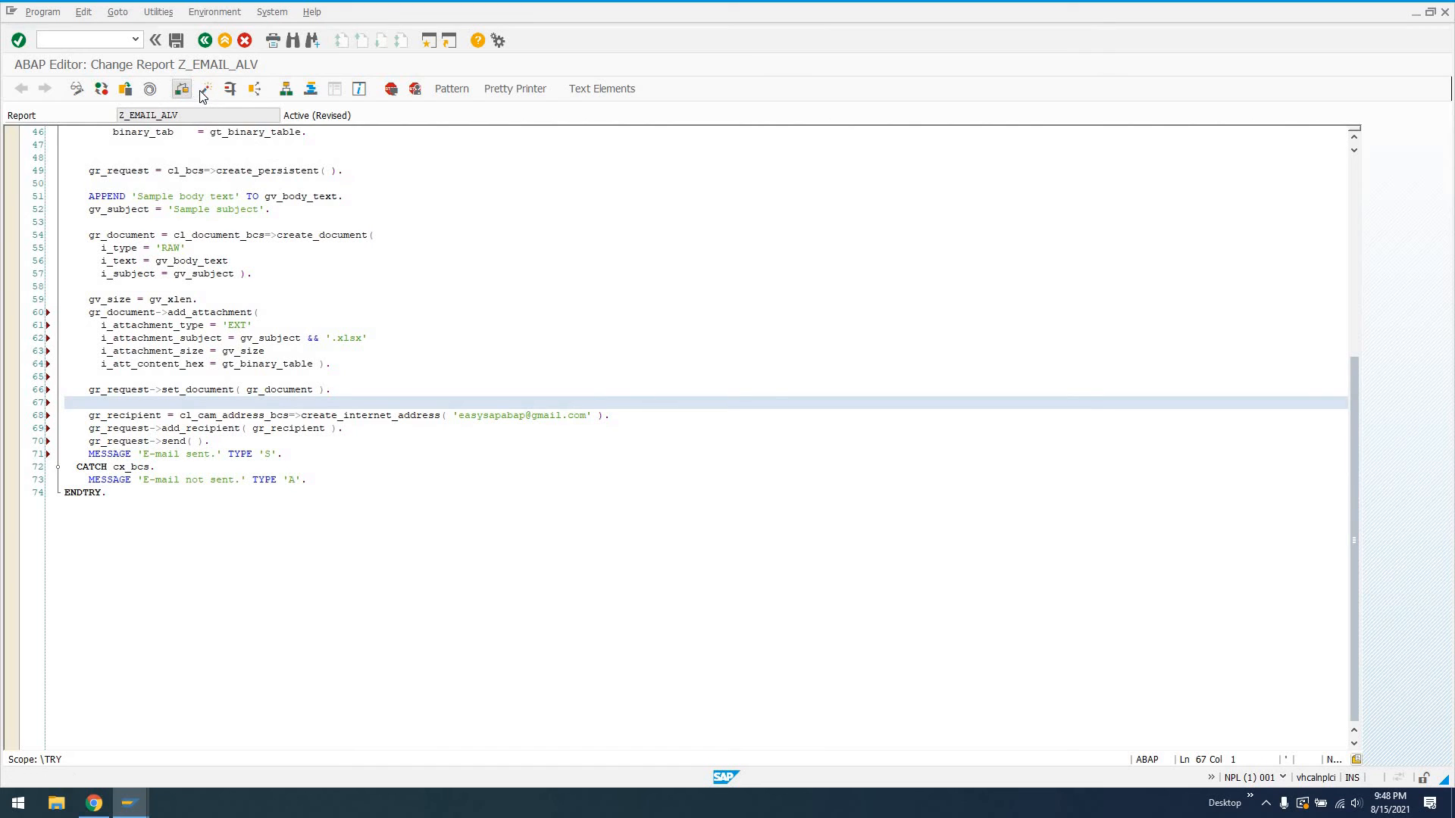
# - Activate Z_EMAIL_ALV from the editor toolbar's Activate button
pyautogui.click(205, 89)
pyautogui.write('/')
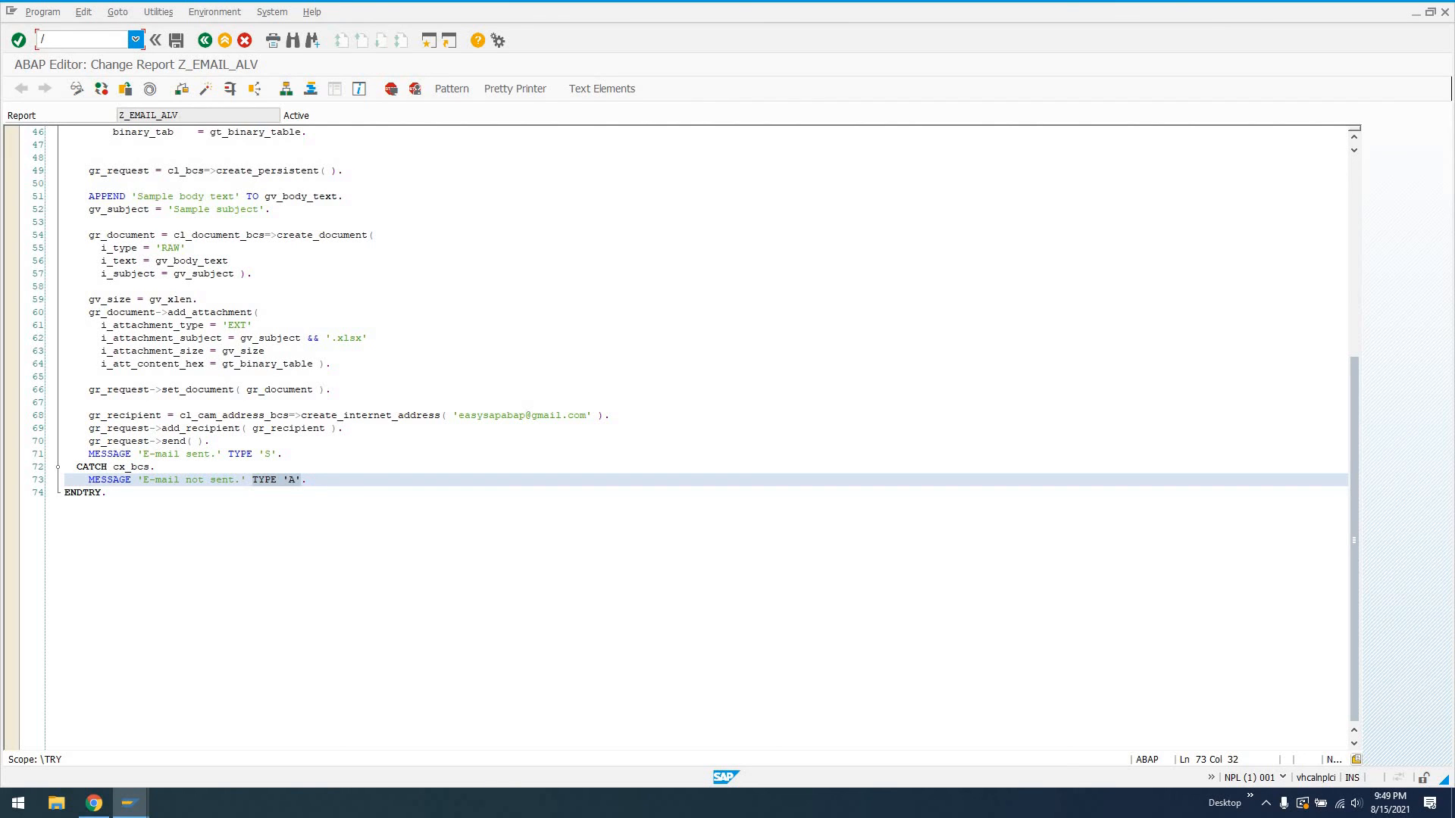
# - Display the waiting 'Sample subject' send request with its body text and XLSX attachment
pyautogui.write('n')
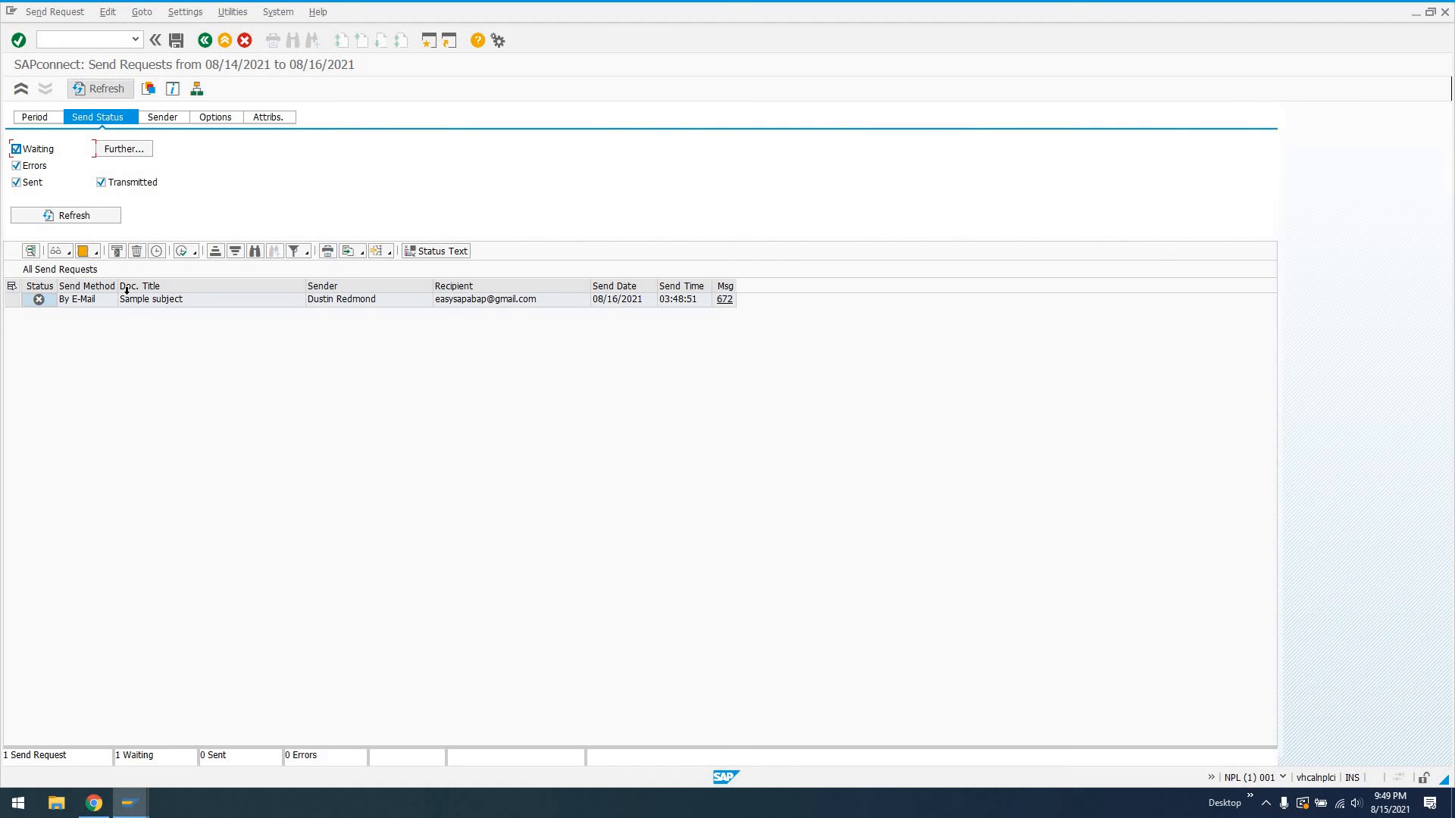
pyautogui.click(150, 299)
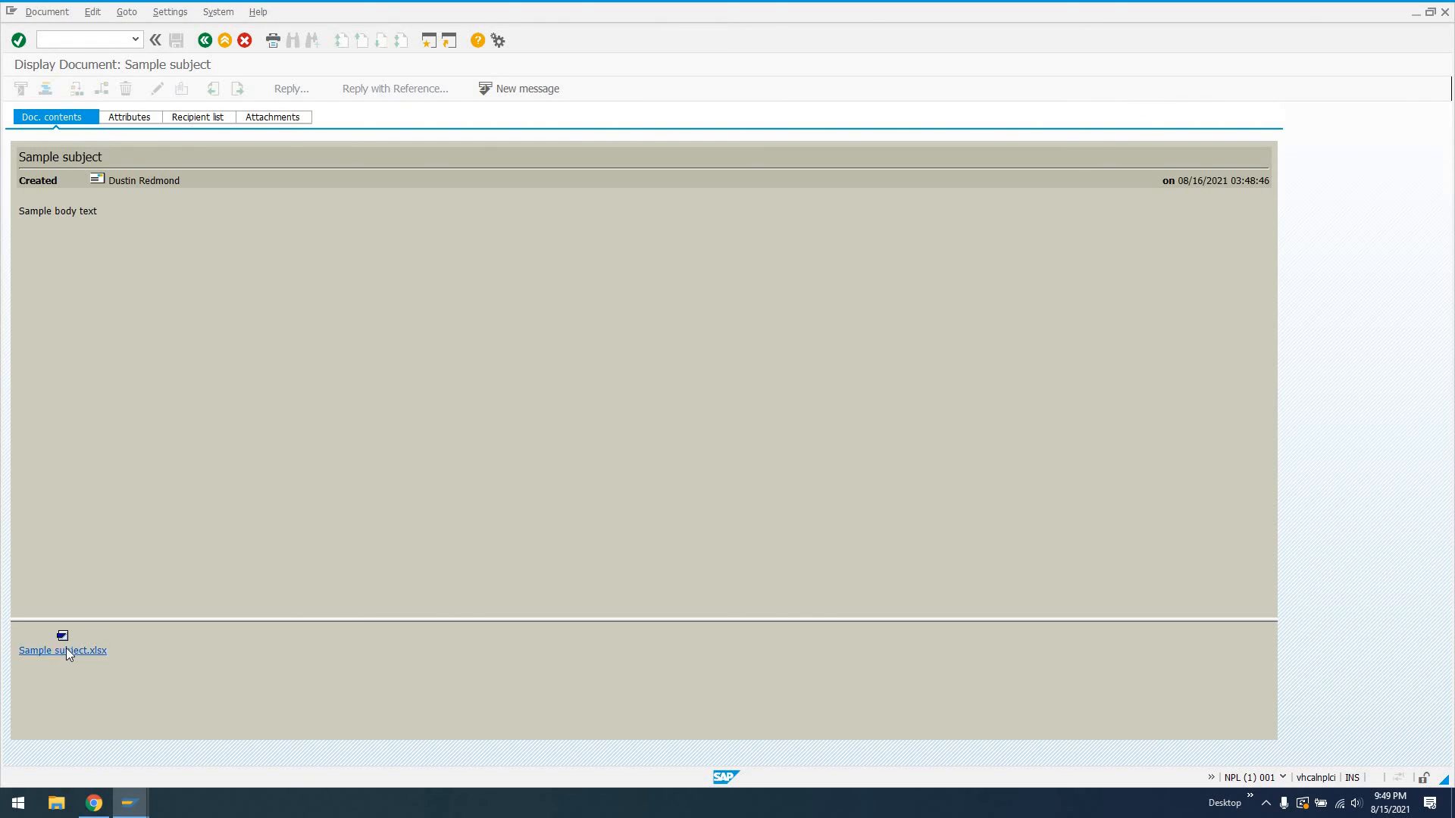
# - Export the Sample subject.xlsx attachment to the Desktop and open it in Excel
pyautogui.click(62, 650)
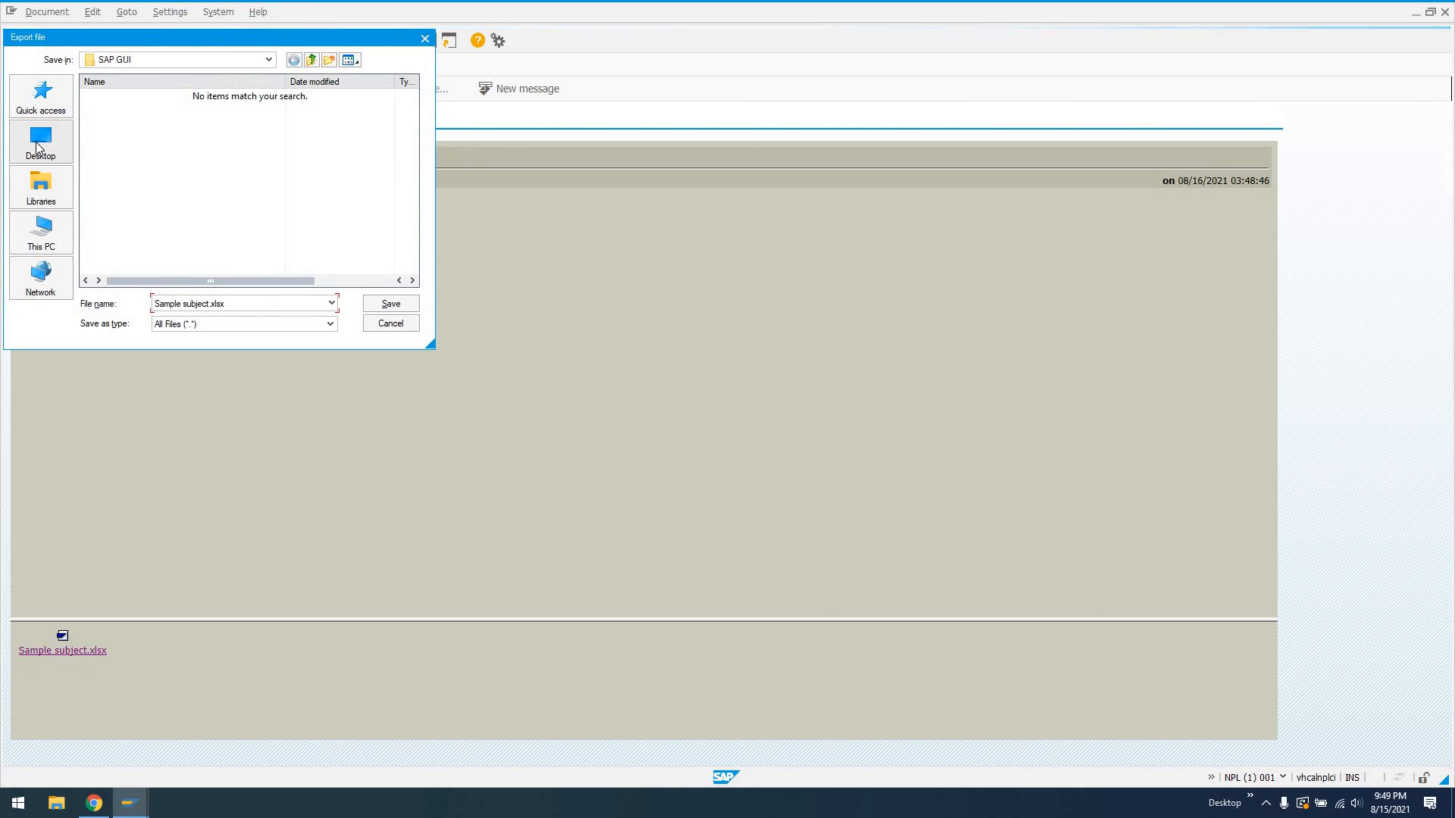
pyautogui.click(389, 303)
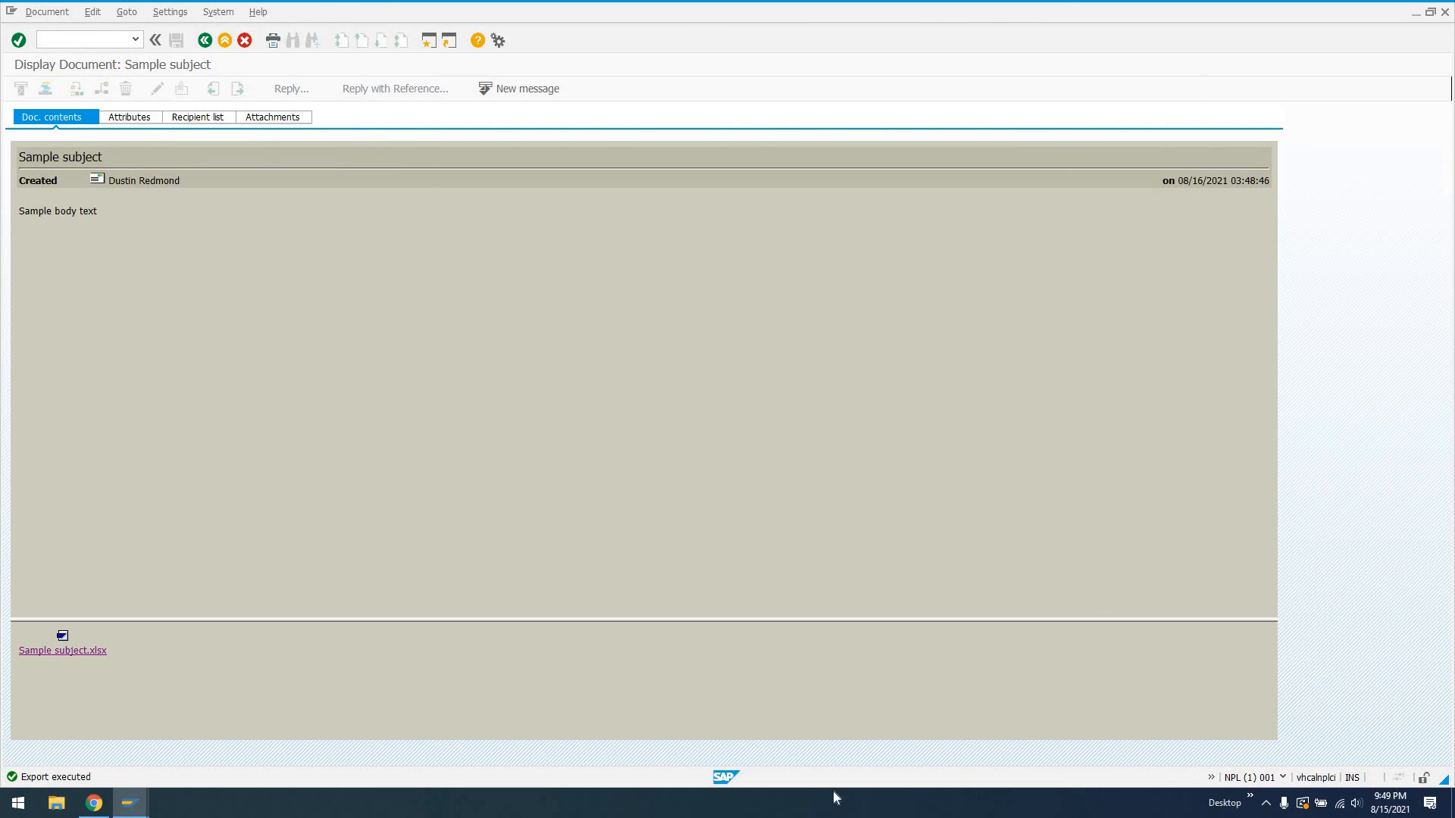
pyautogui.click(1272, 802)
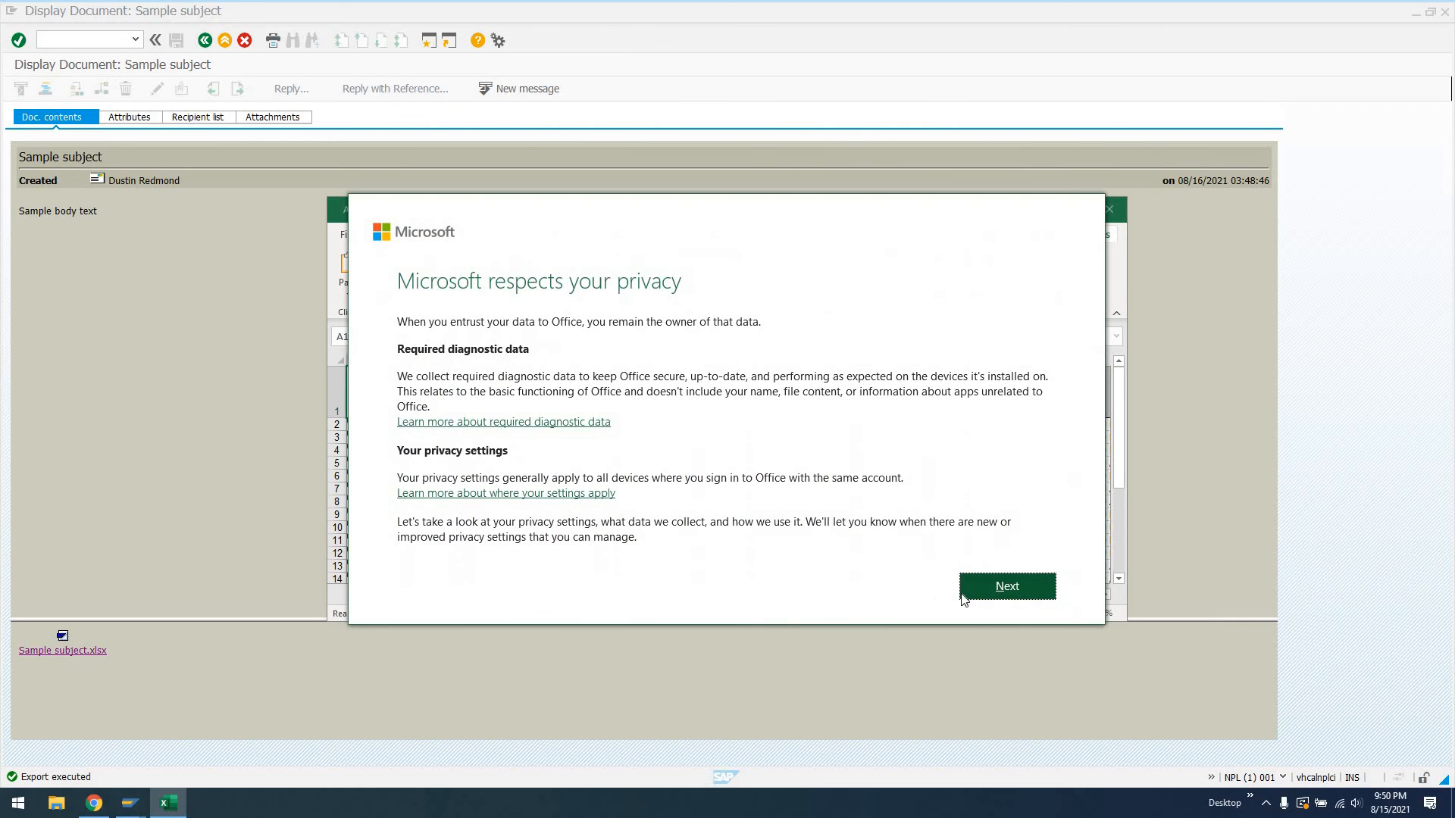
# - Complete Excel's Office privacy dialogs, choosing not to send optional data
pyautogui.click(1006, 586)
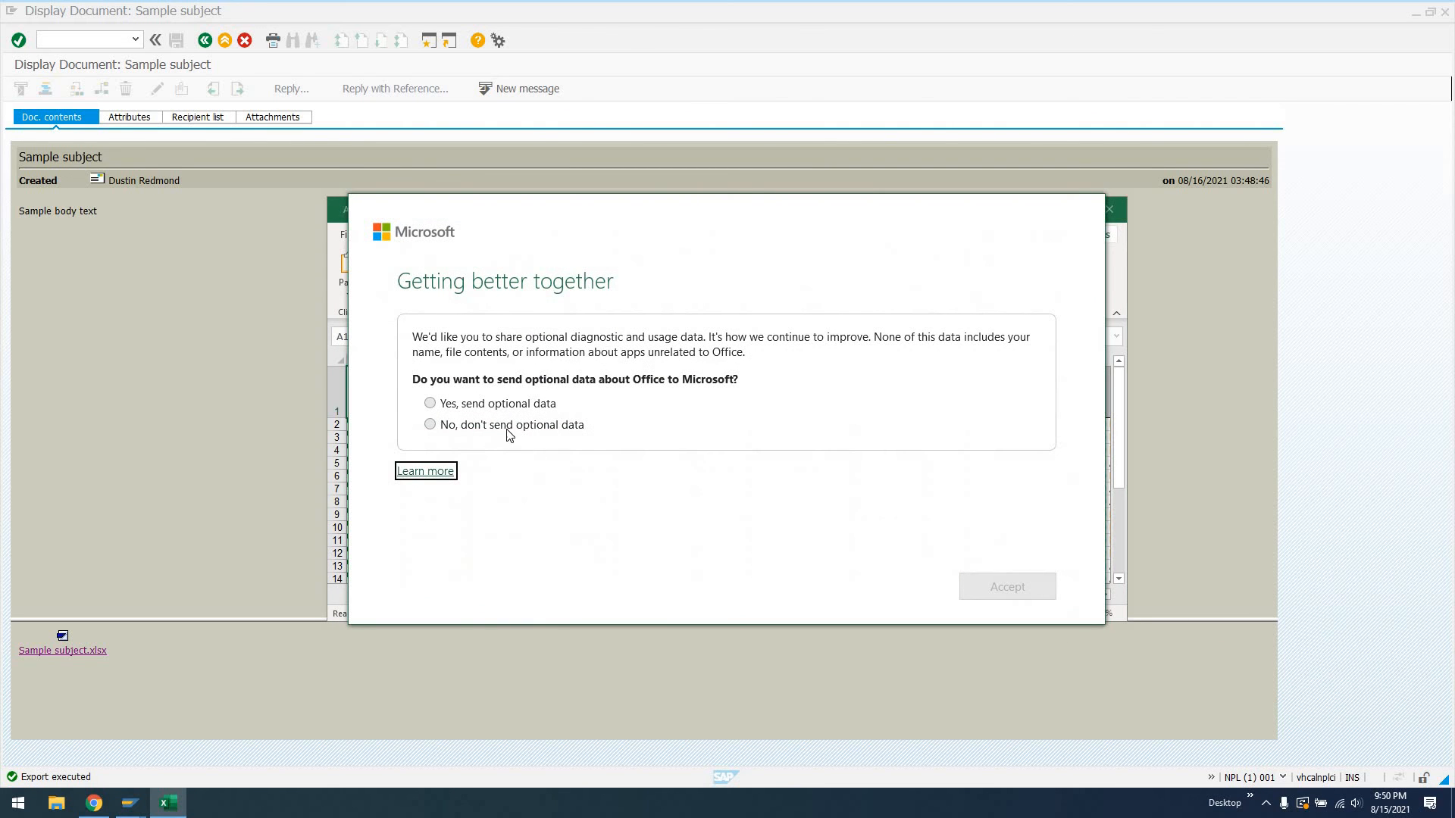
pyautogui.click(429, 425)
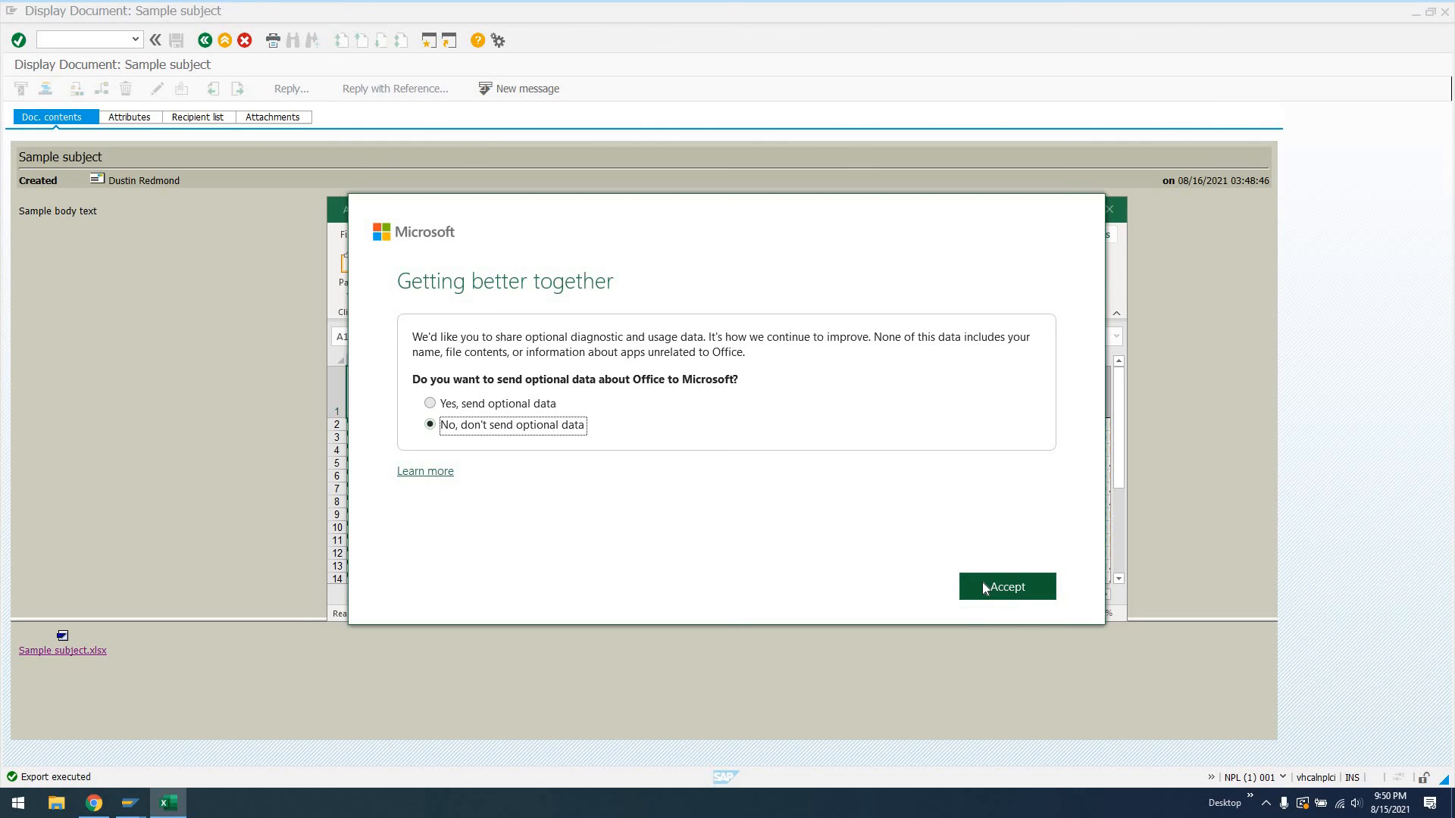
pyautogui.click(1007, 586)
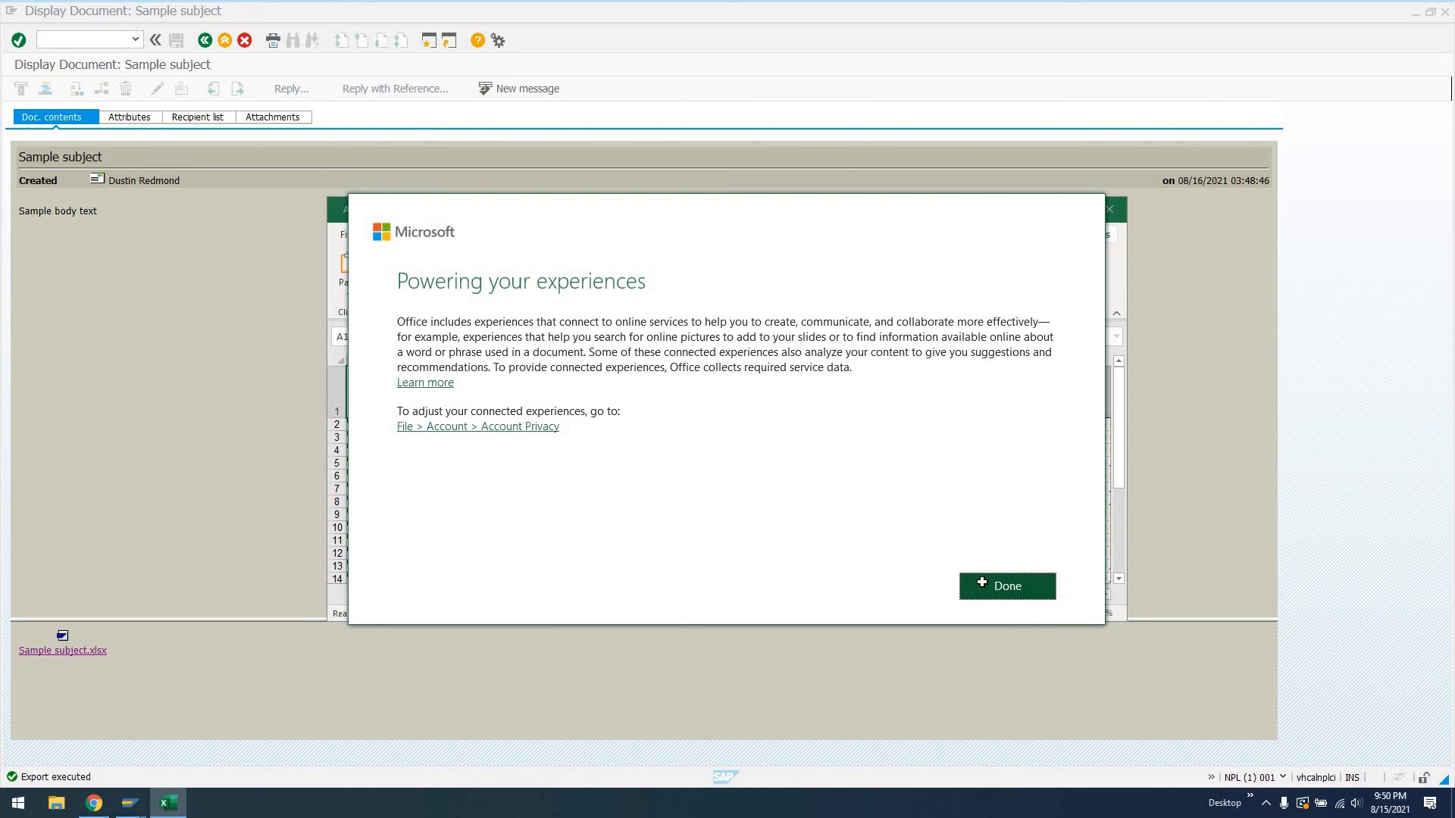
pyautogui.click(1005, 586)
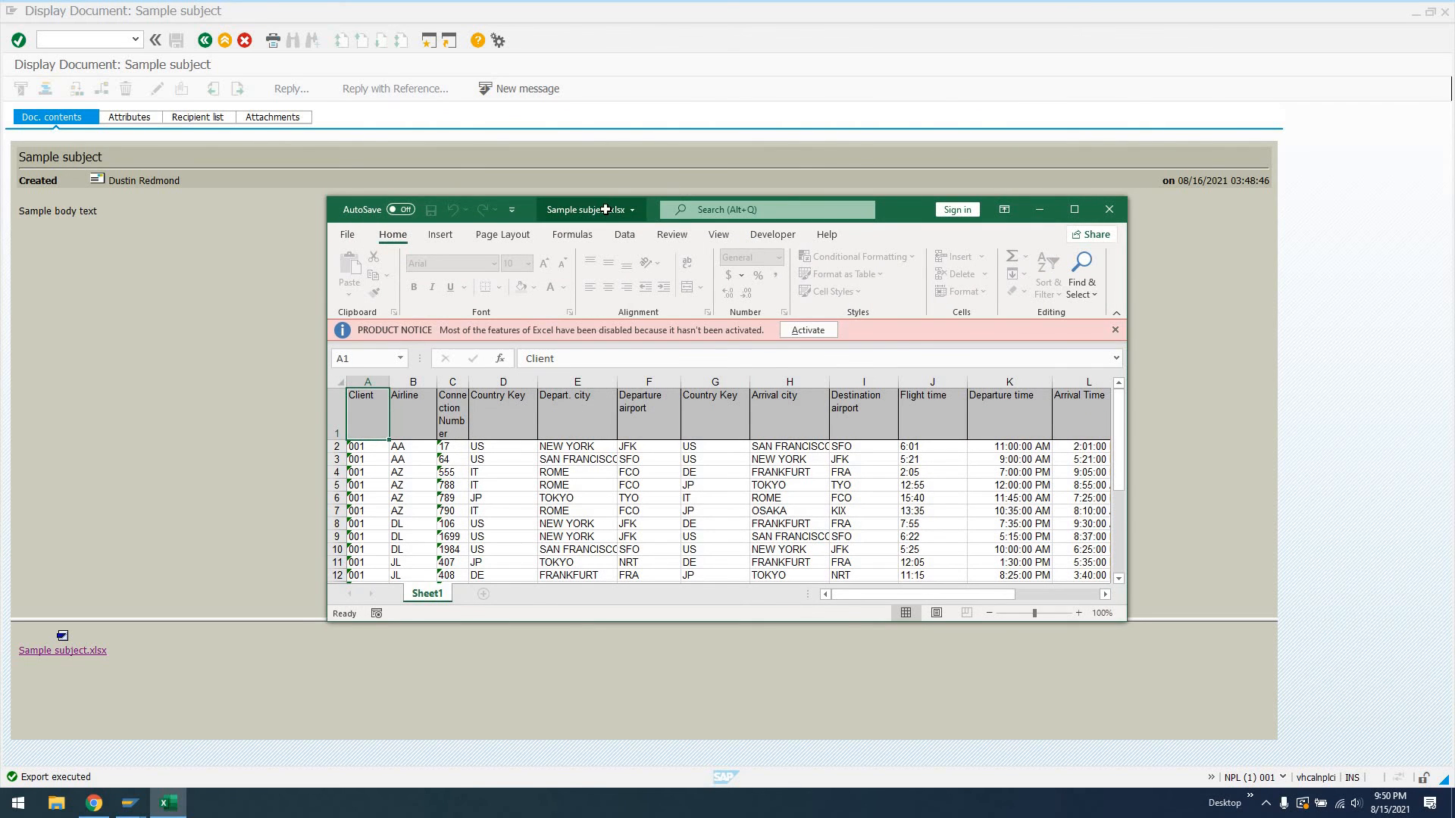
# - Maximize Excel, review flight table A1:P27, then close Excel and return to SAP
pyautogui.click(1073, 209)
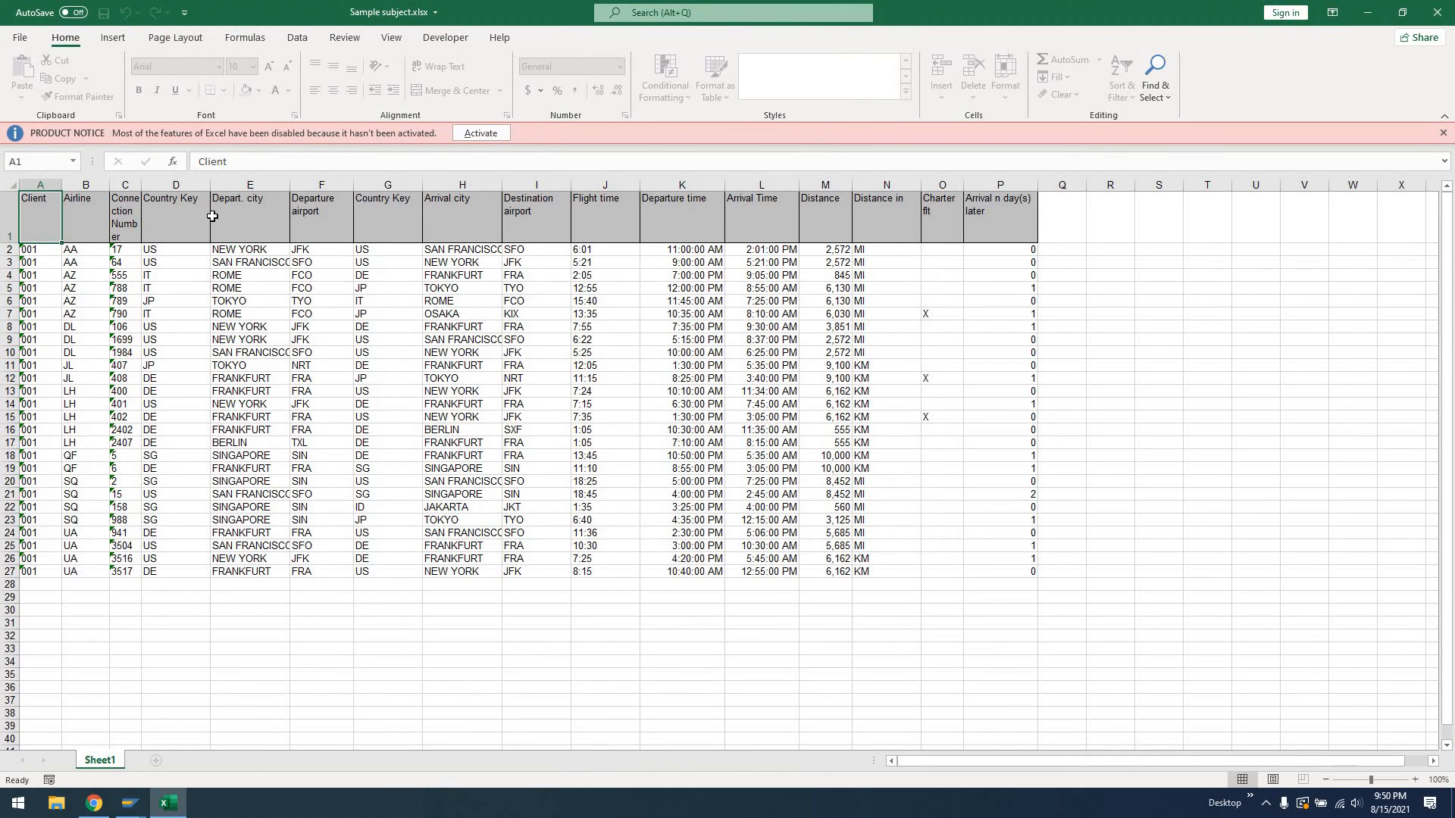
pyautogui.click(248, 197)
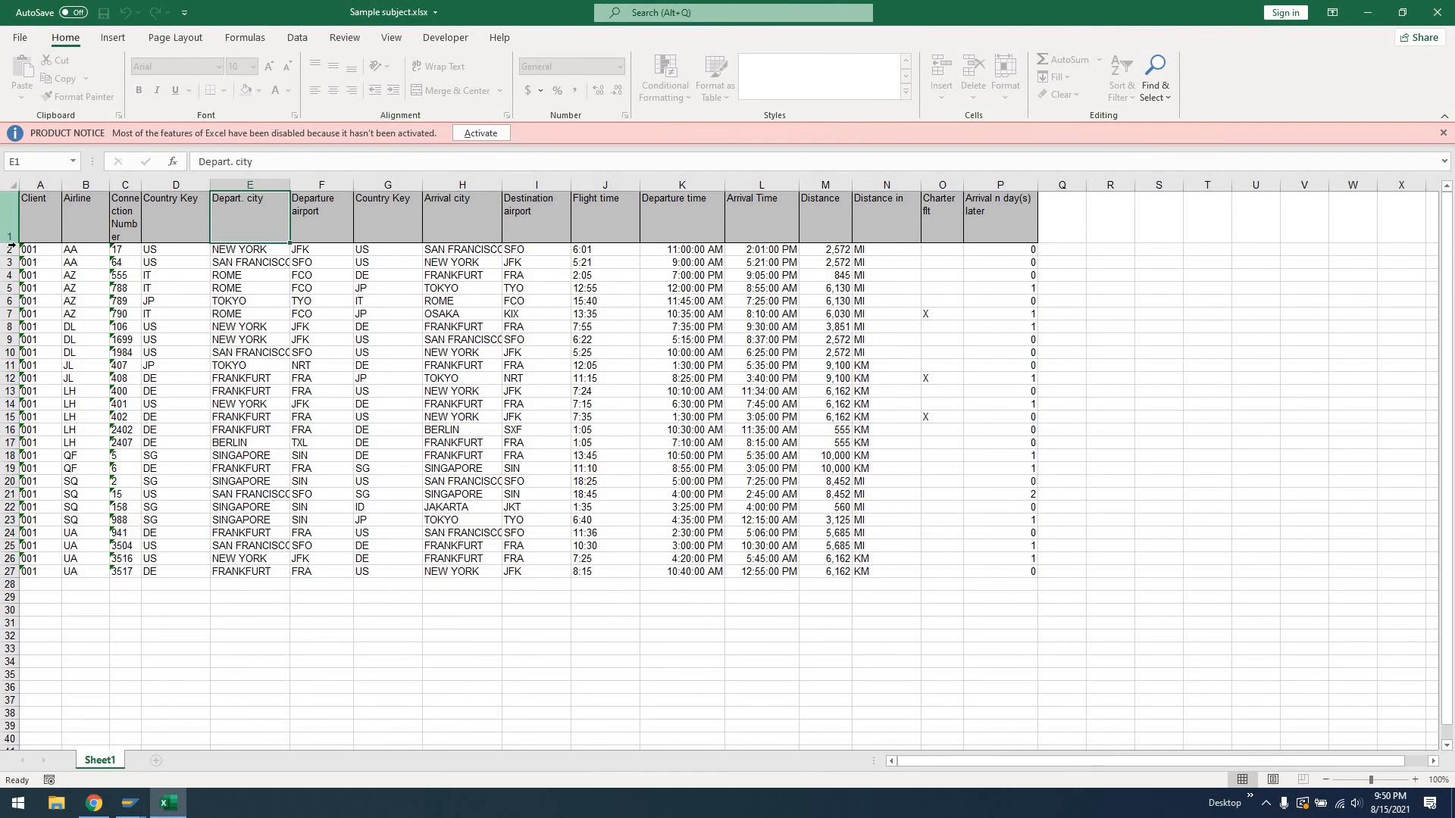
pyautogui.click(10, 198)
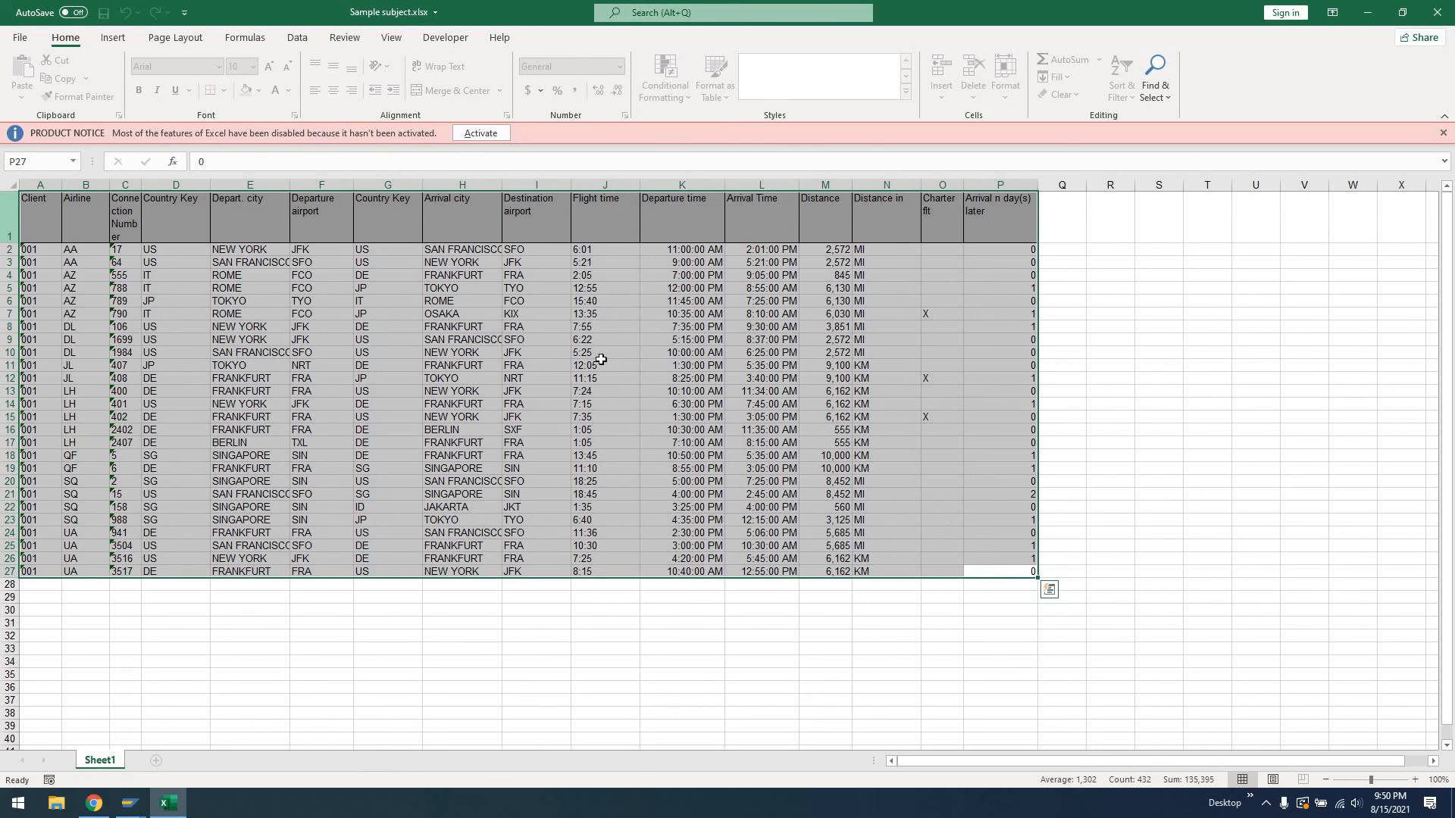
pyautogui.moveTo(573, 487)
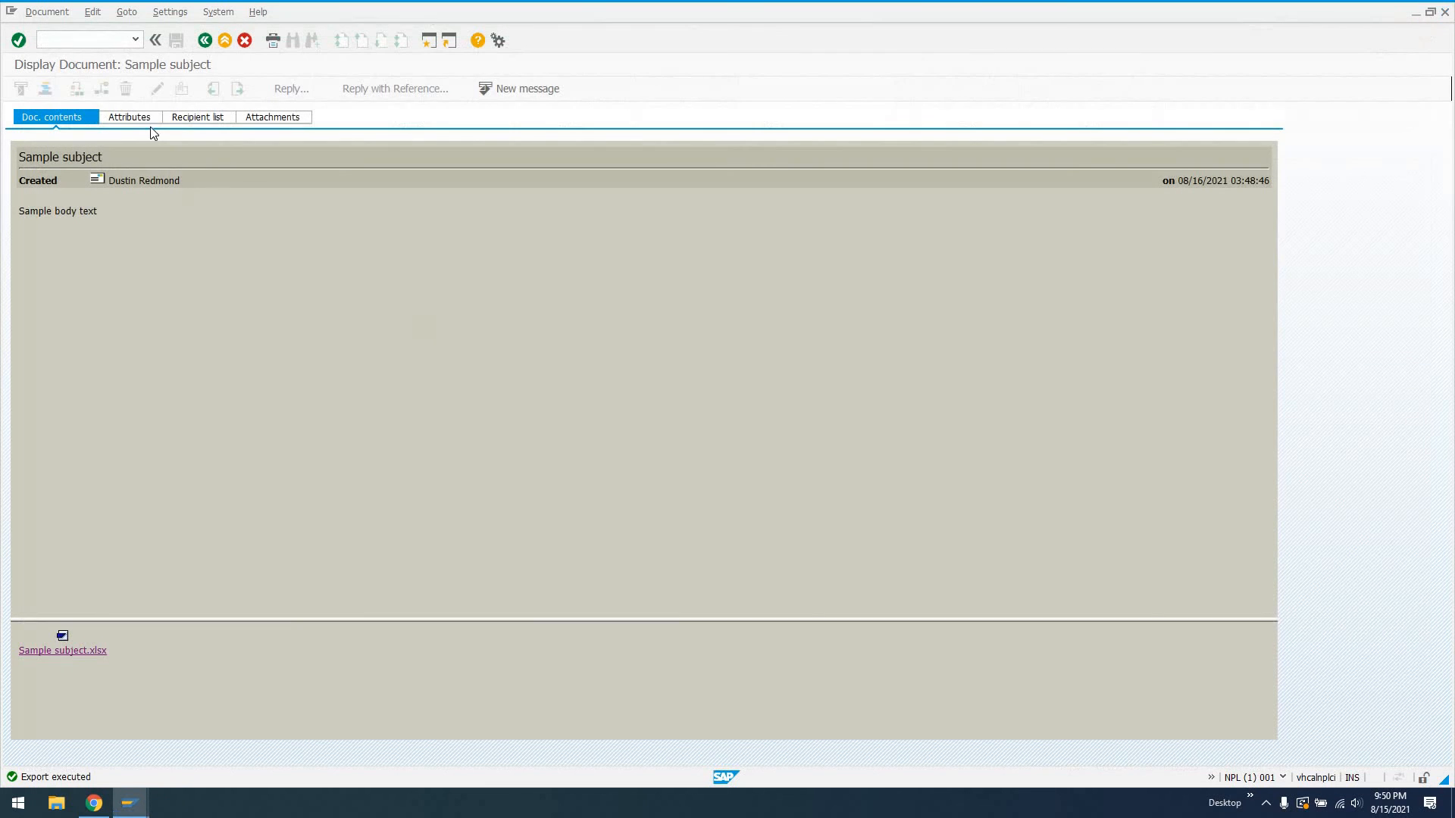
pyautogui.click(83, 39)
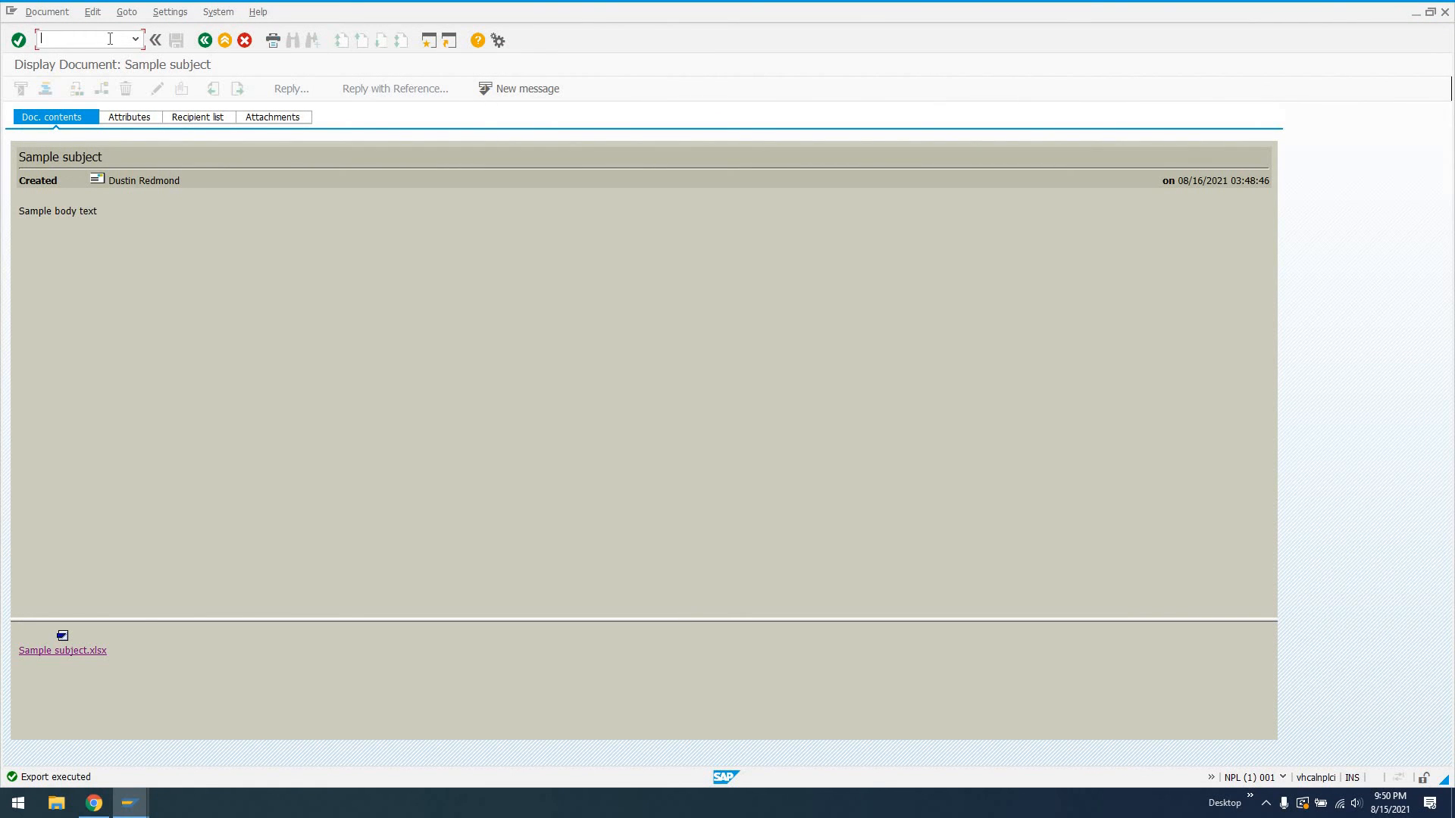